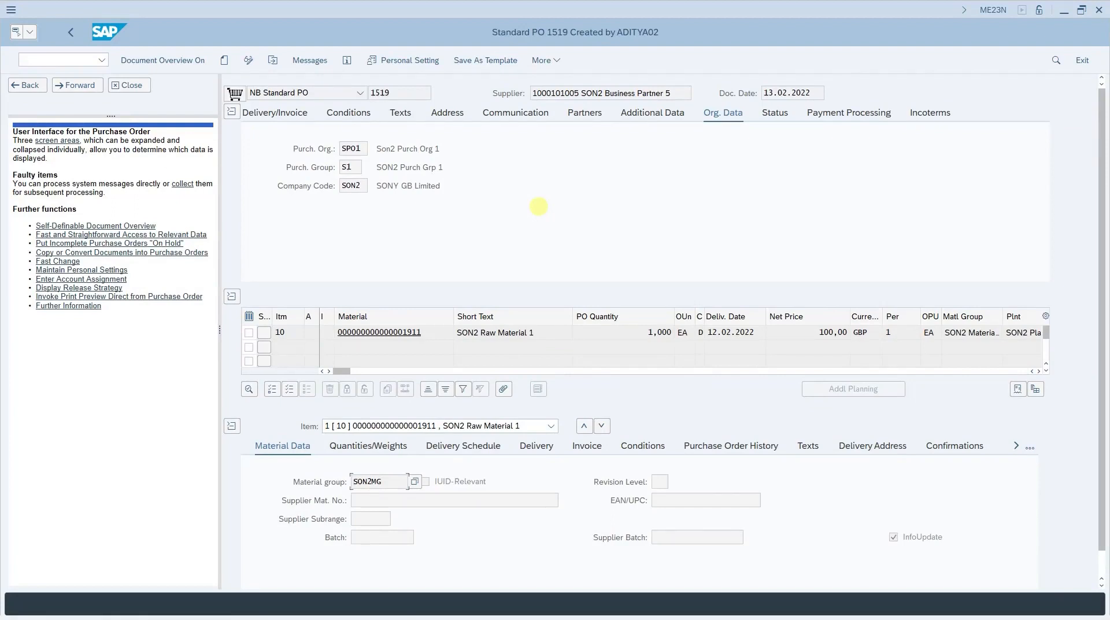
mouse_move(486, 106)
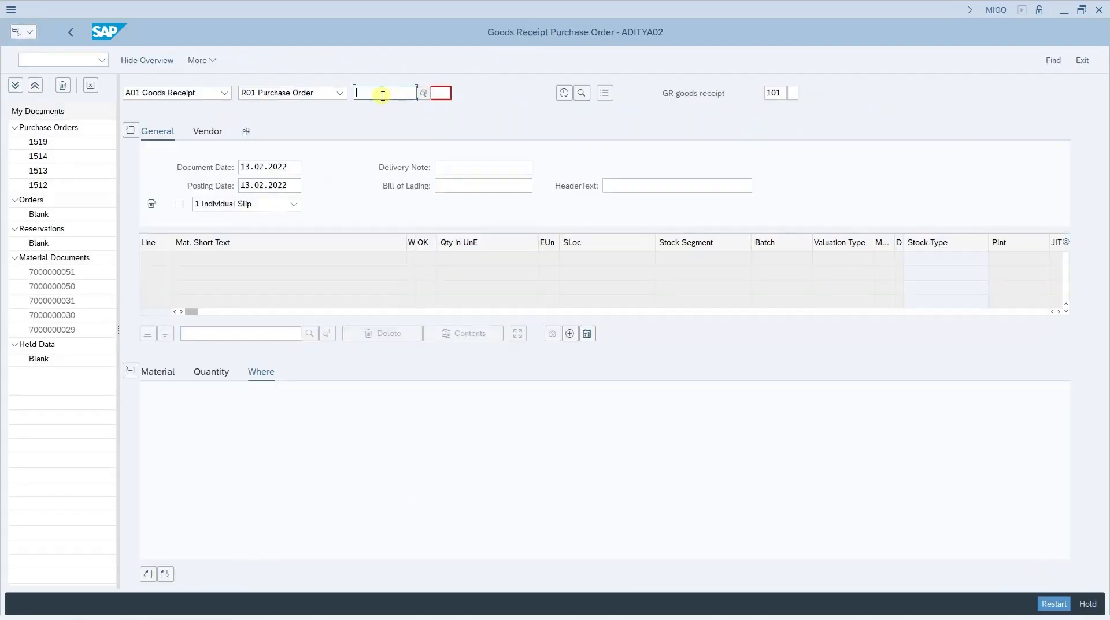
type("1519")
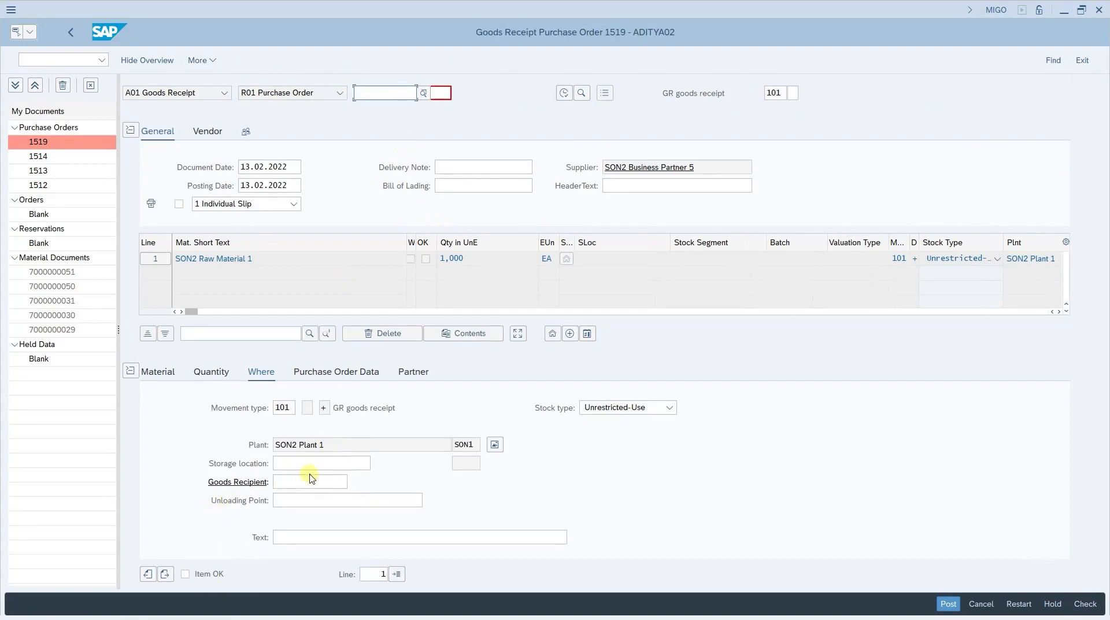
type("SL11")
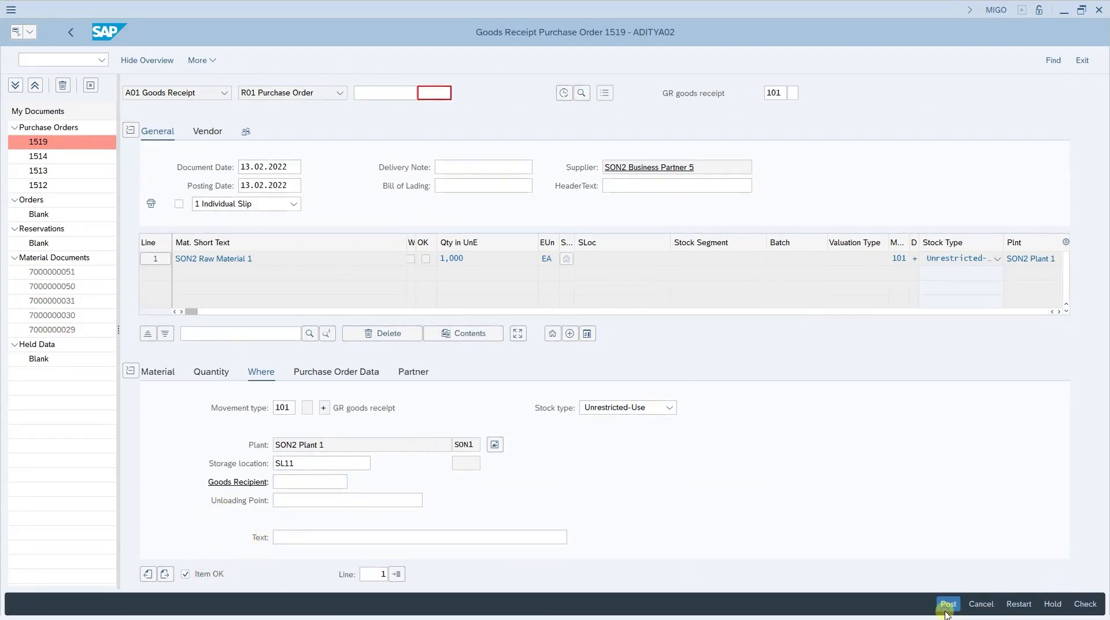
left_click(947, 604)
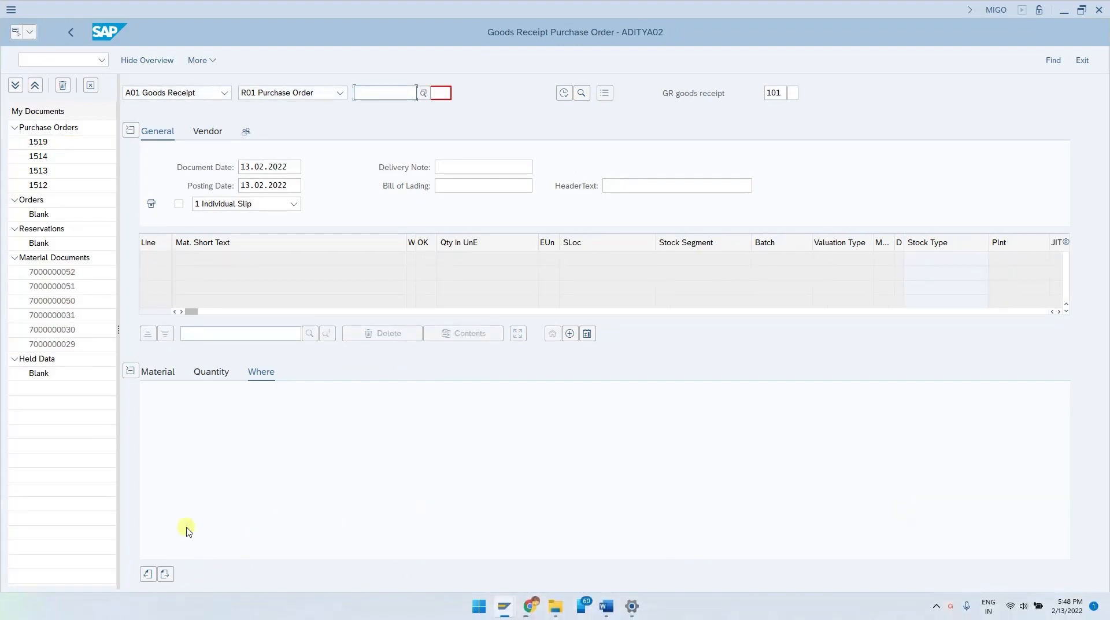
left_click(91, 85)
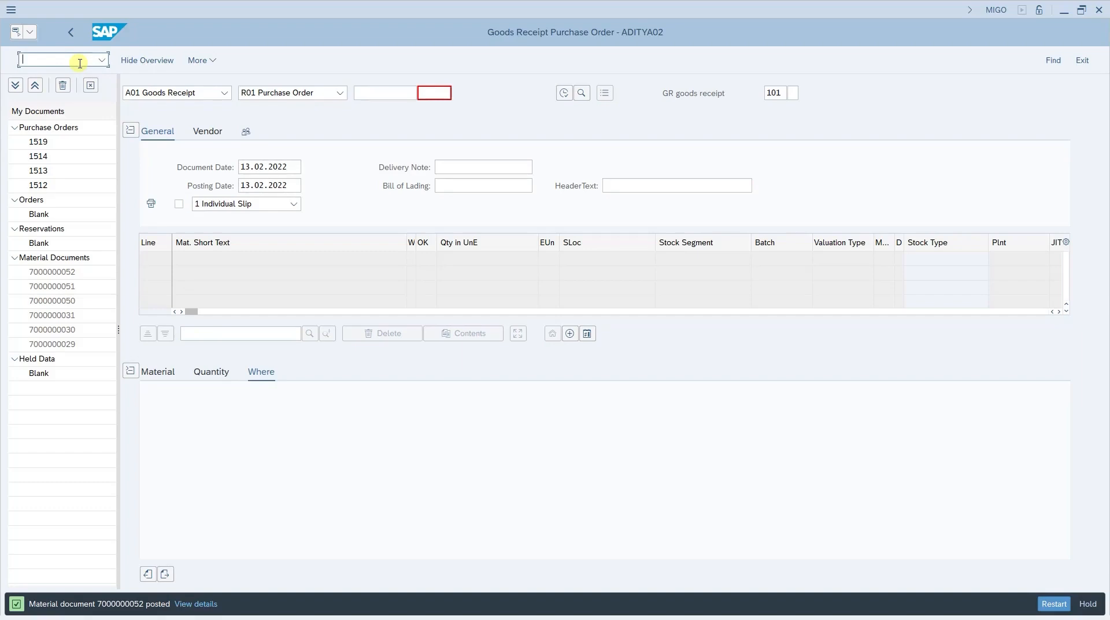
Step: Start MRRL for company code son2, plant son1 with document selection per supplier
left_click(147, 59)
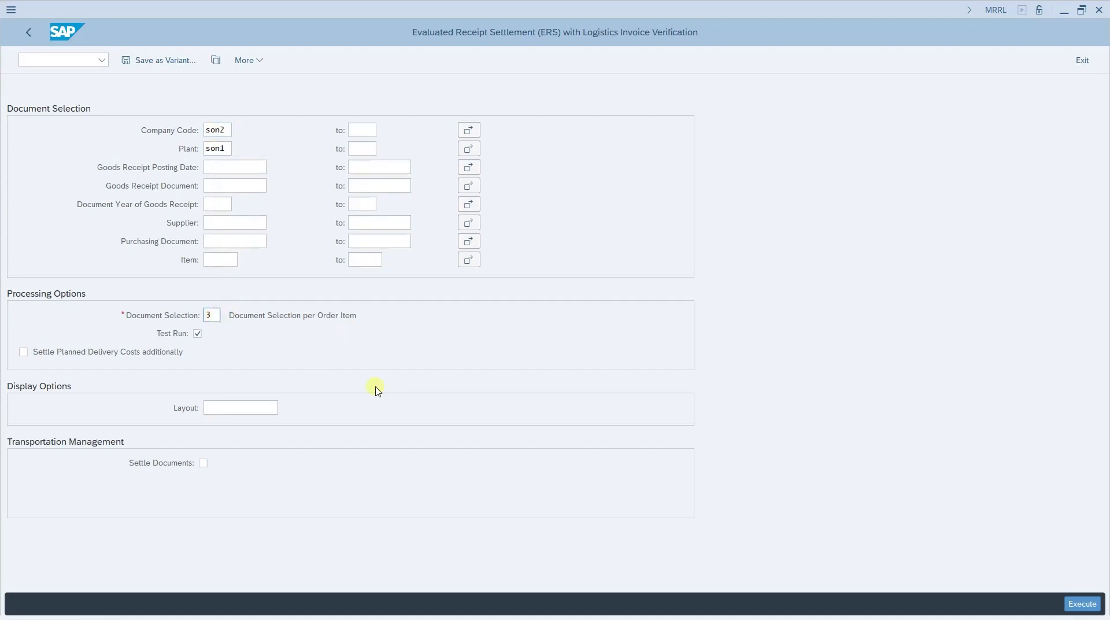
left_click(211, 316)
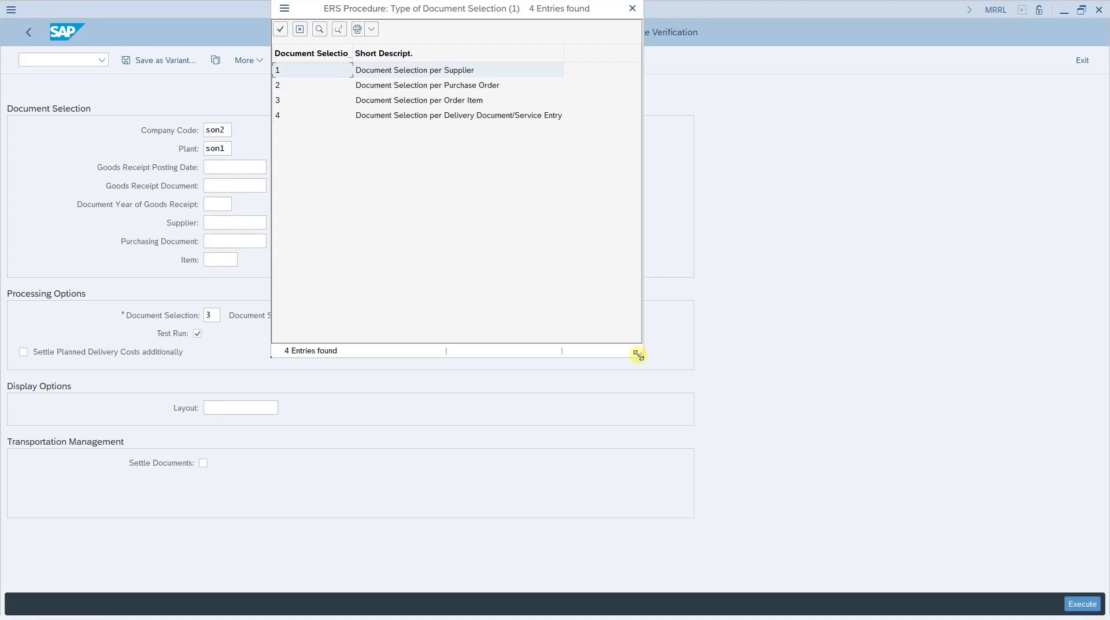
mouse_move(715, 94)
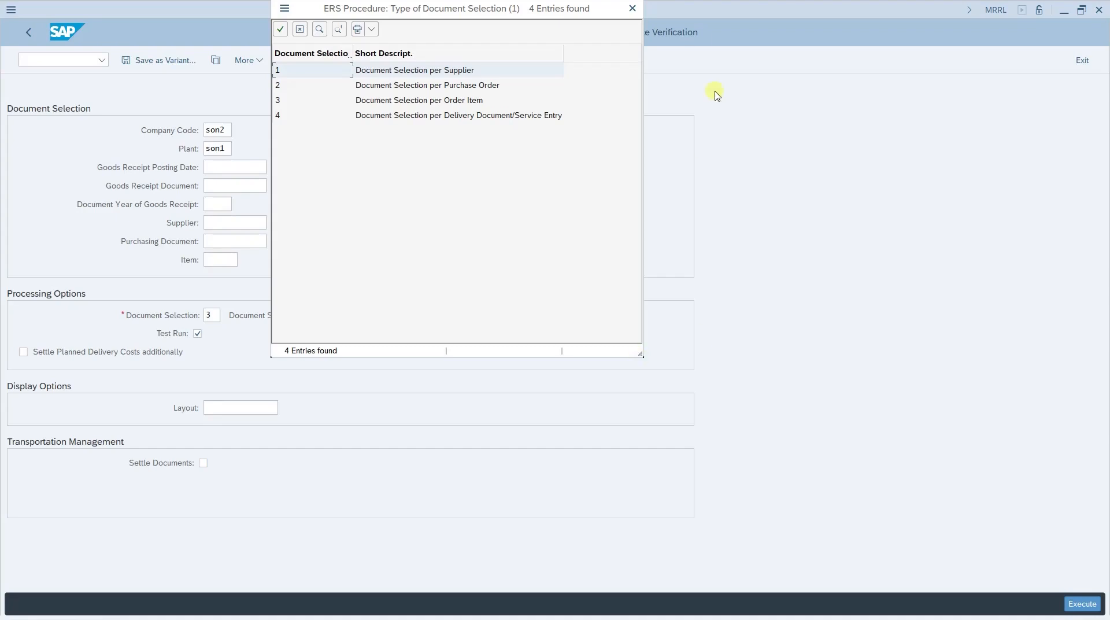
mouse_move(444, 74)
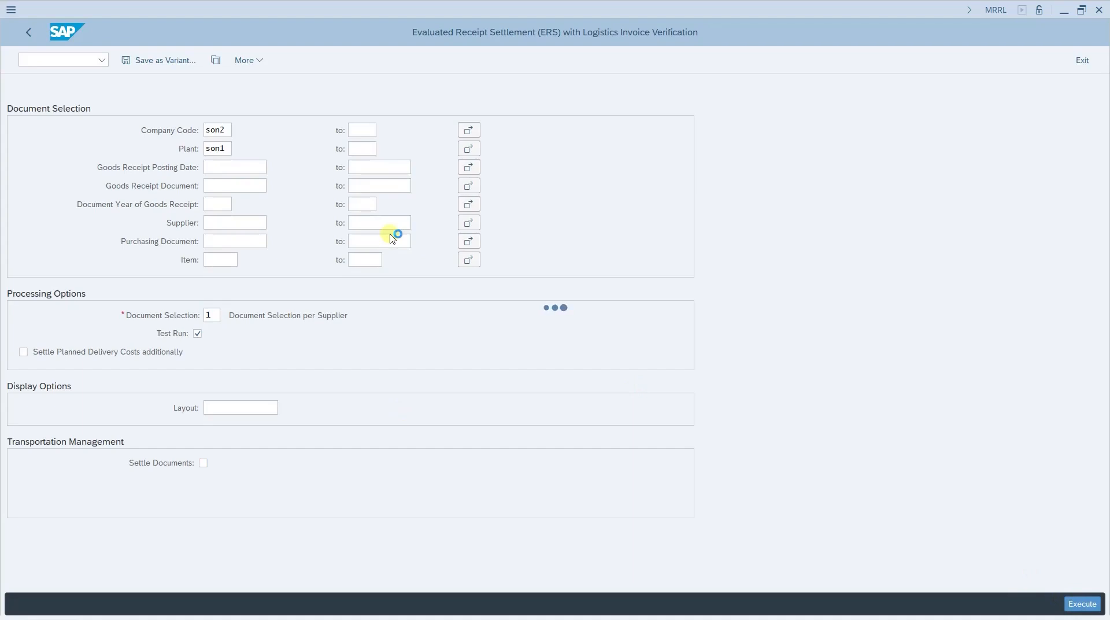
left_click(1080, 603)
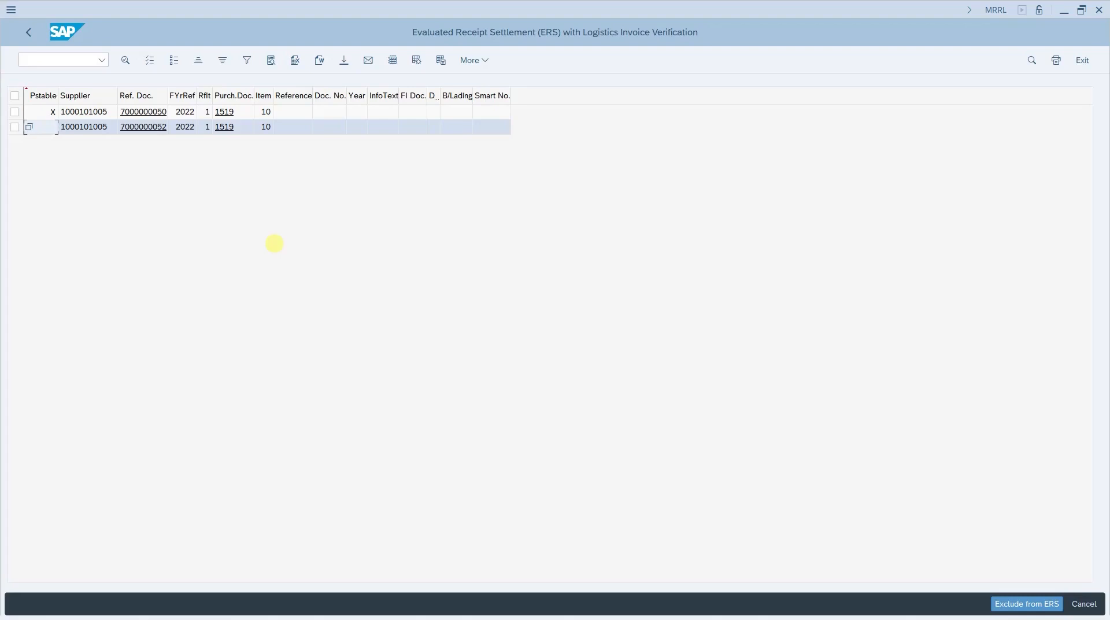
mouse_move(33, 106)
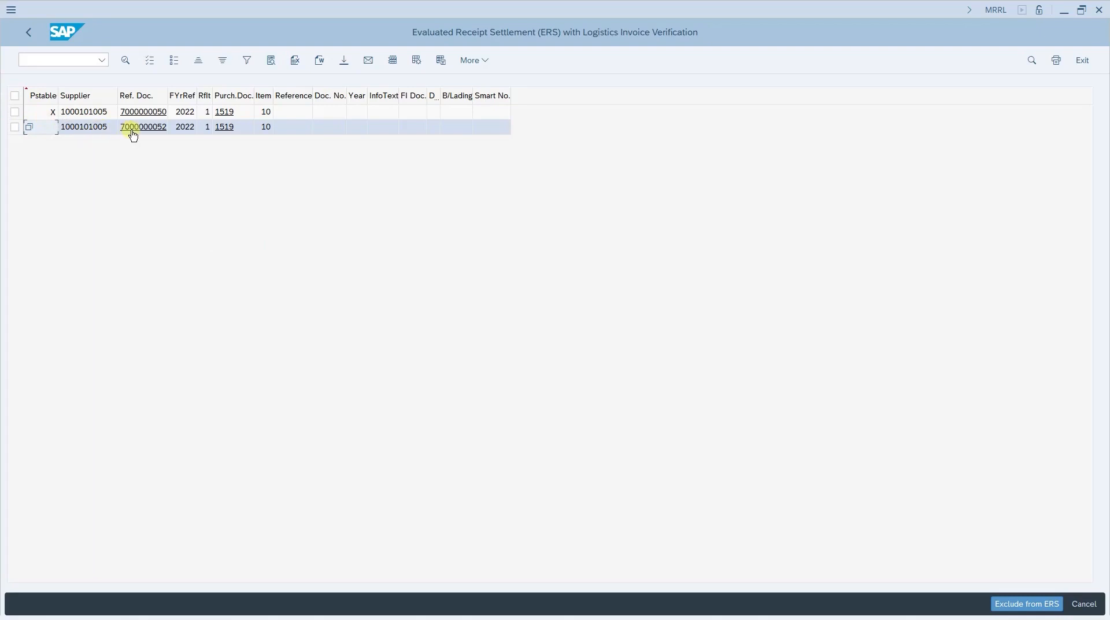
mouse_move(78, 140)
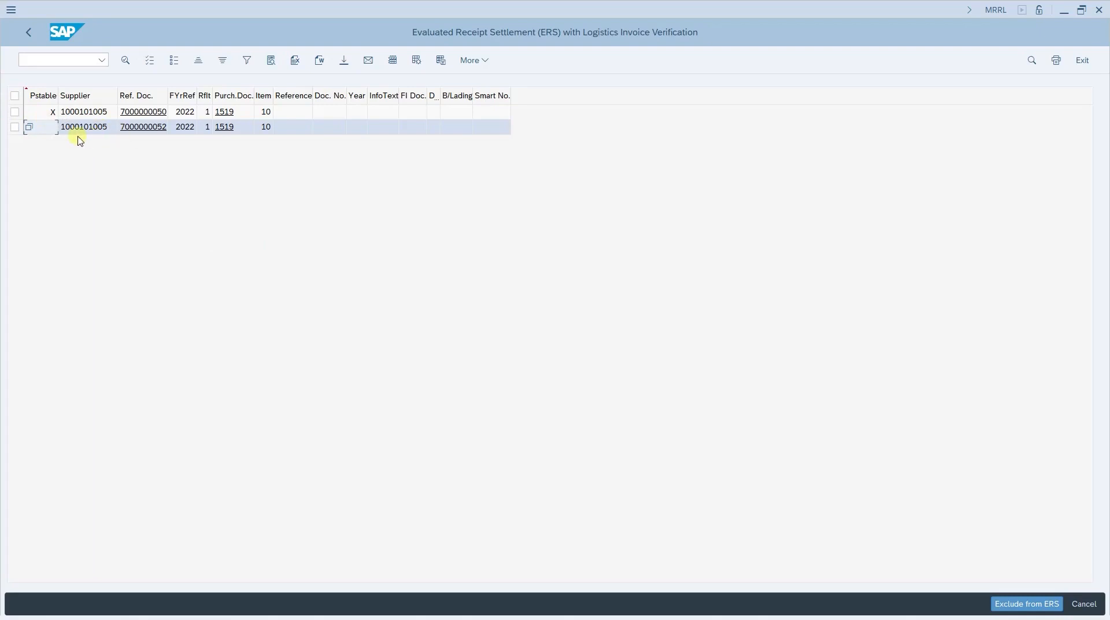
mouse_move(43, 134)
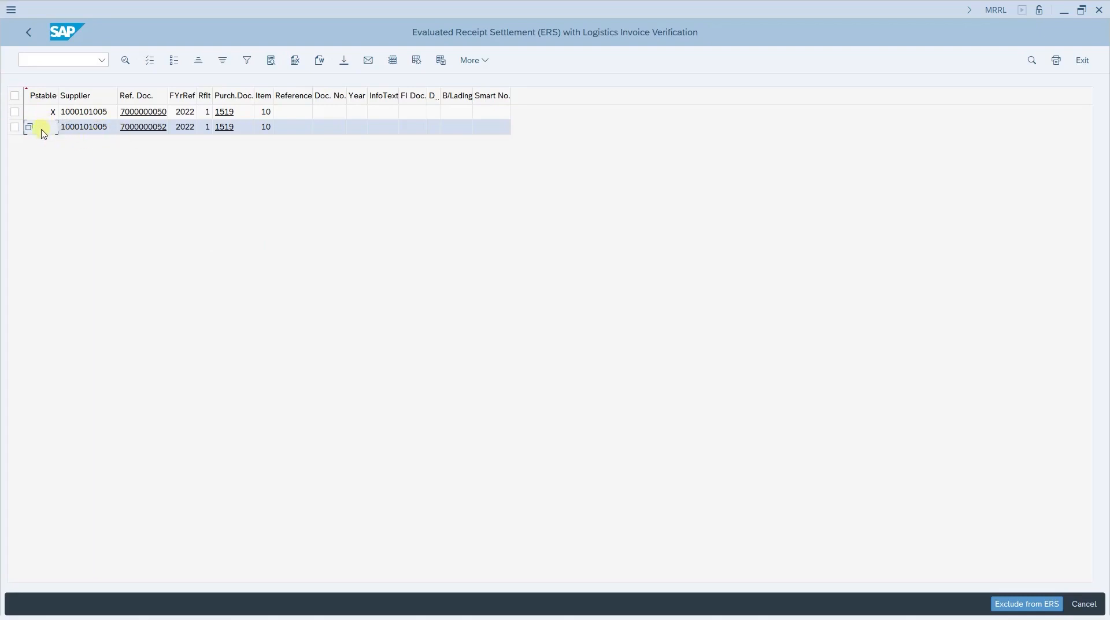
mouse_move(295, 249)
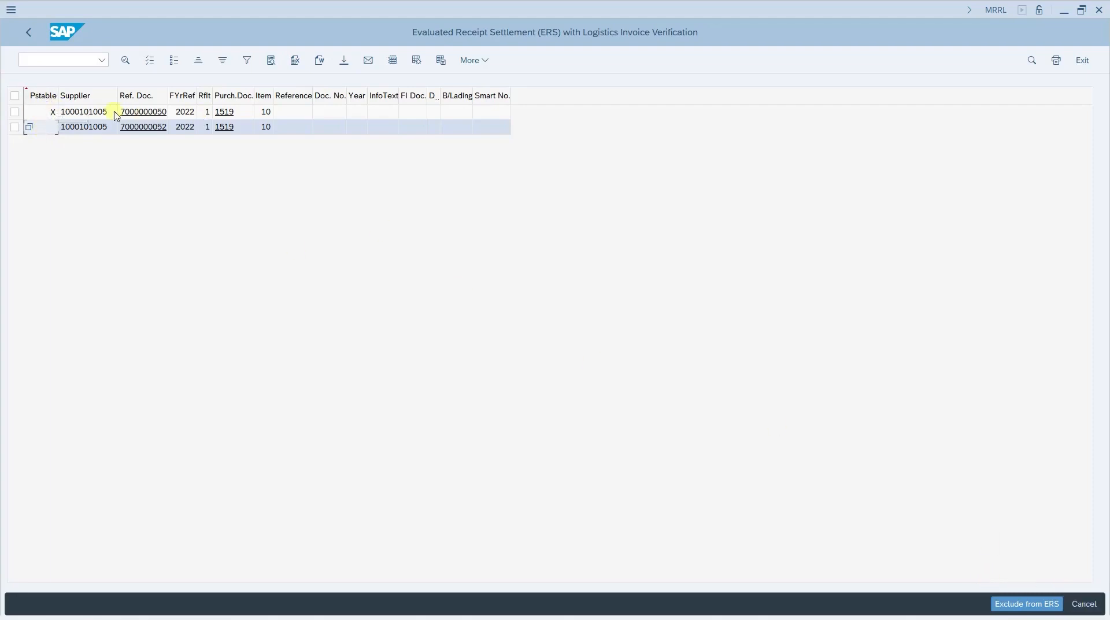
left_click(13, 111)
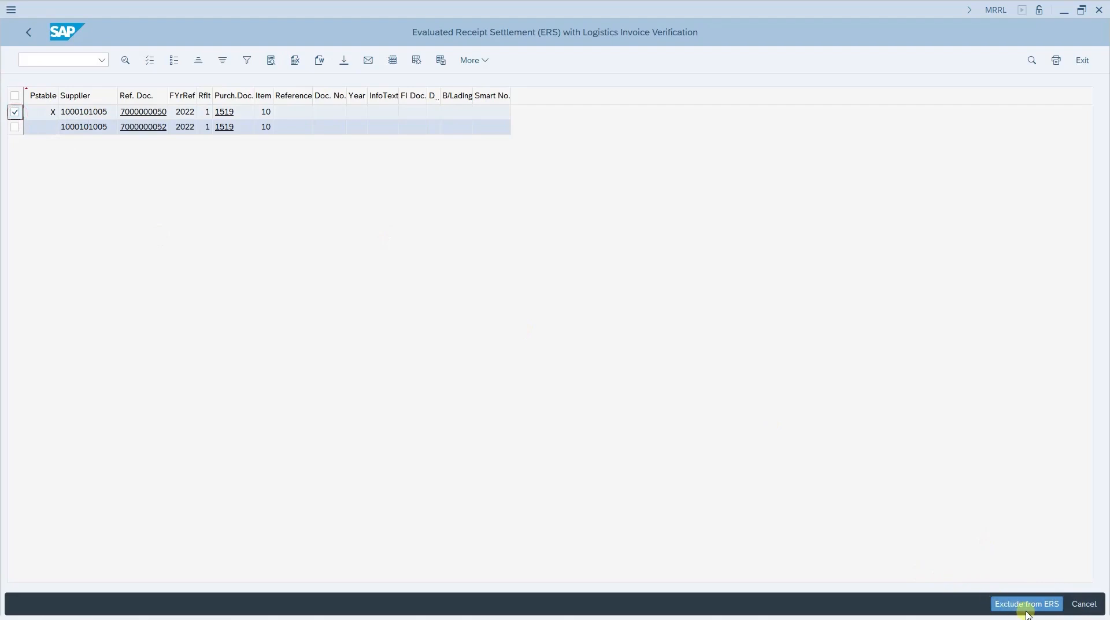
mouse_move(1000, 548)
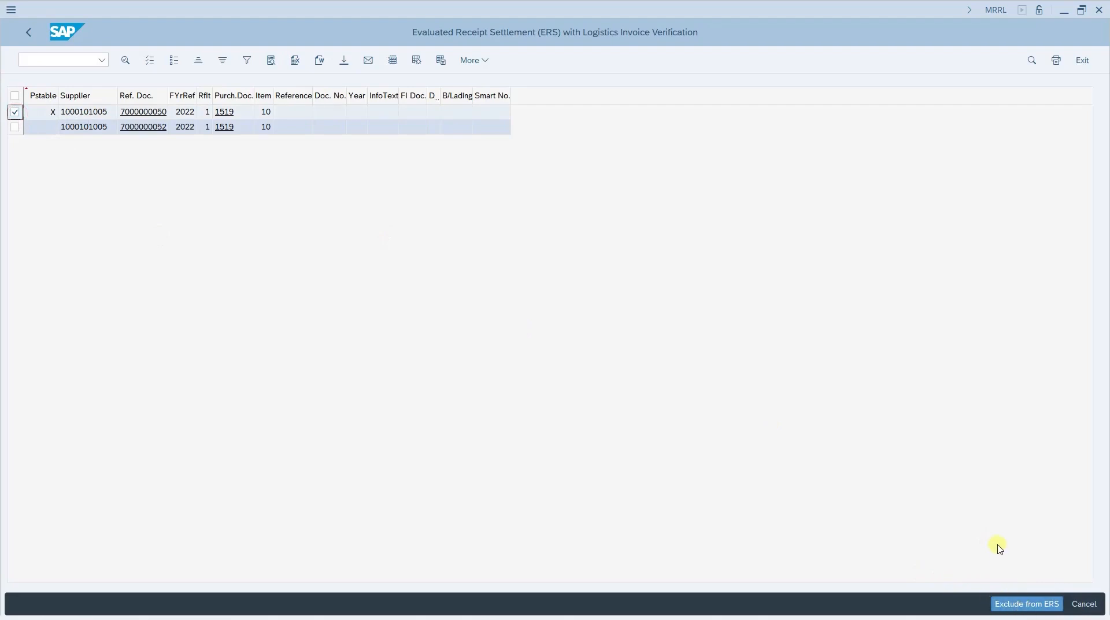
mouse_move(1084, 603)
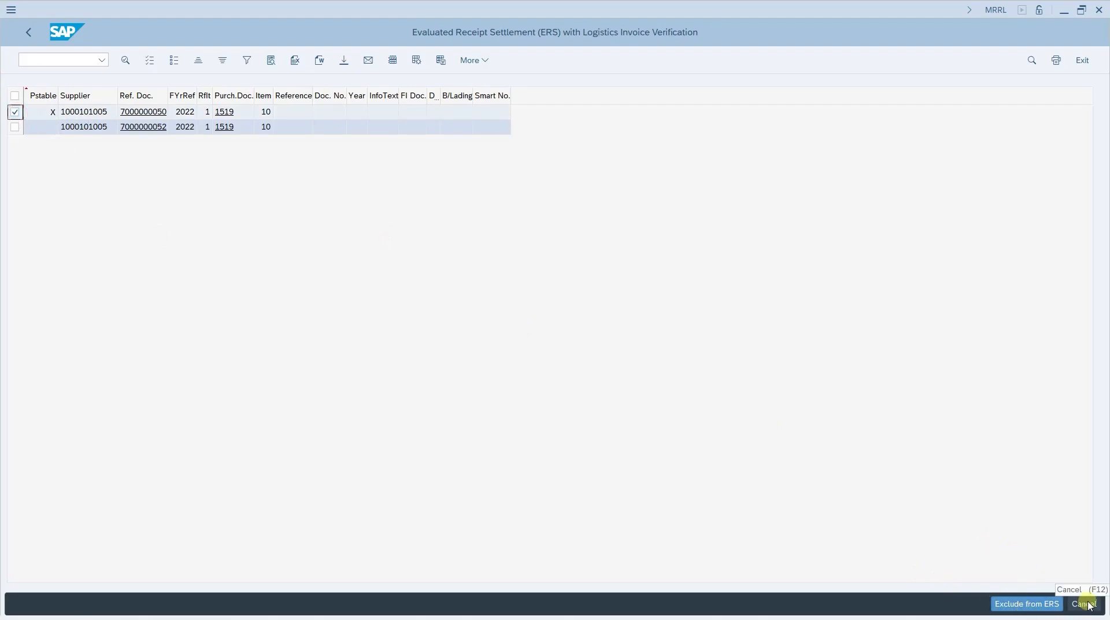
mouse_move(1065, 544)
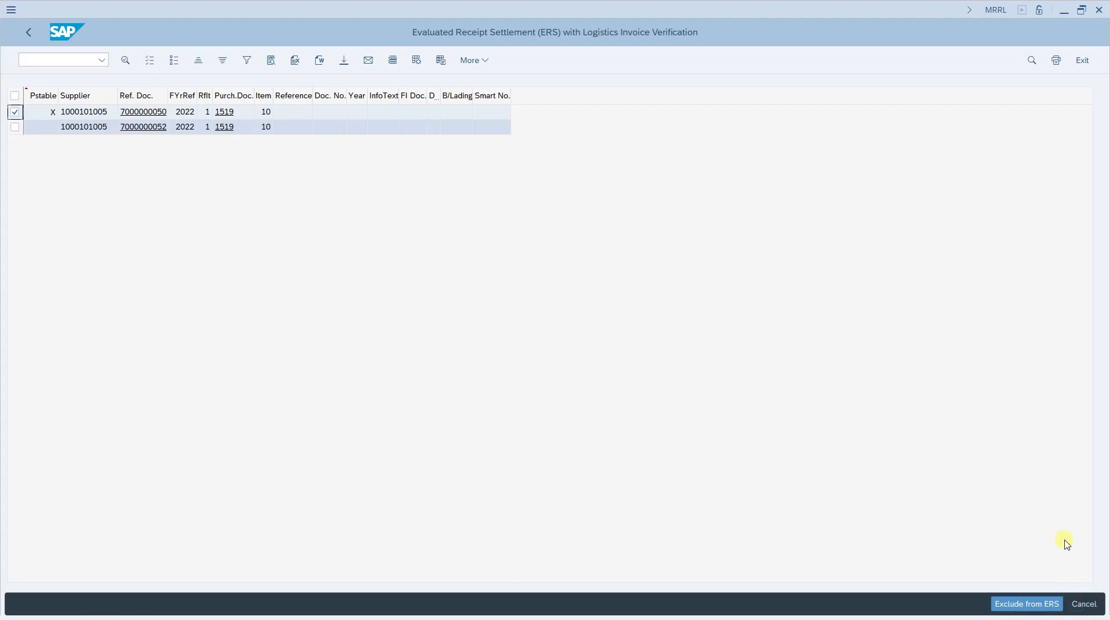
mouse_move(1083, 604)
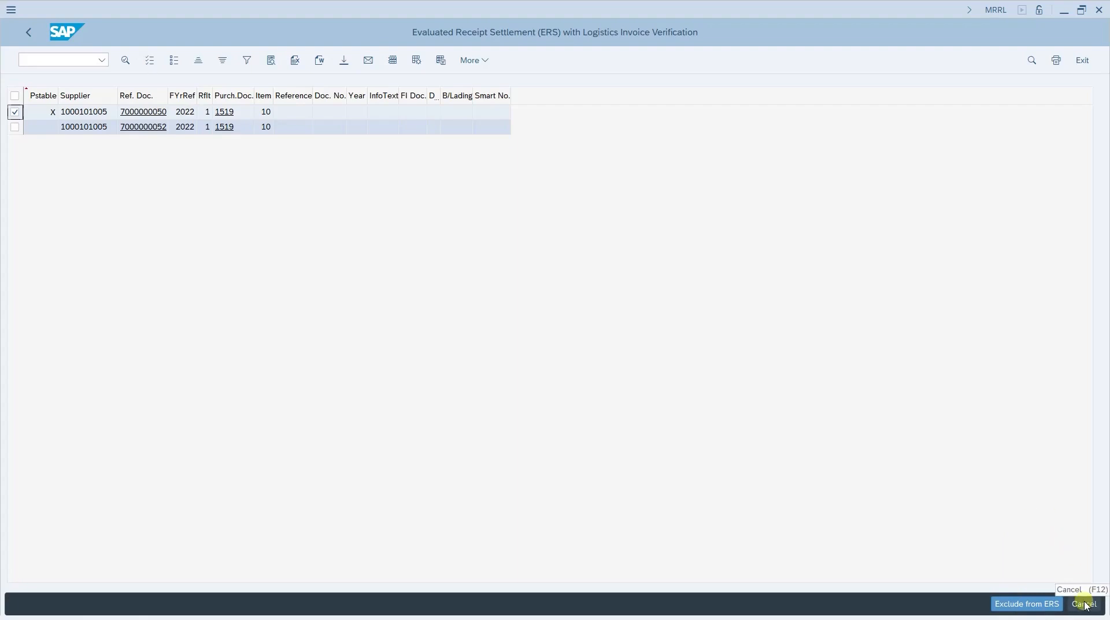
left_click(1082, 604)
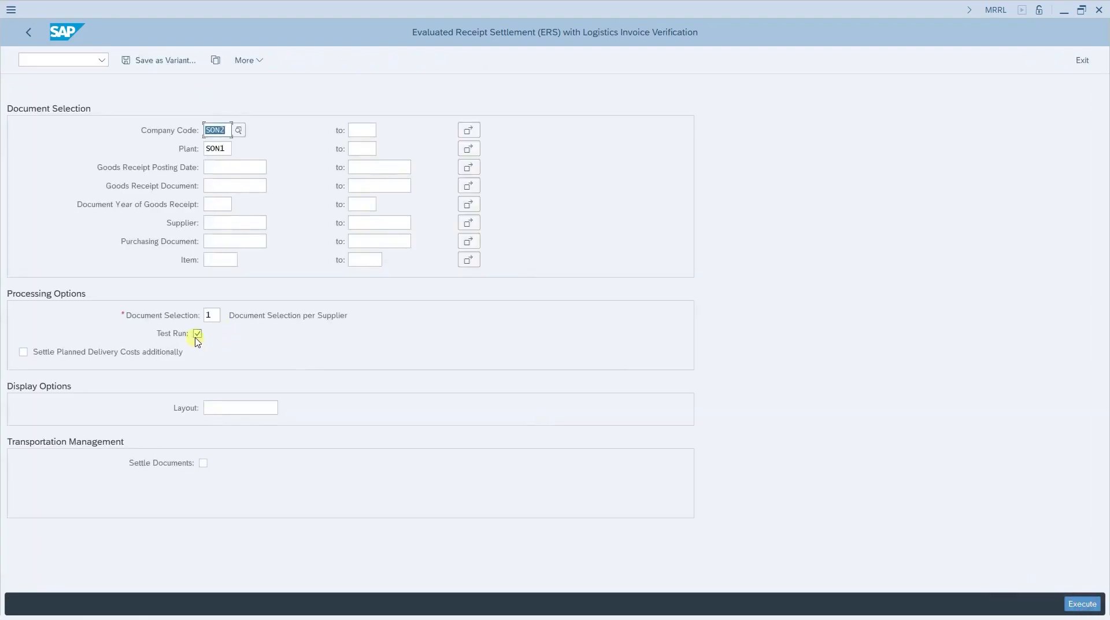
left_click(197, 333)
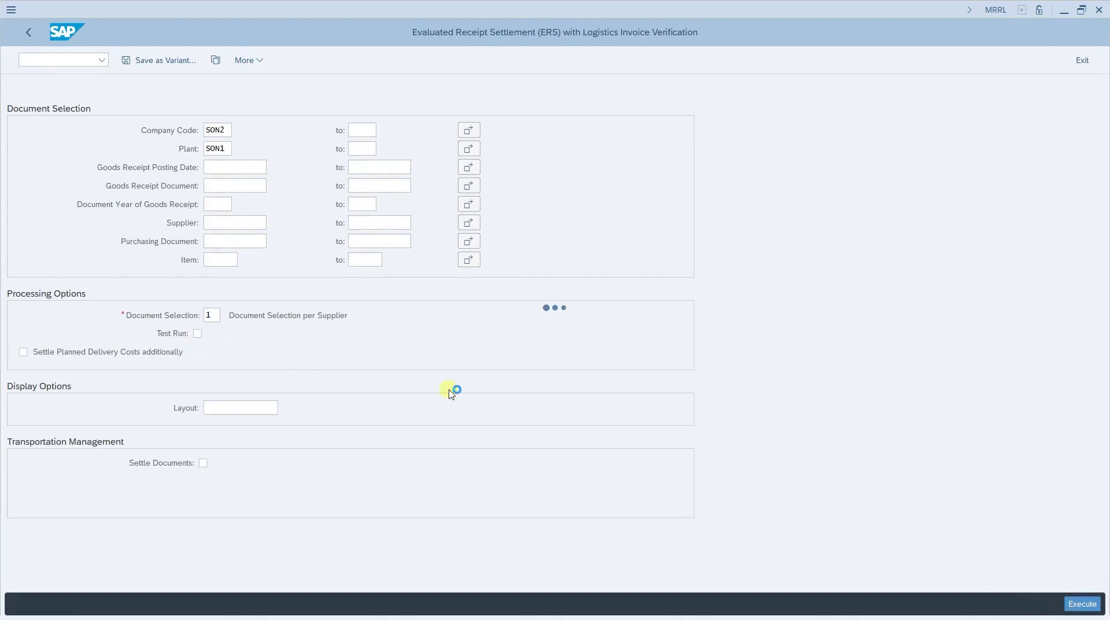
left_click(1080, 602)
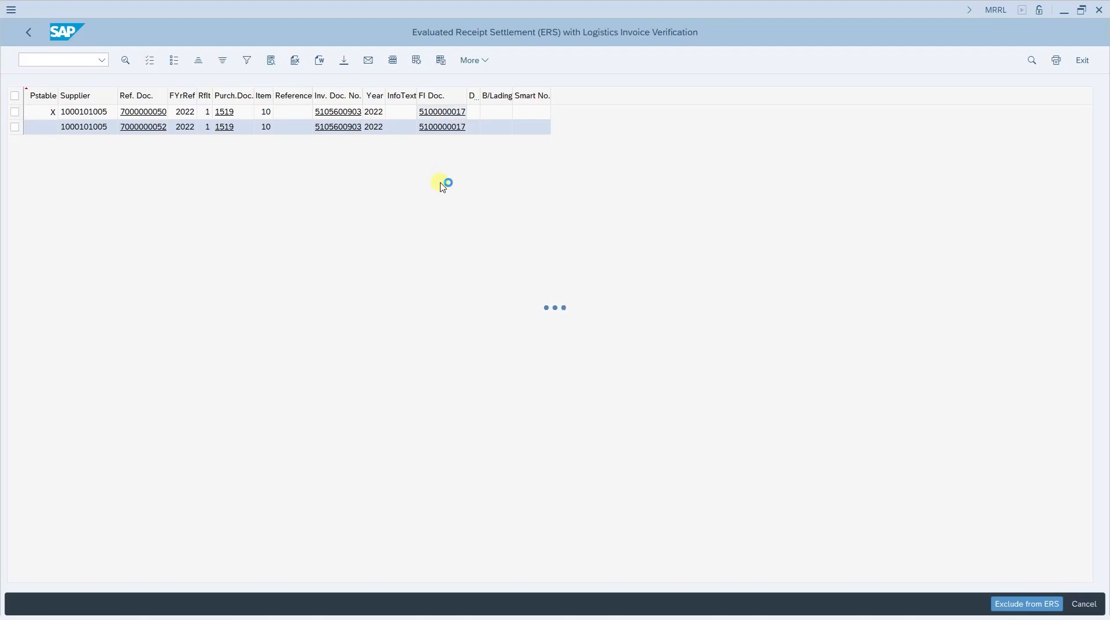
left_click(441, 111)
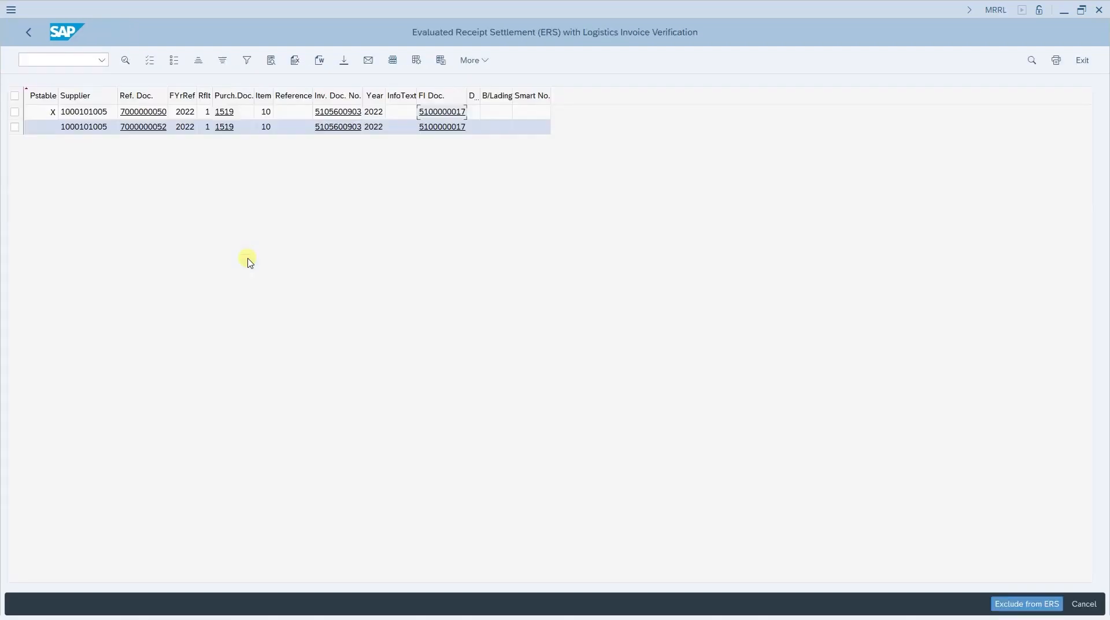
left_click(27, 32)
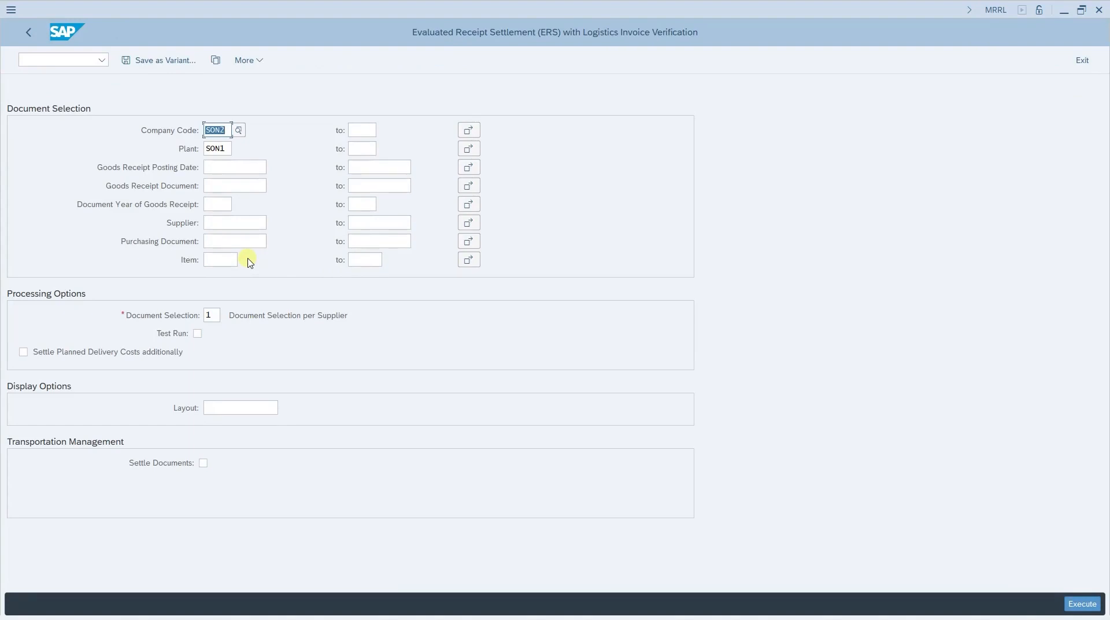
left_click(28, 33)
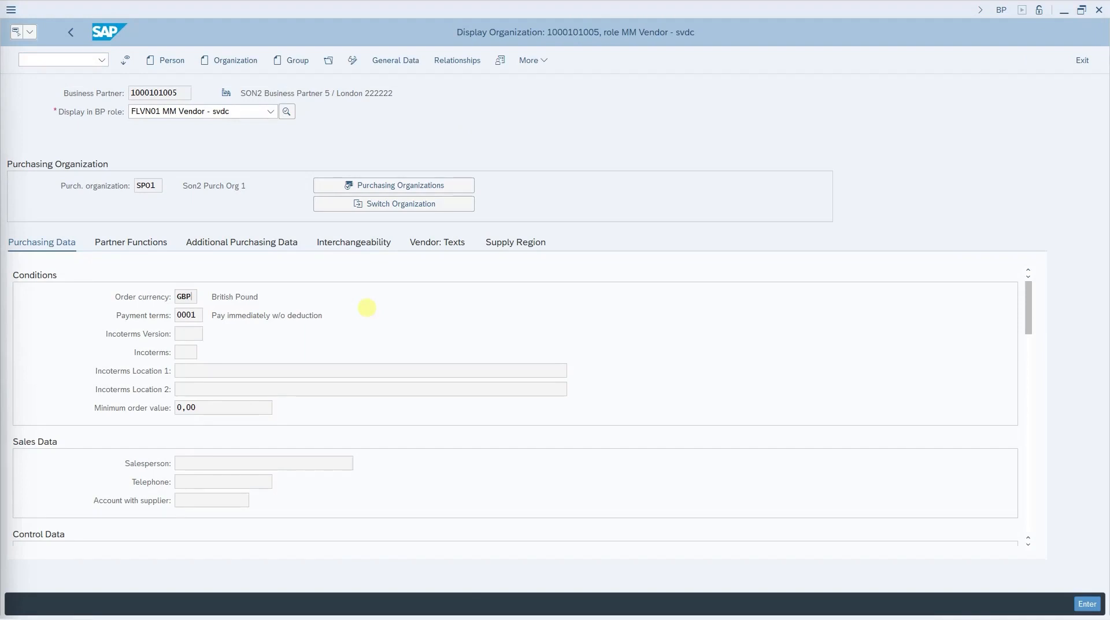
mouse_move(170, 354)
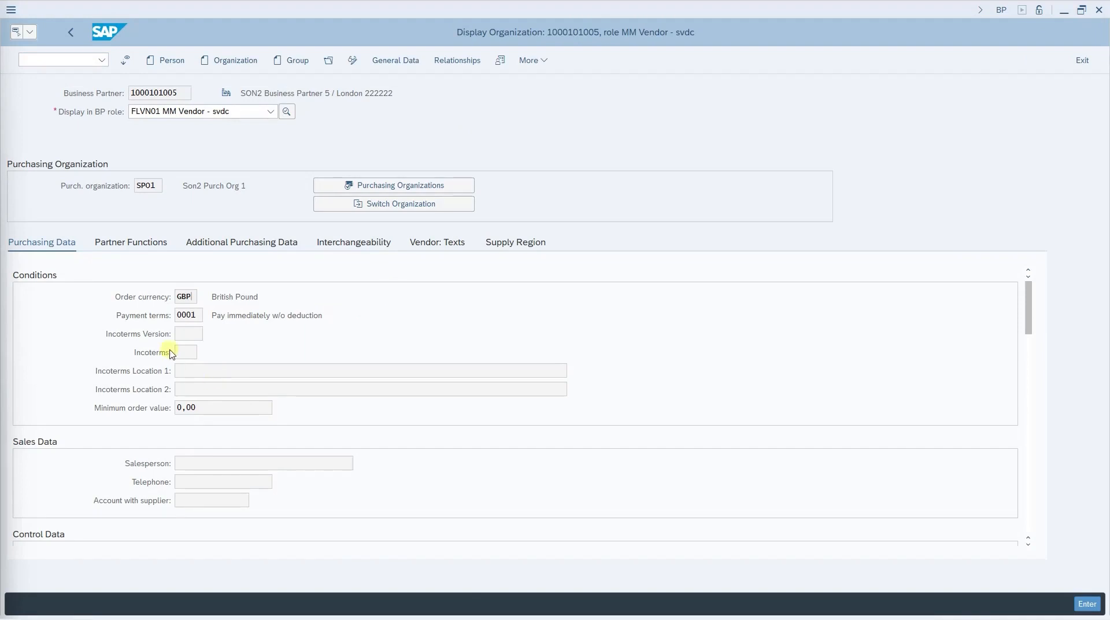
mouse_move(326, 149)
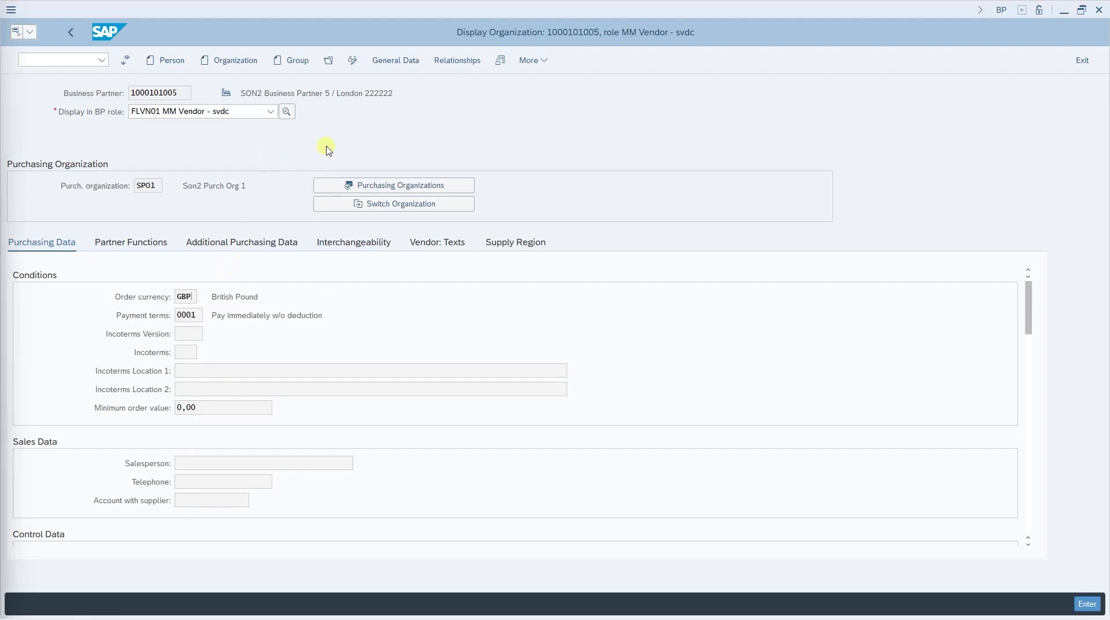
mouse_move(288, 160)
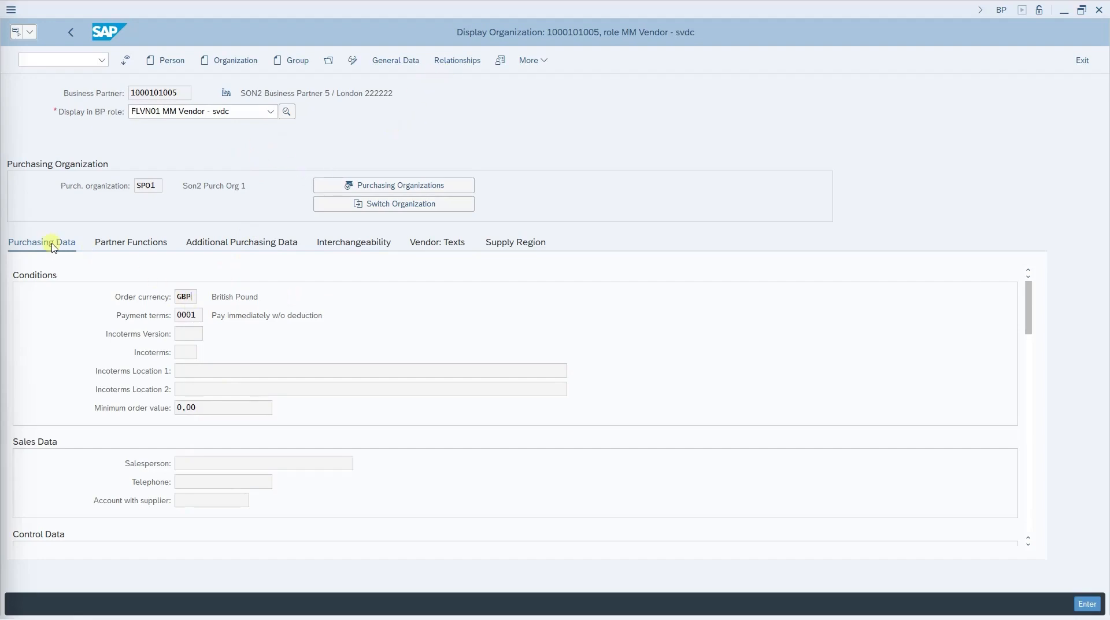
left_click(368, 370)
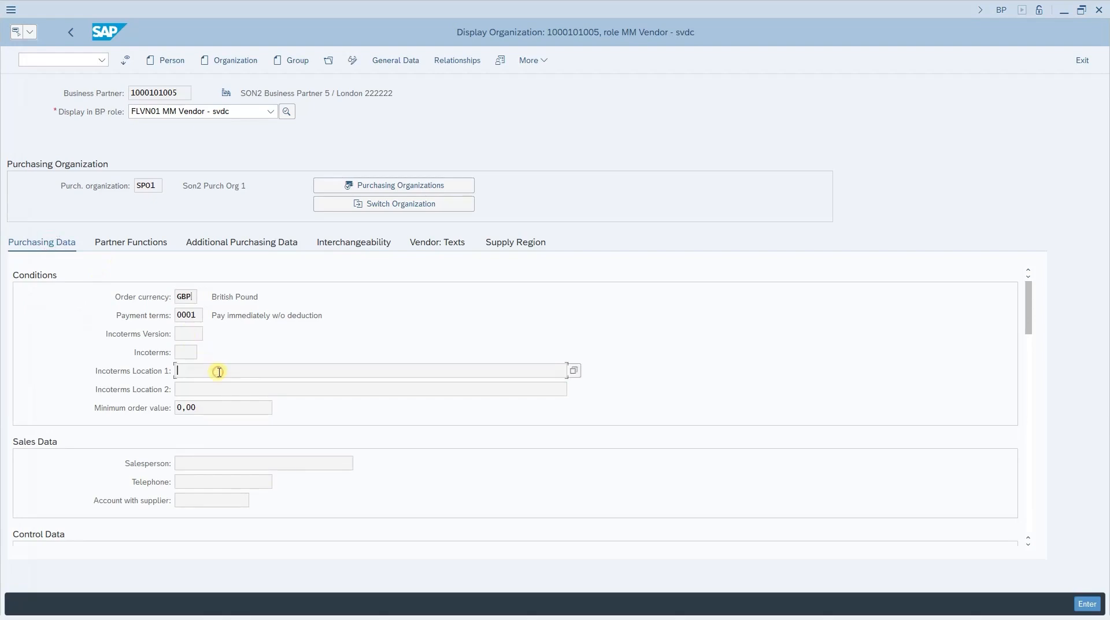
scroll("down", 3)
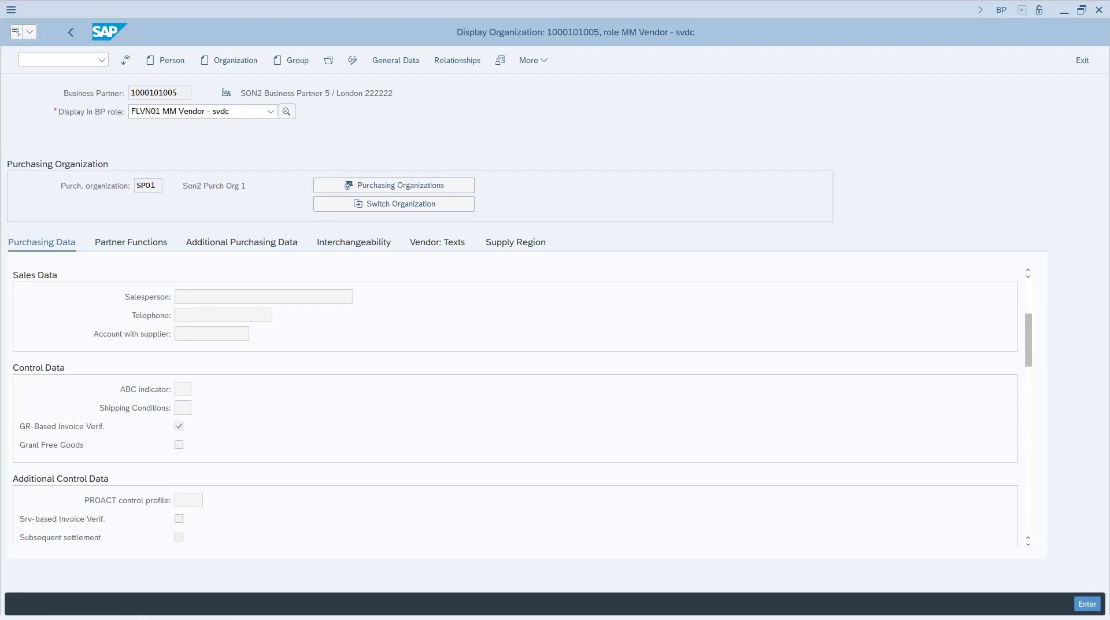
scroll("down", 3)
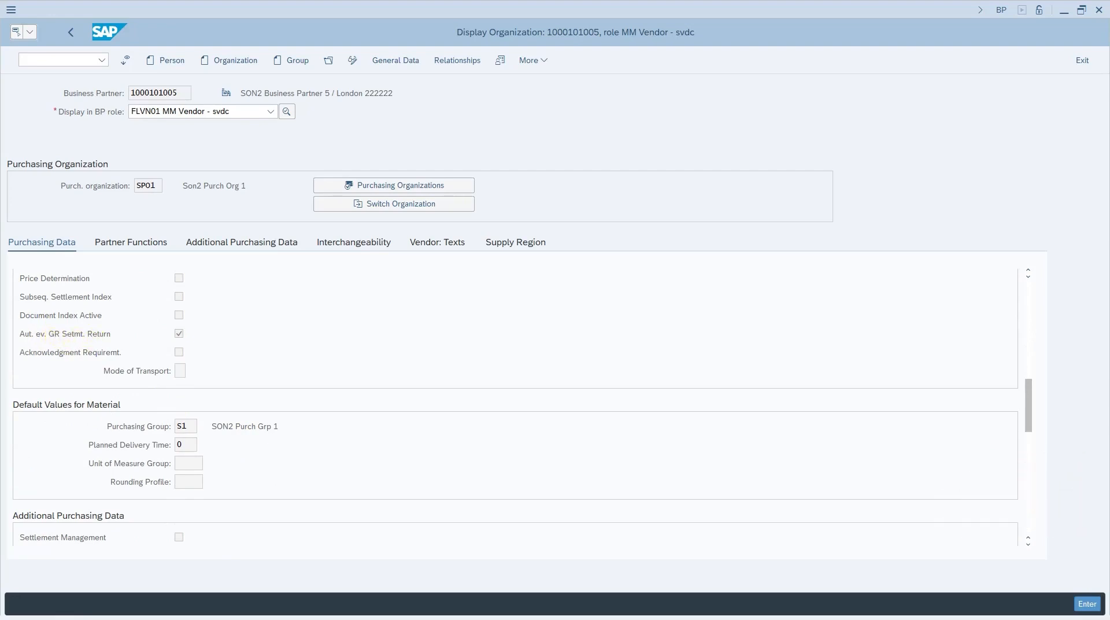
mouse_move(301, 397)
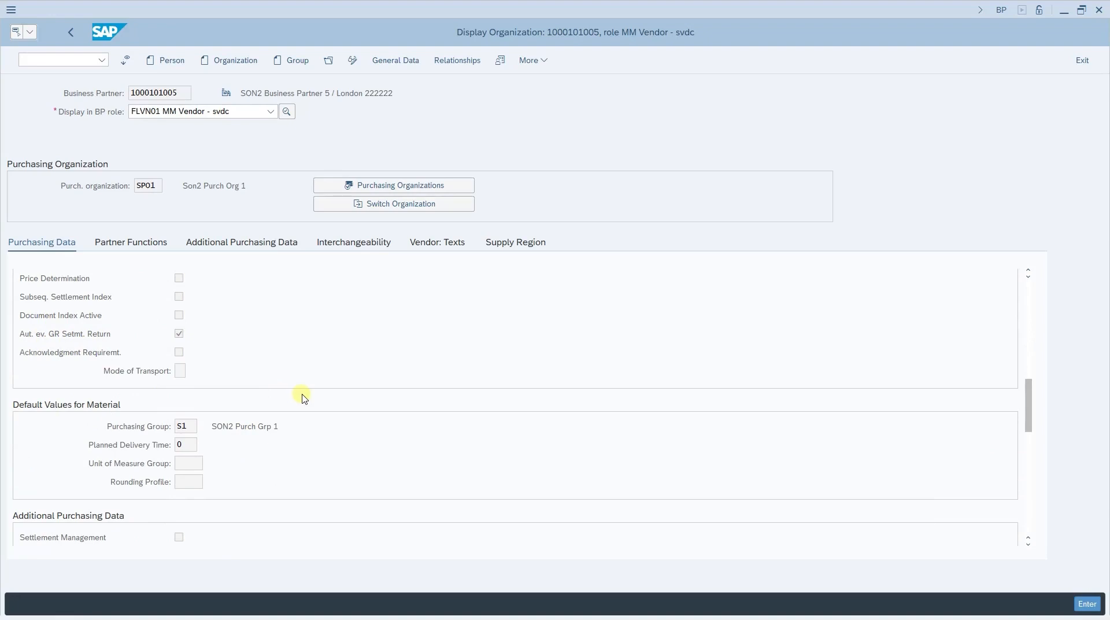
scroll("down", 3)
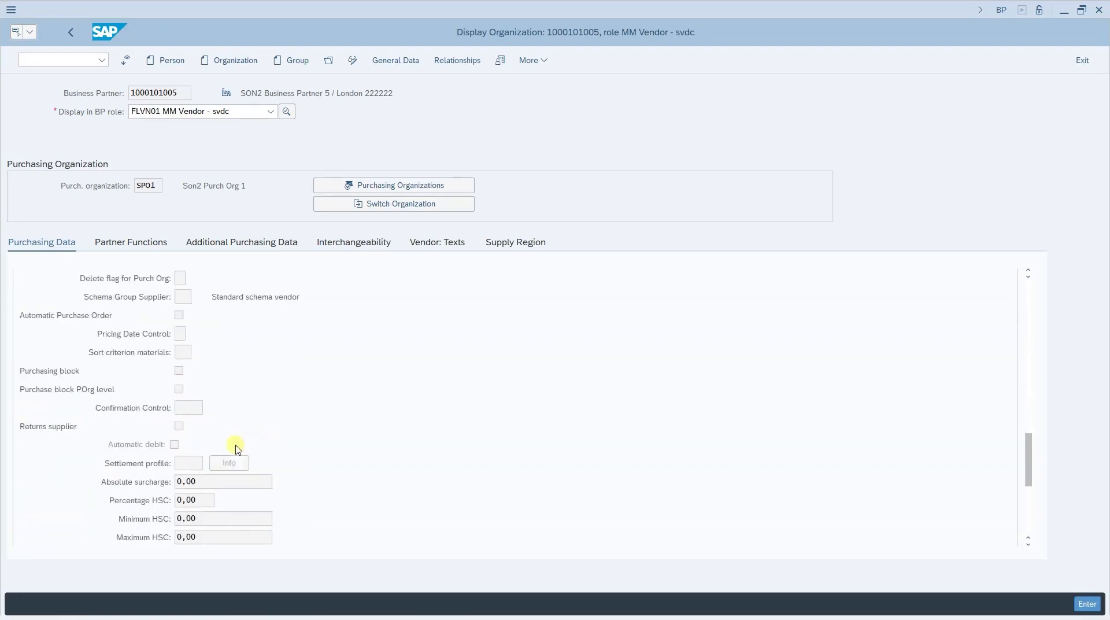
scroll("down", 3)
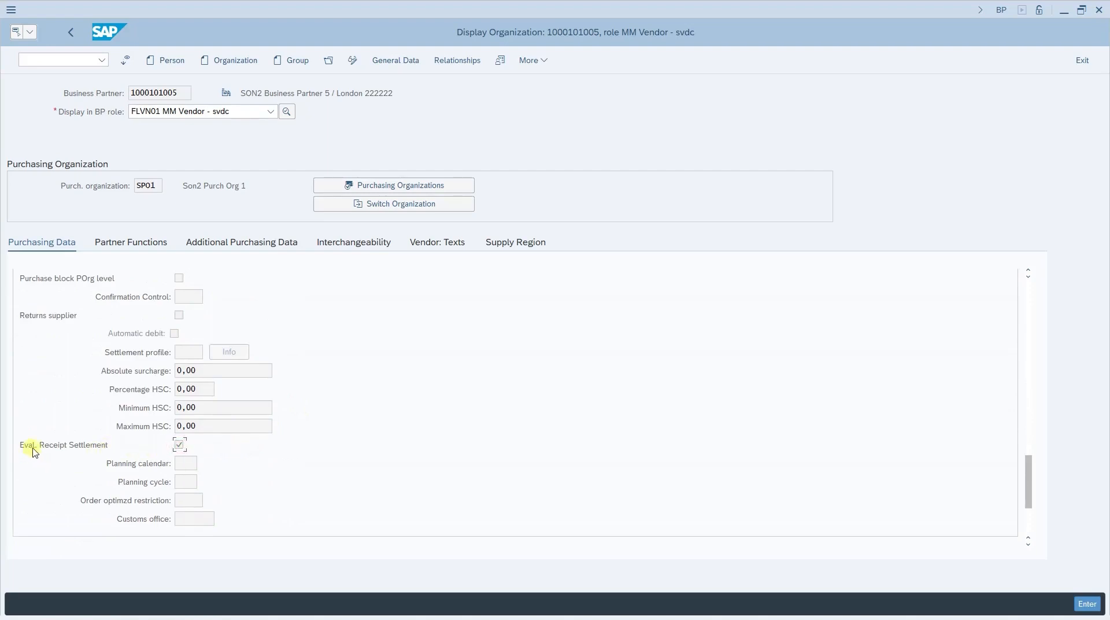
mouse_move(67, 454)
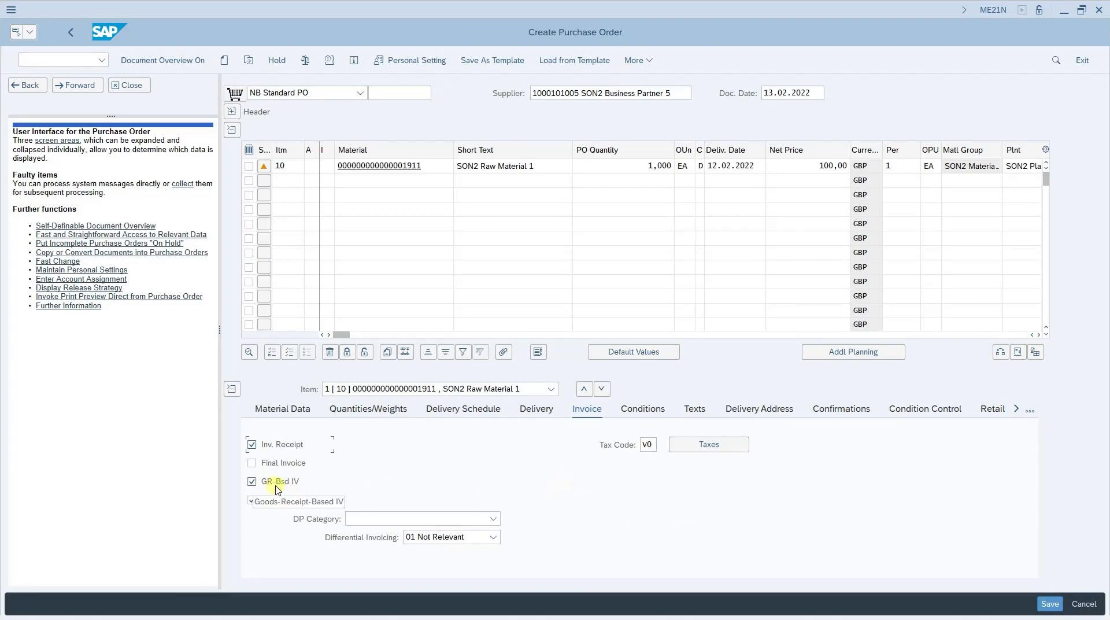
mouse_move(305, 490)
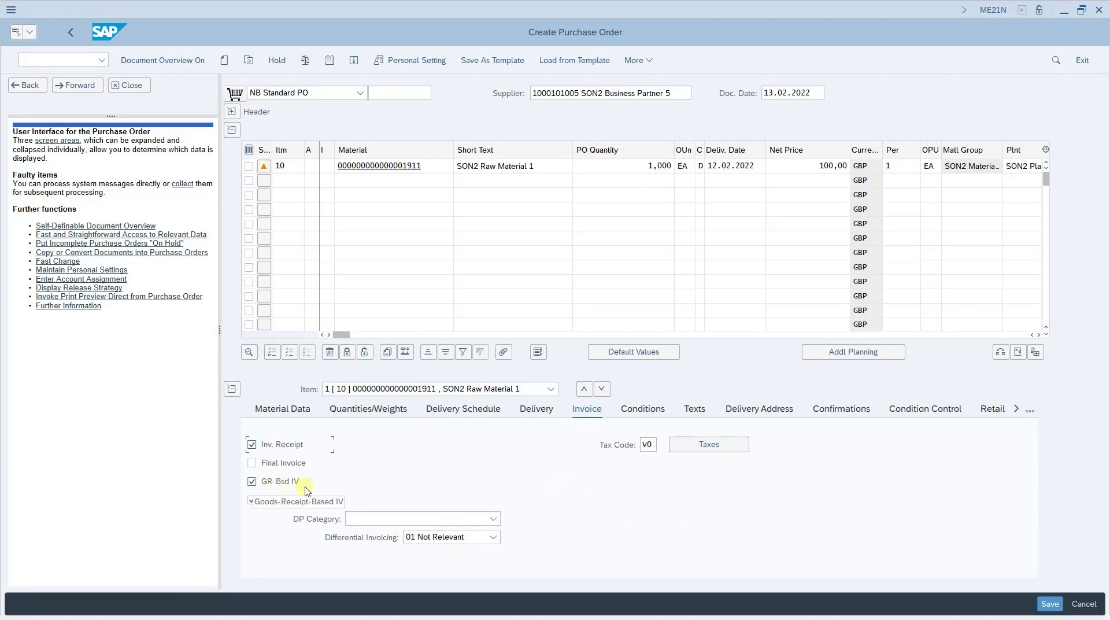
Step: Show item 10's Invoice settings with GR-Bsd IV and ERS ticked for SON2 Business Partner 5
left_click(251, 500)
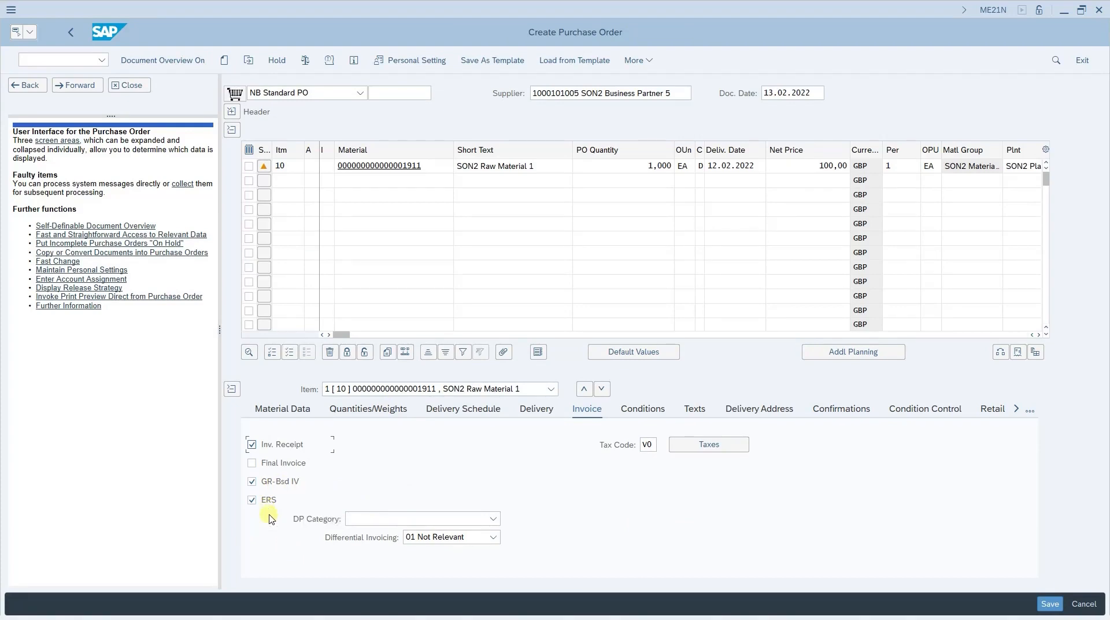
mouse_move(544, 126)
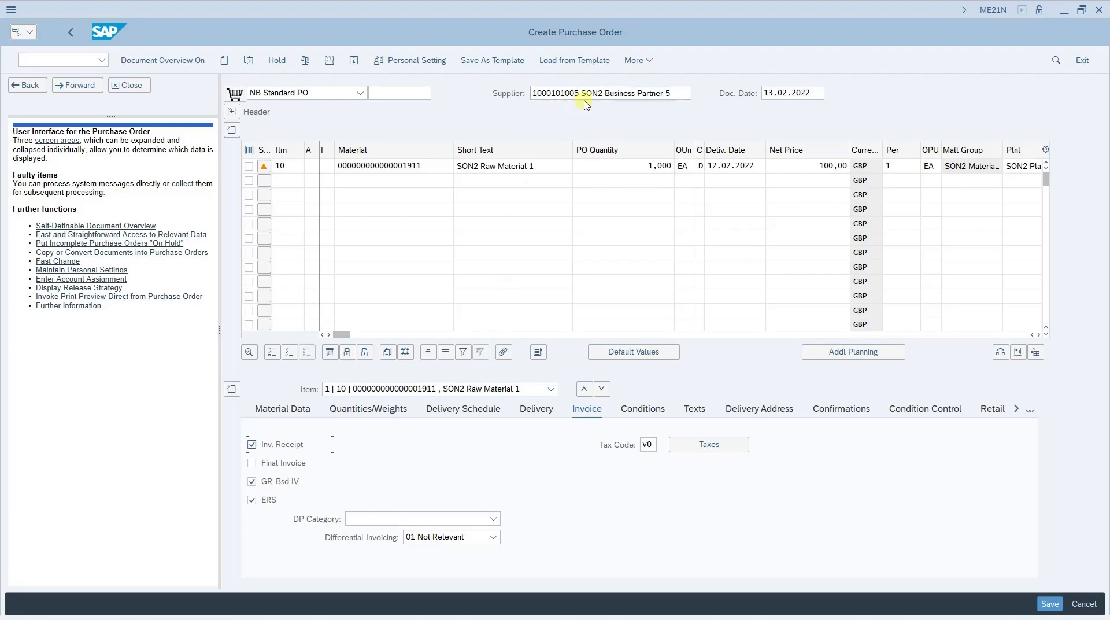
mouse_move(531, 498)
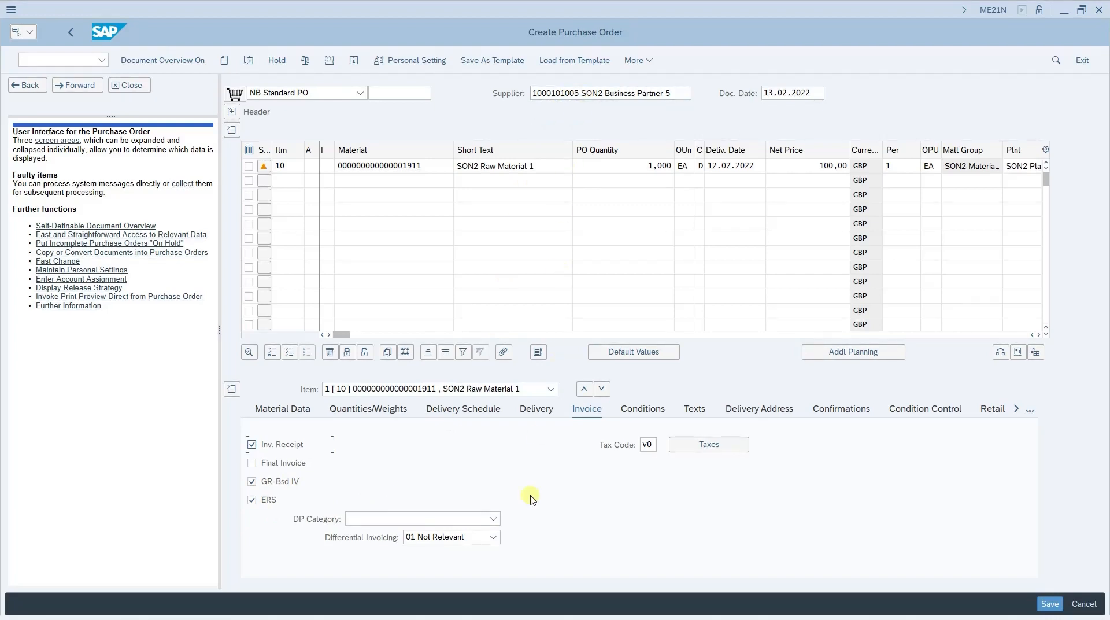
mouse_move(574, 463)
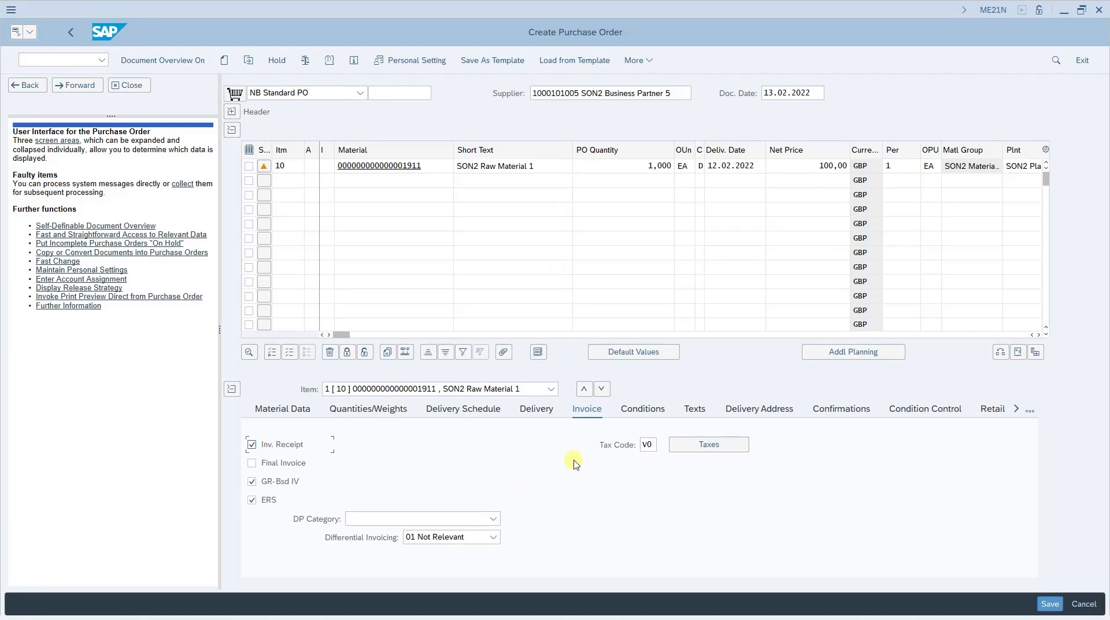
mouse_move(594, 456)
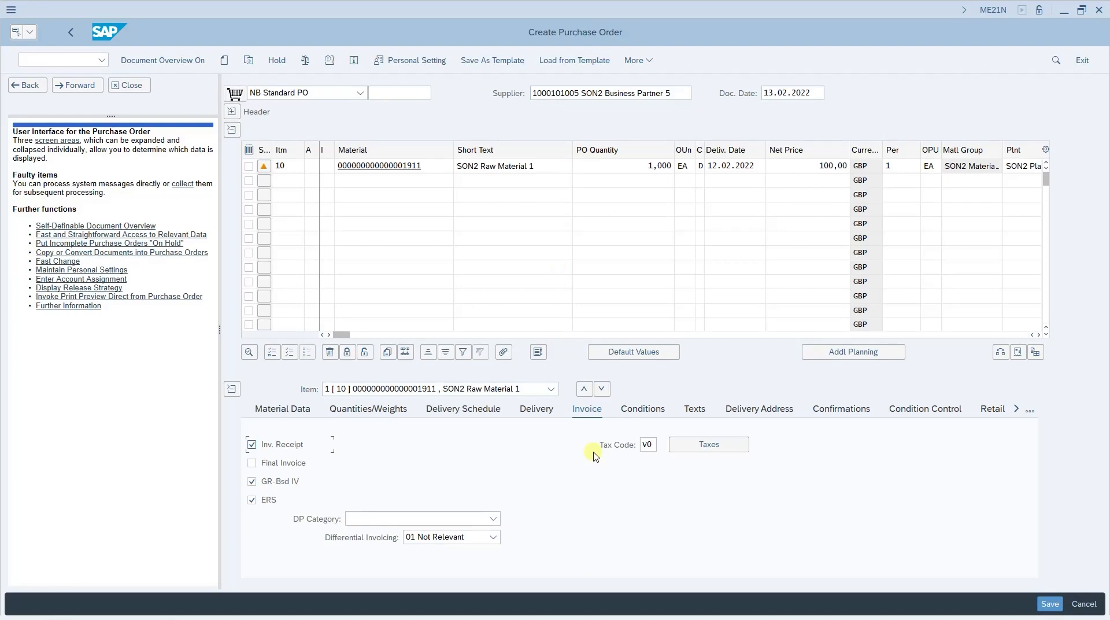
mouse_move(633, 464)
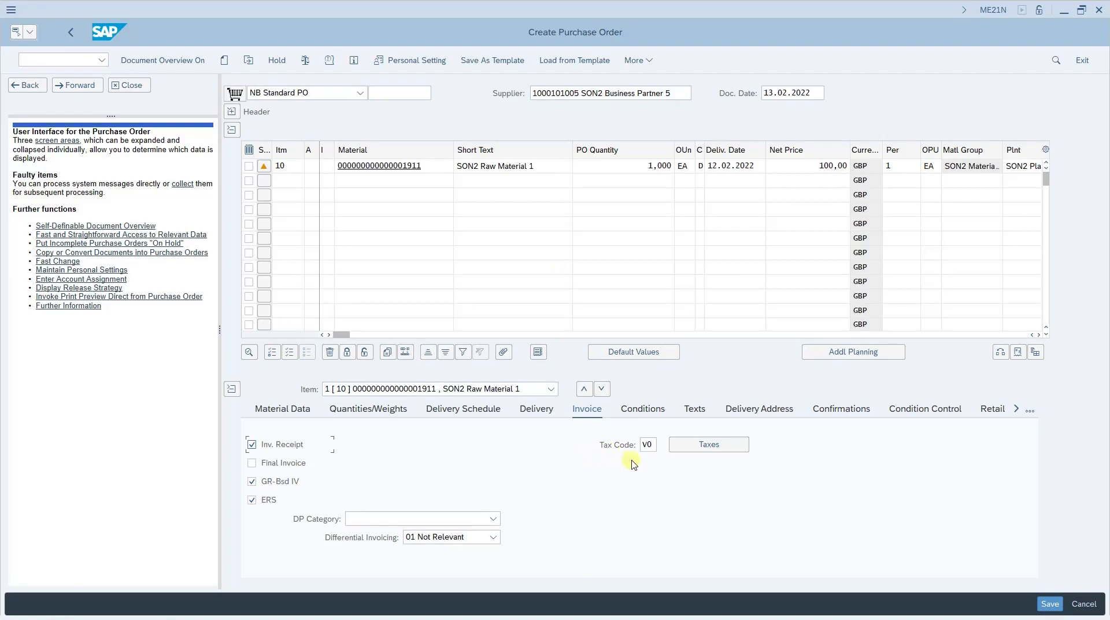
left_click(646, 444)
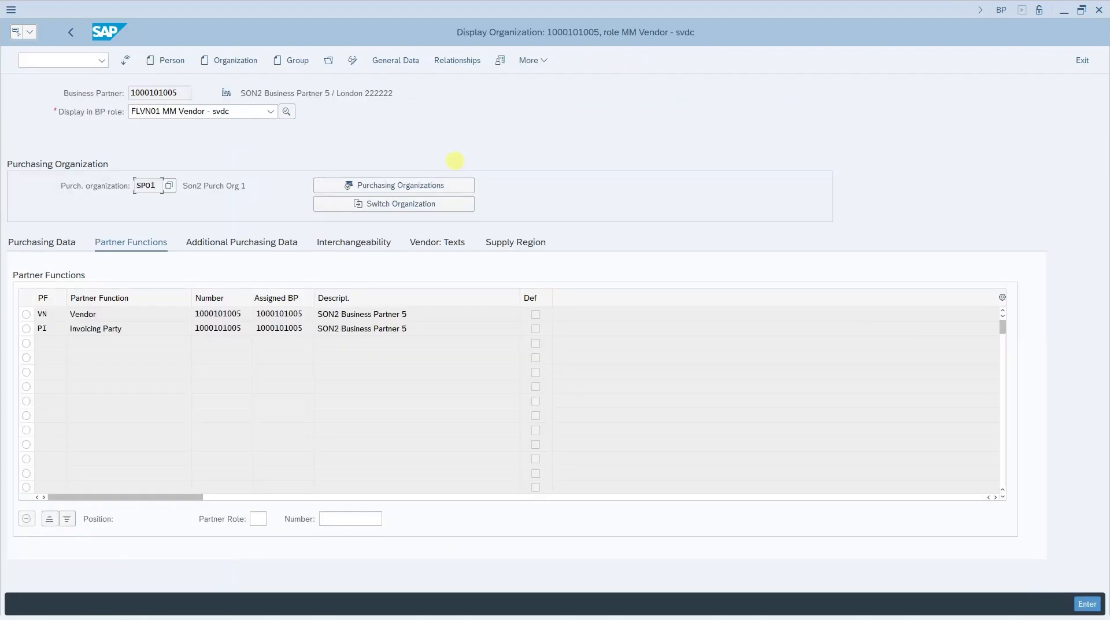
mouse_move(165, 225)
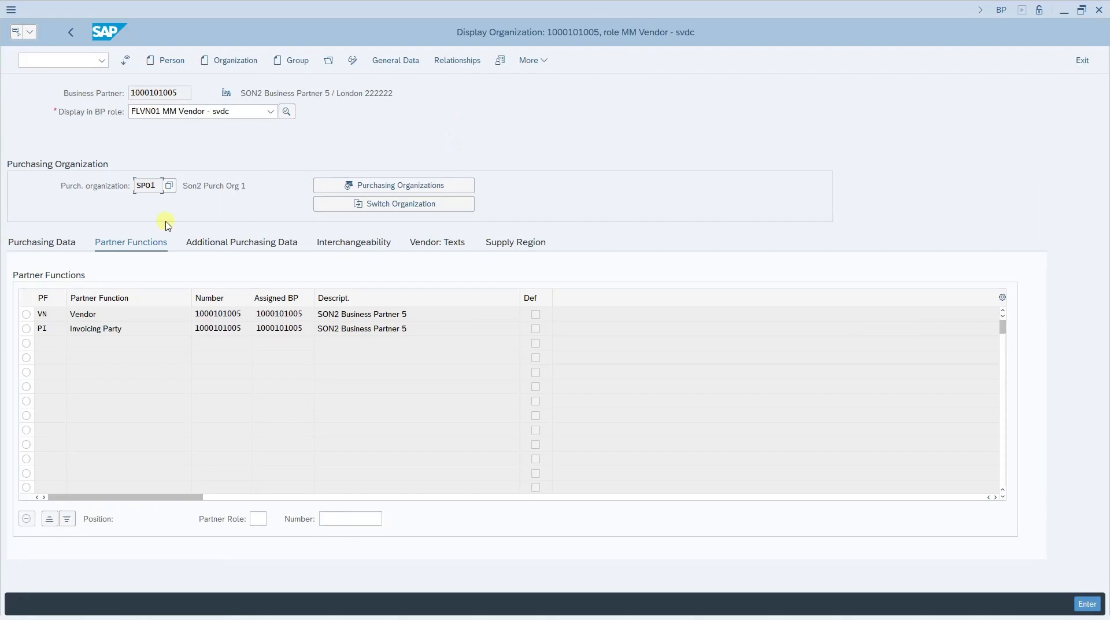
mouse_move(45, 320)
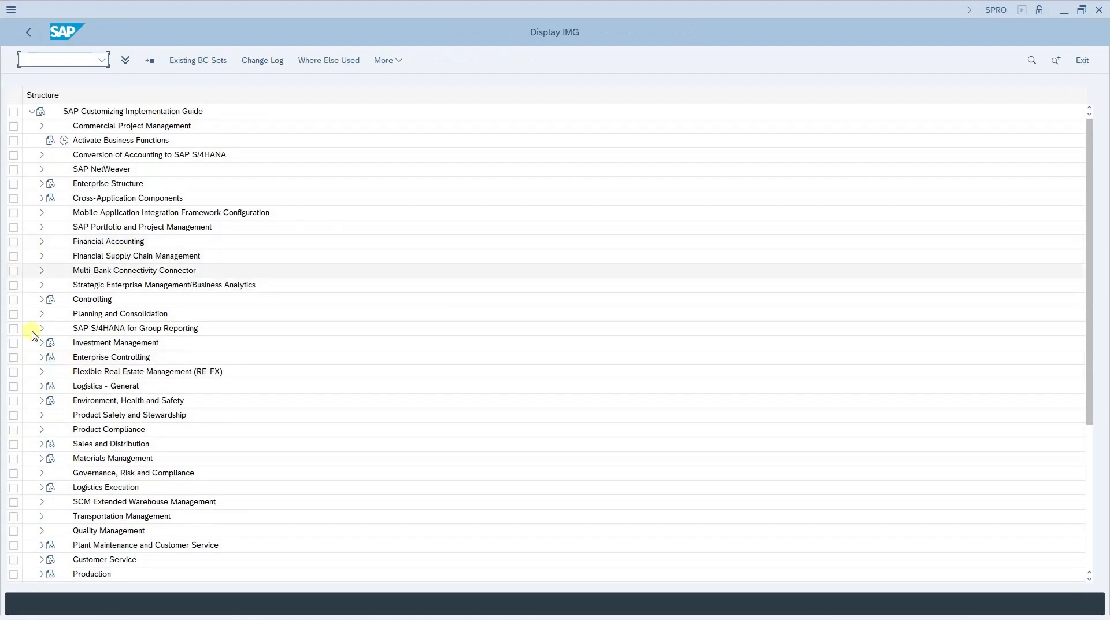
Step: Expand Materials Management > Purchasing > Partner Determination in the customizing tree
left_click(42, 447)
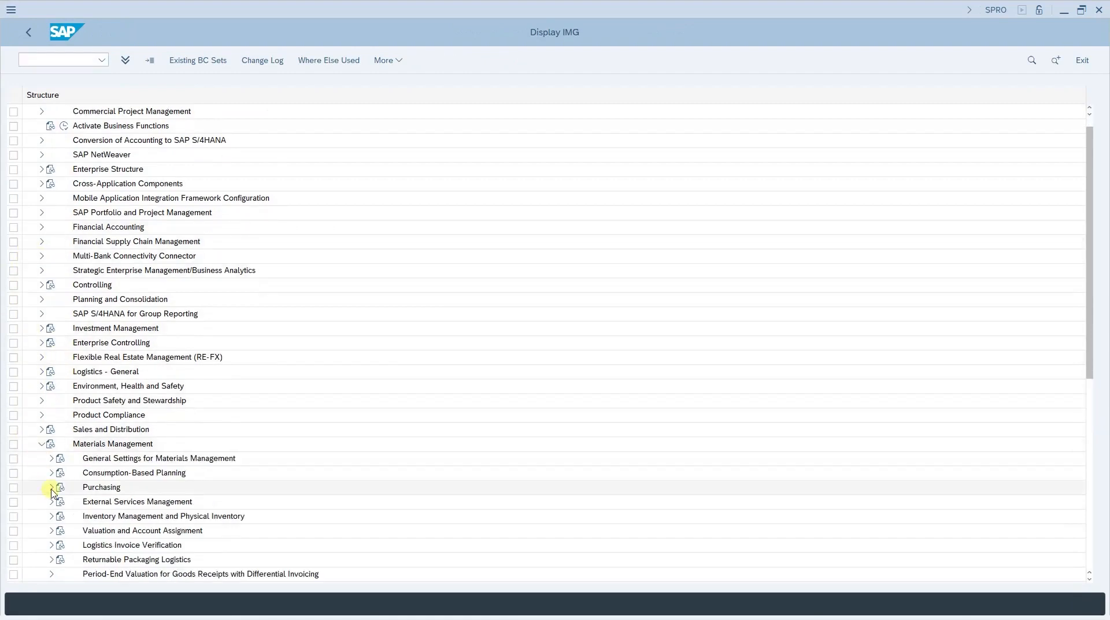
left_click(51, 489)
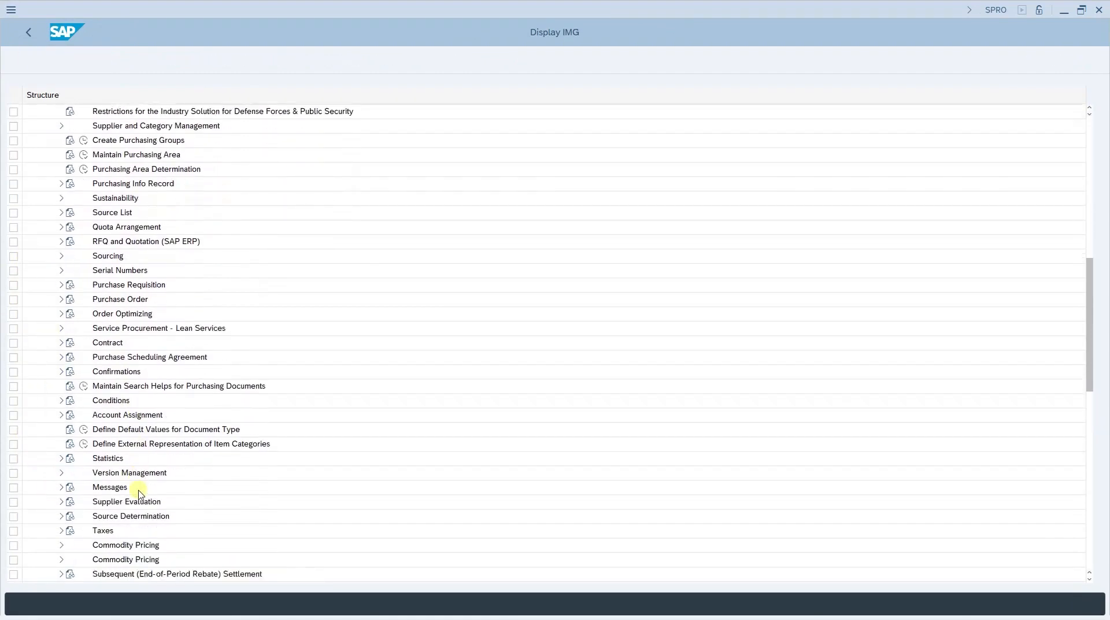
scroll("down", 3)
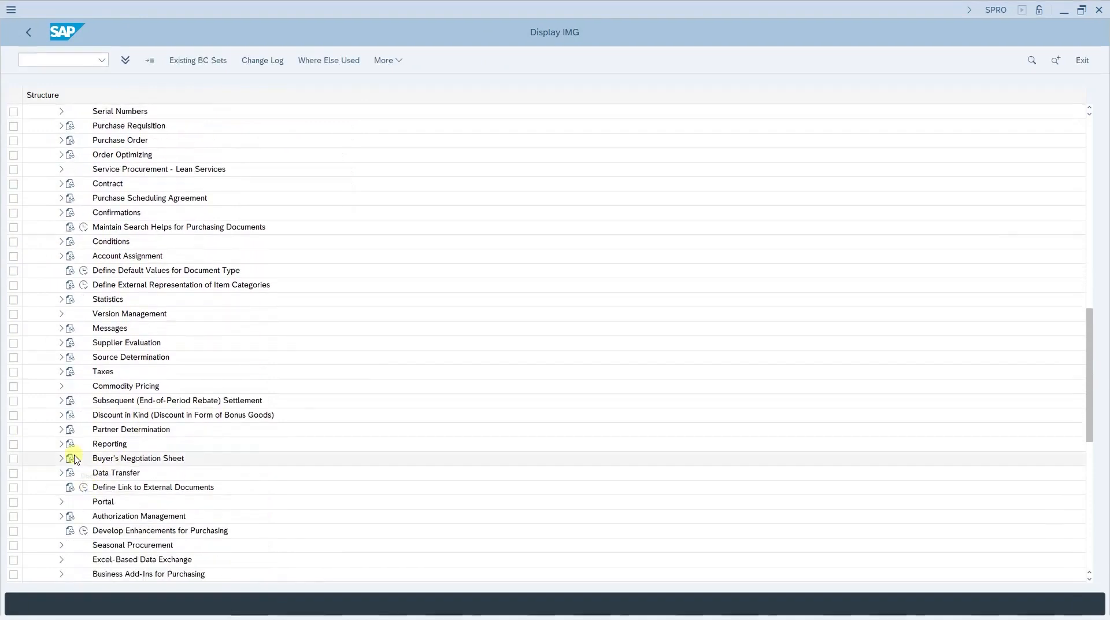
left_click(61, 429)
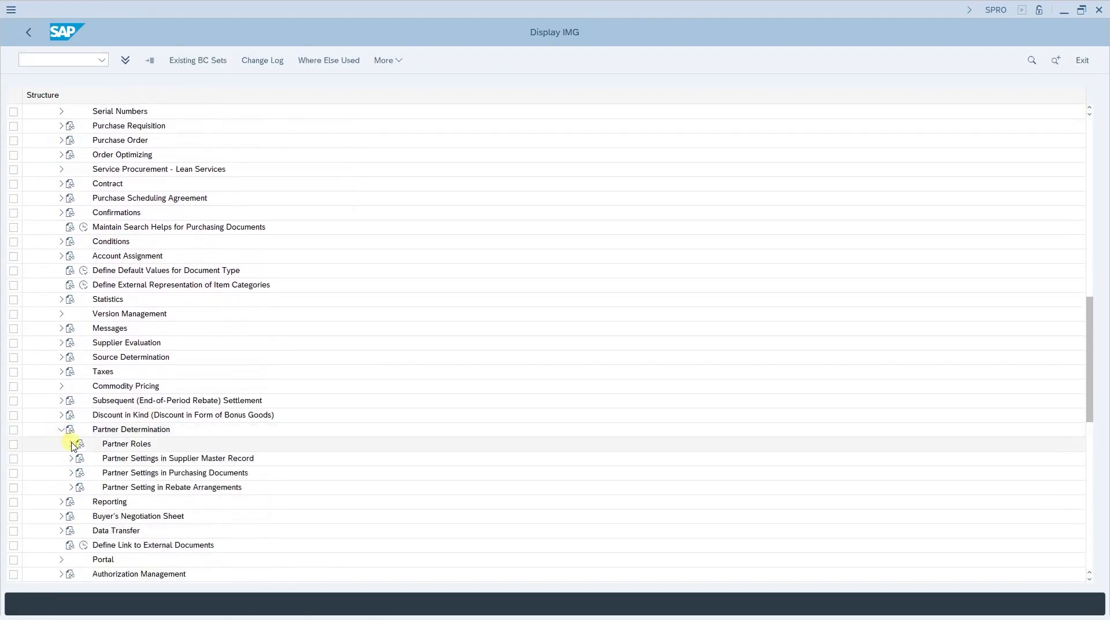
Step: View the Define Partner Roles table with PI Invoicing Party, then return to the IMG tree
left_click(70, 443)
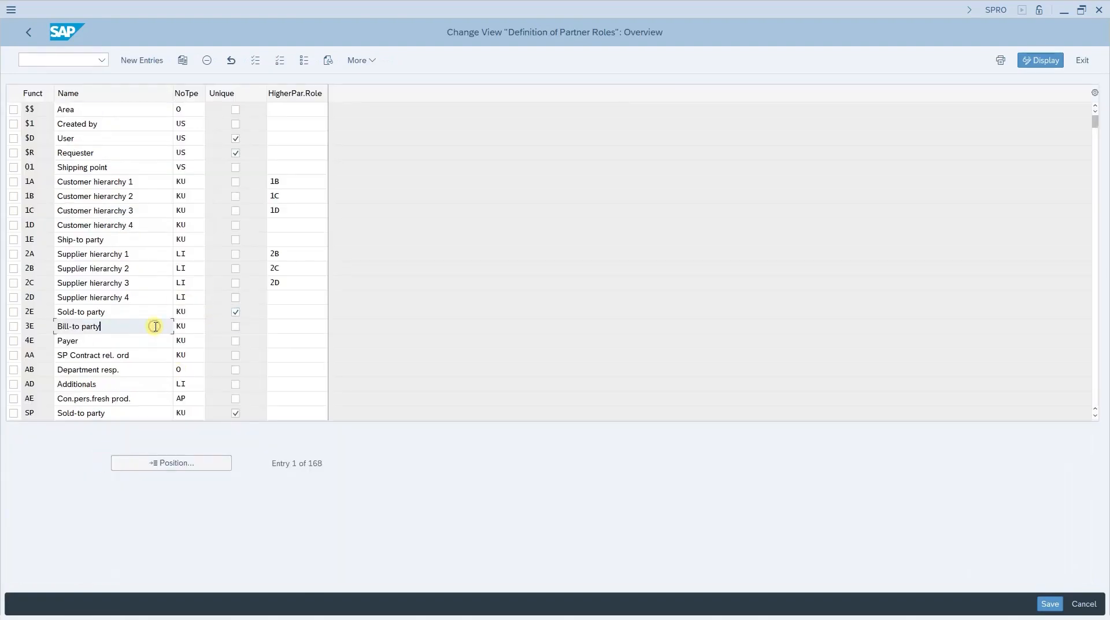
left_click(171, 463)
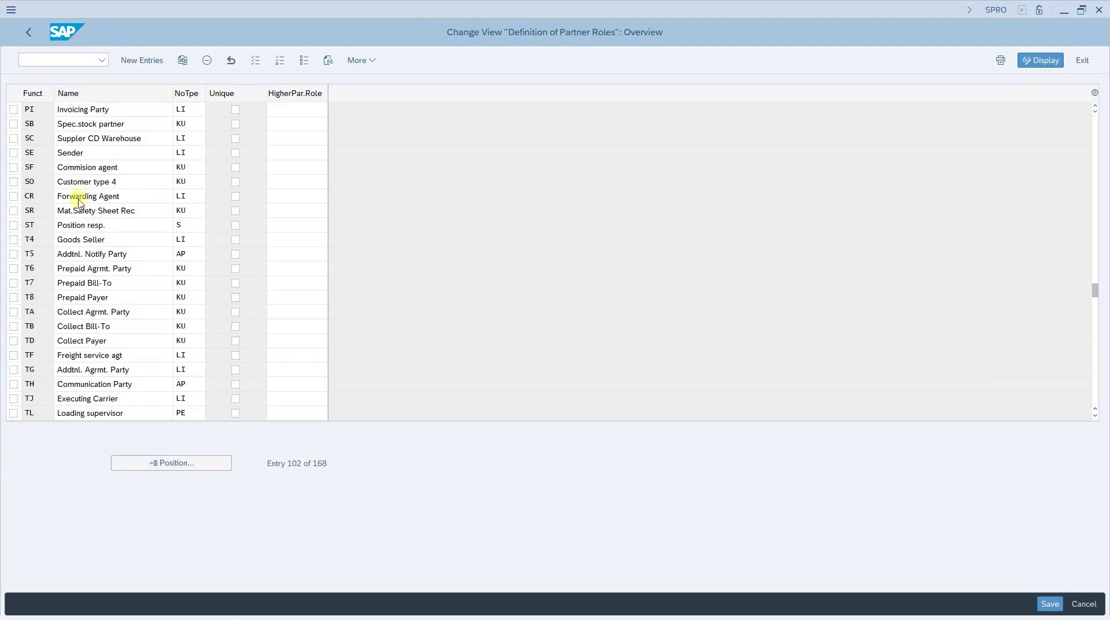
left_click(28, 32)
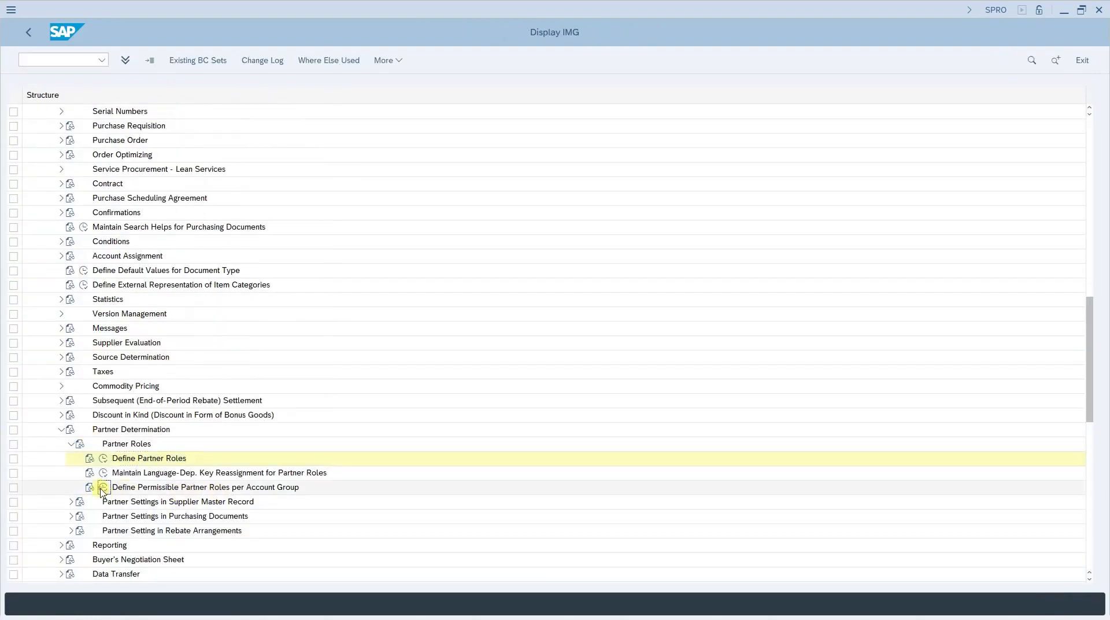
Step: Review permissible partner roles per account group positioned on function PI, then return
double_click(206, 487)
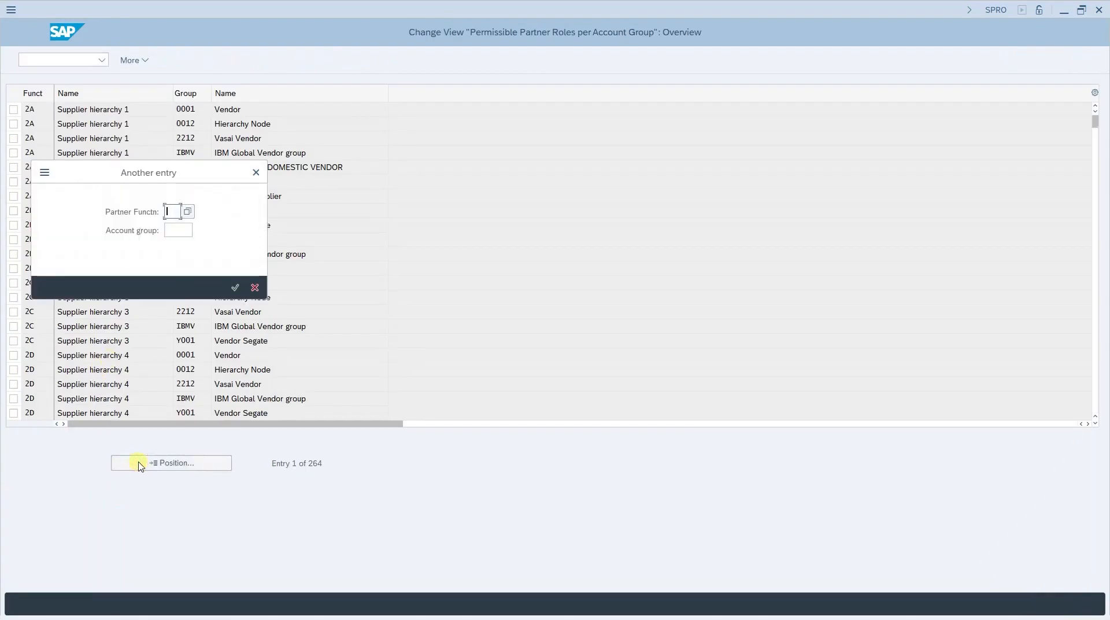
left_click(254, 288)
type("PI")
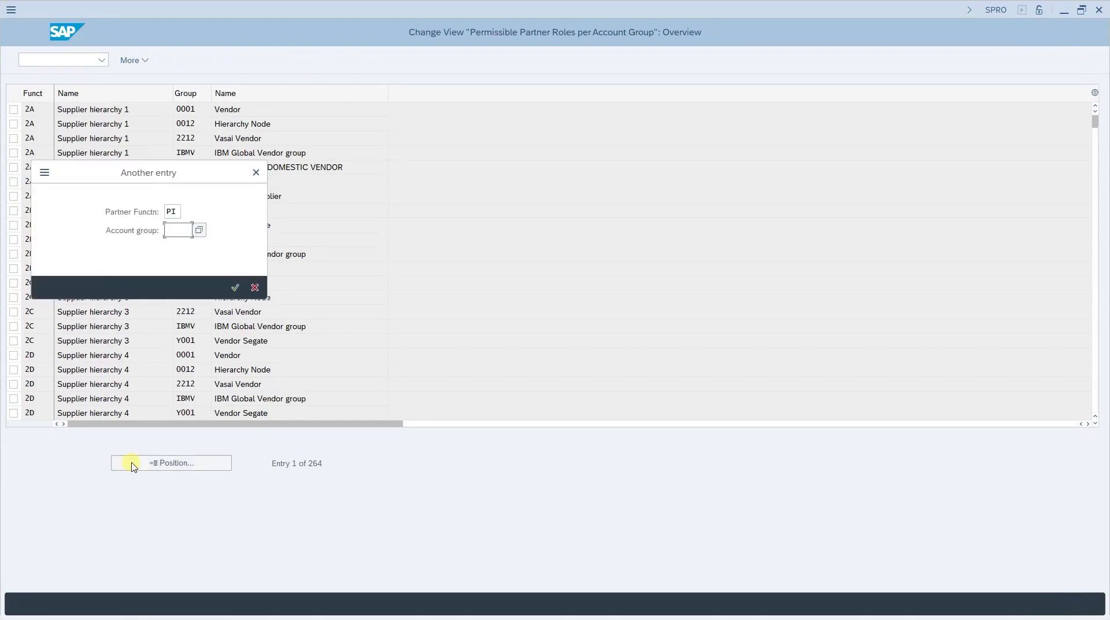
left_click(235, 288)
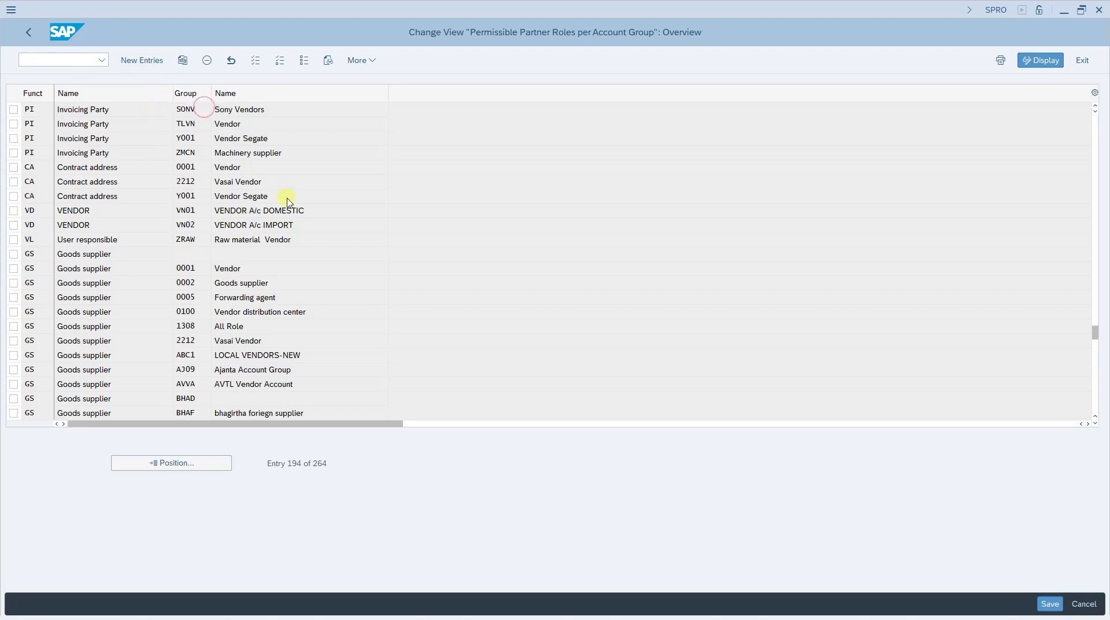
left_click(28, 33)
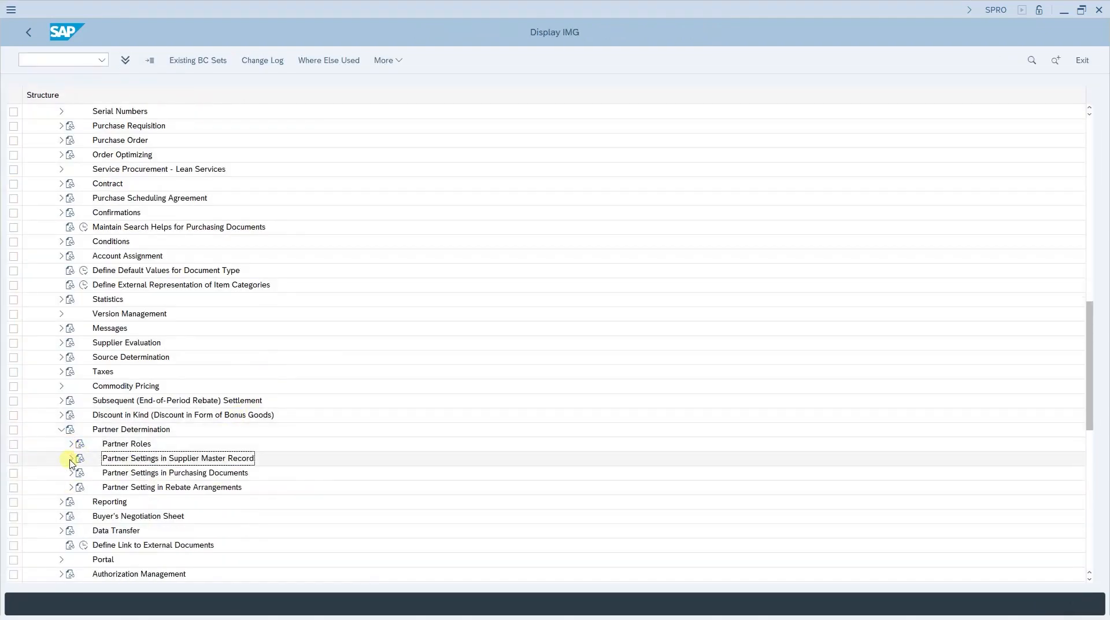
Step: Check partner schema SONV contains Vendor VN and Invoicing Party PI, then return
left_click(71, 458)
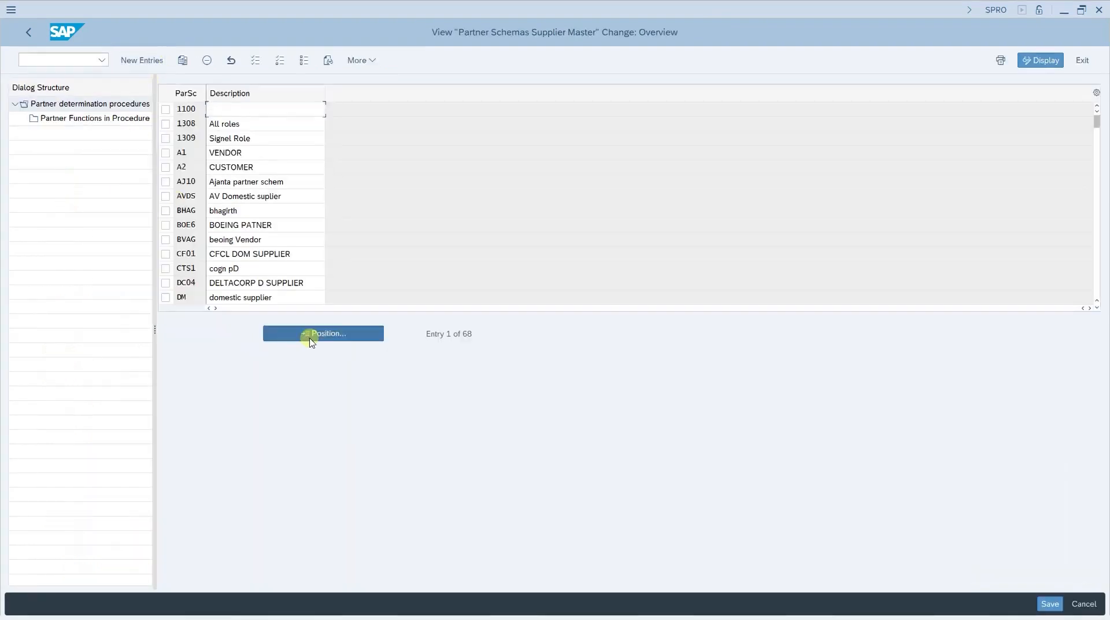
left_click(323, 333)
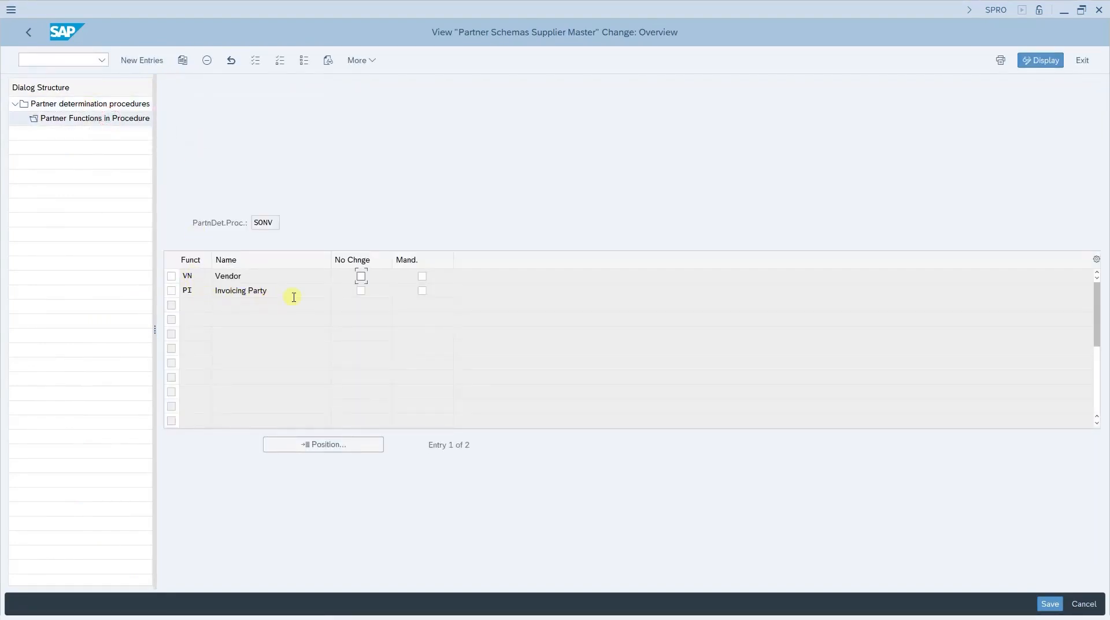
left_click(90, 103)
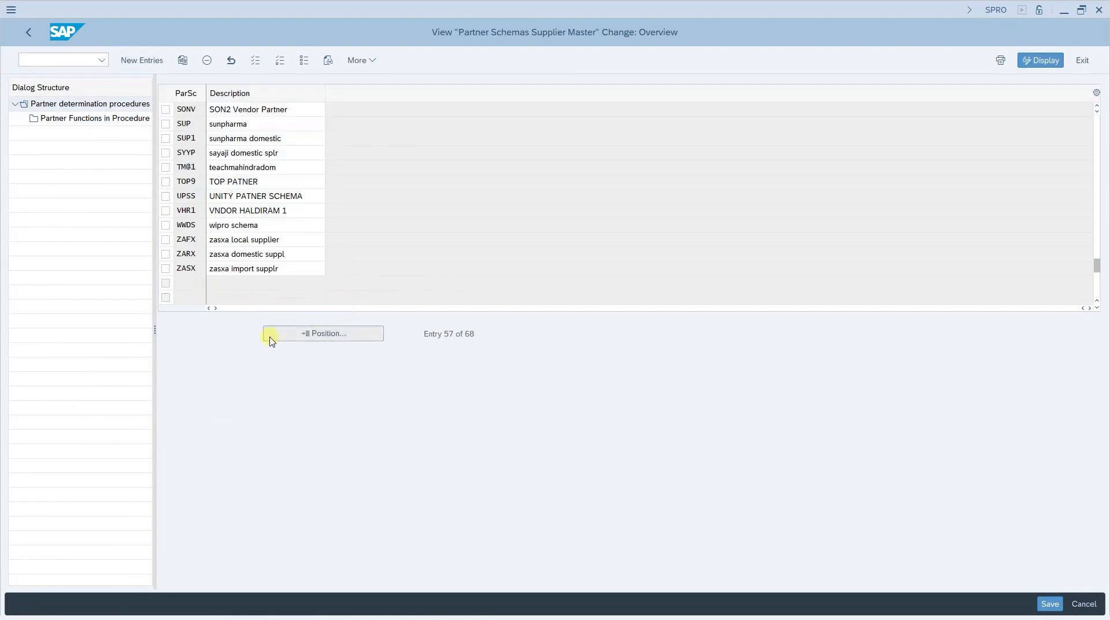
left_click(28, 32)
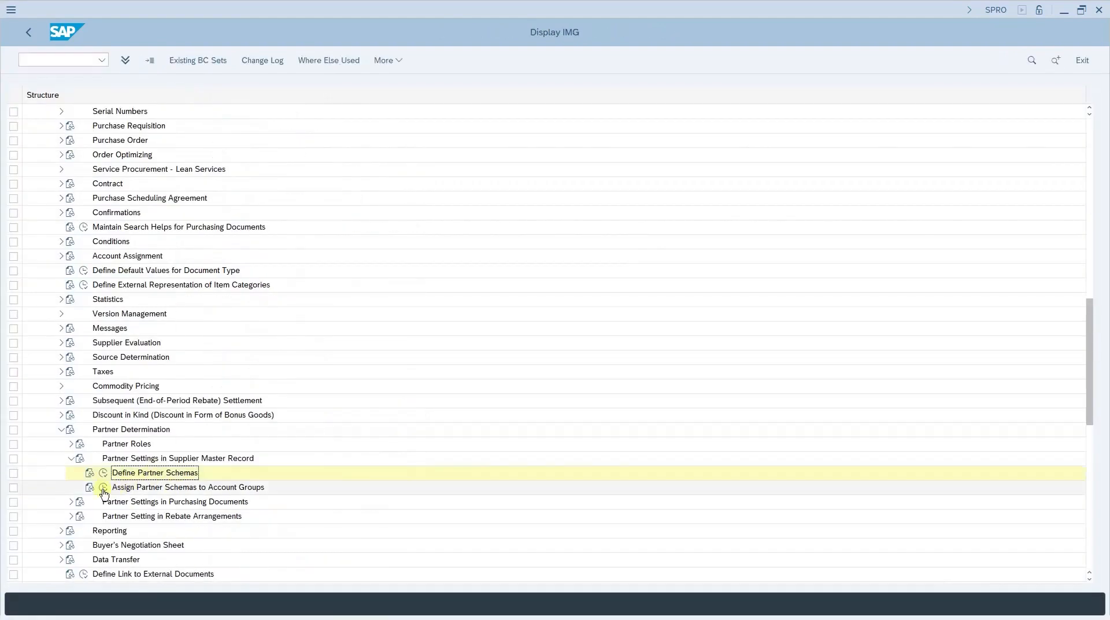
Step: Confirm account group SONV Sony Vendors is assigned partner schema SONV in all three columns
double_click(188, 487)
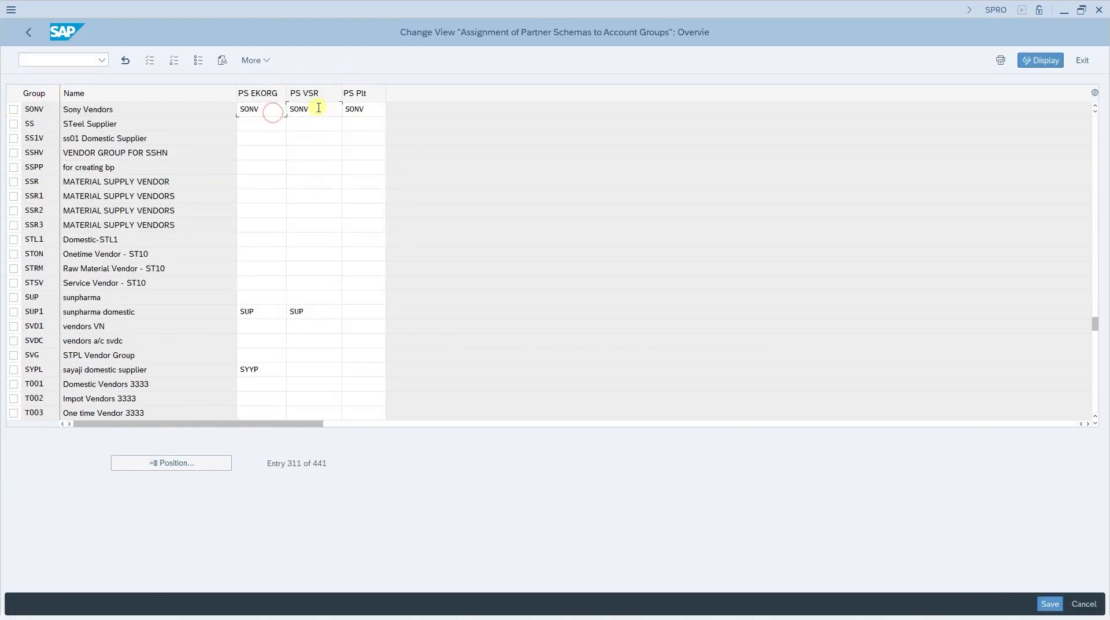
left_click(362, 109)
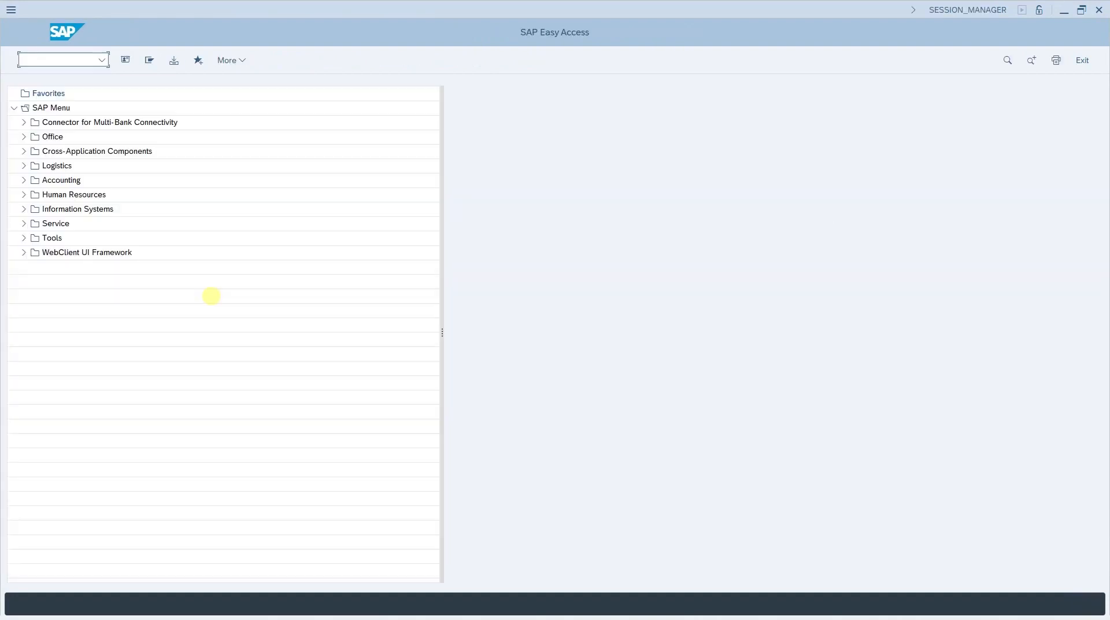
Step: Call transaction NACE to list Conditions for Output Control applications
left_click(59, 59)
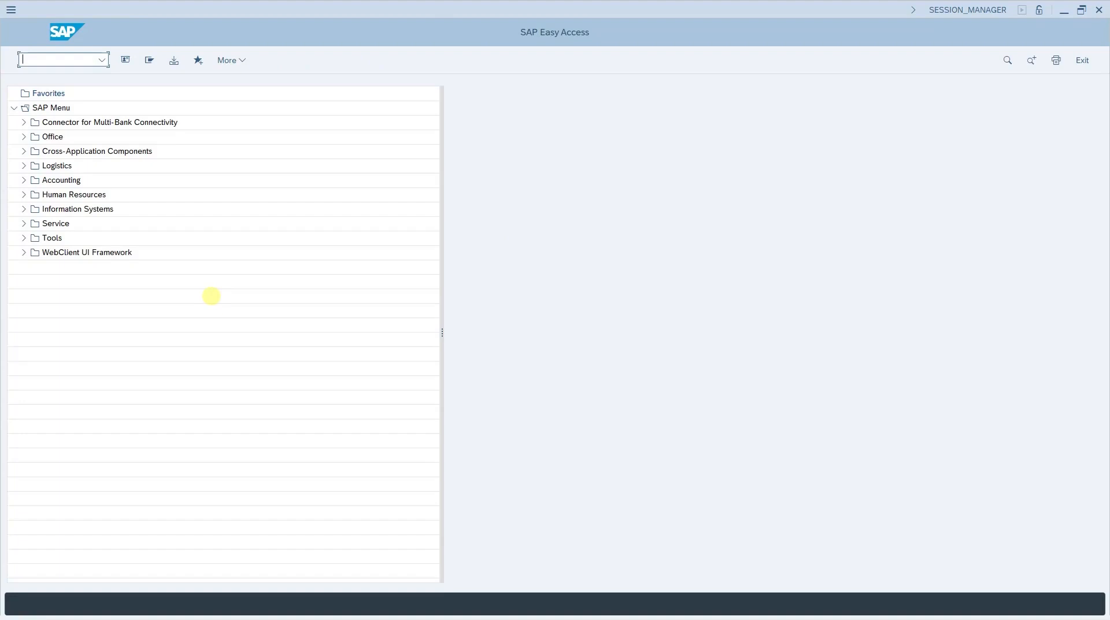
type("nace")
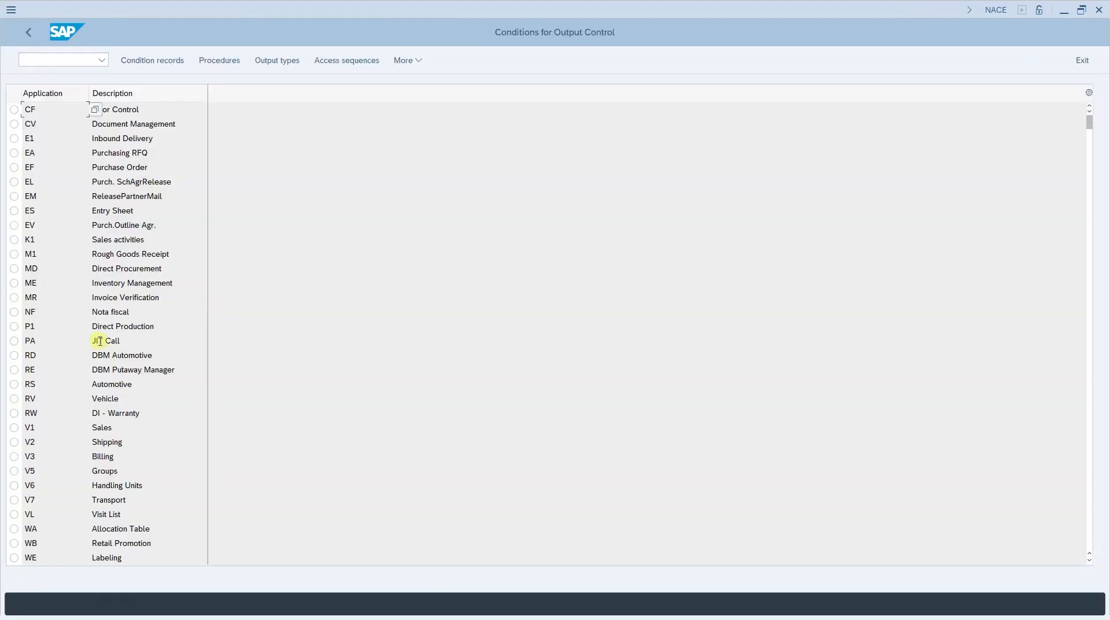
mouse_move(64, 297)
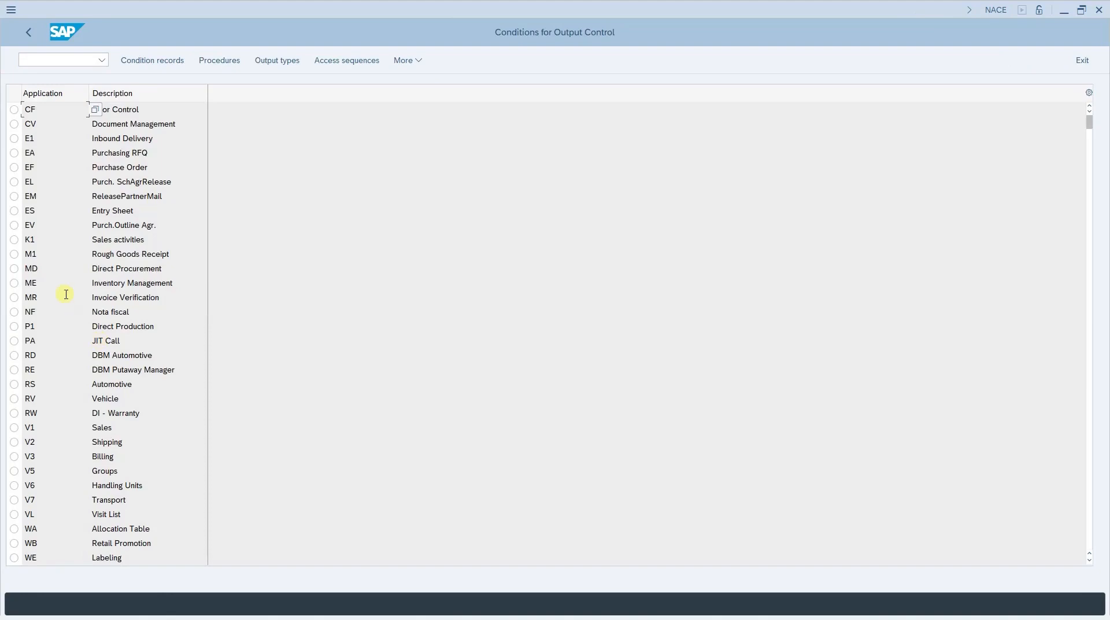
Step: Choose application MR condition records and select output type ERS Procedure
left_click(14, 297)
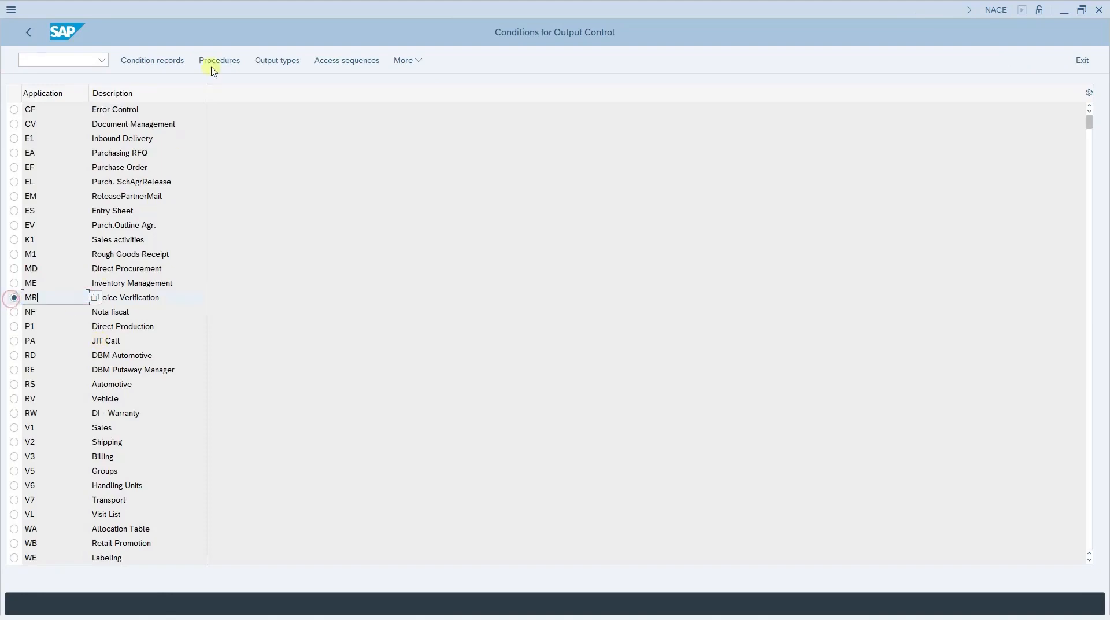
mouse_move(152, 60)
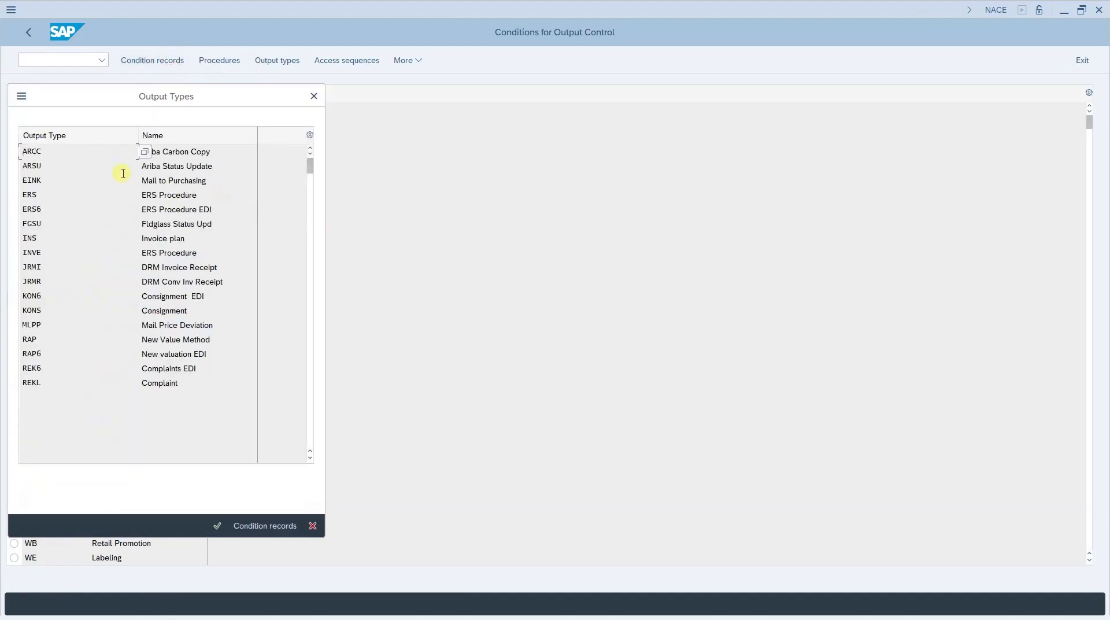
left_click(169, 195)
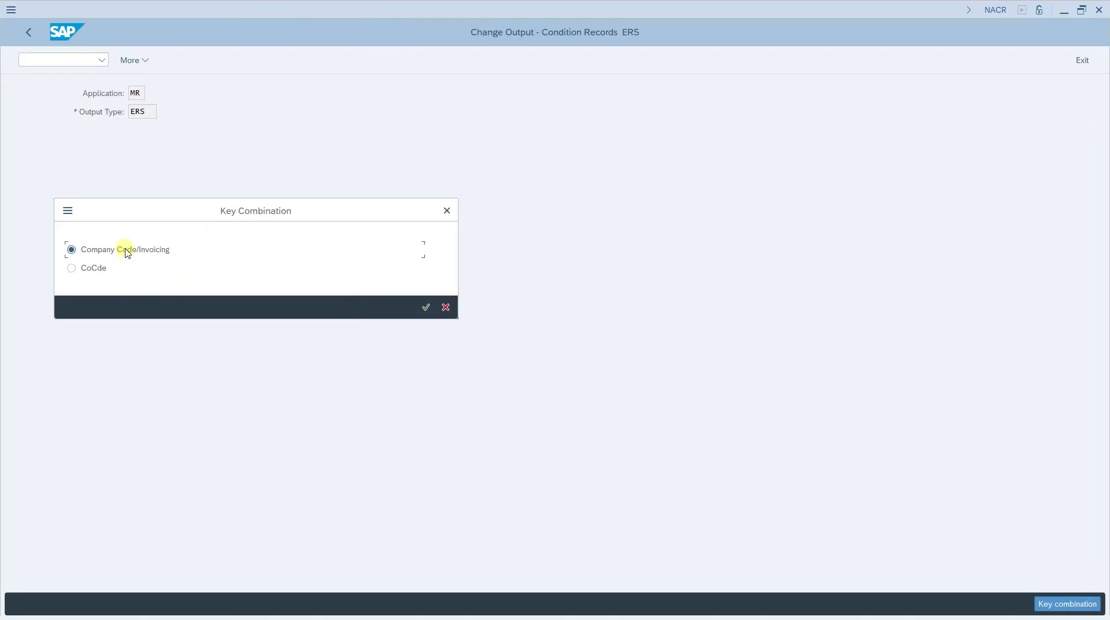
left_click(426, 306)
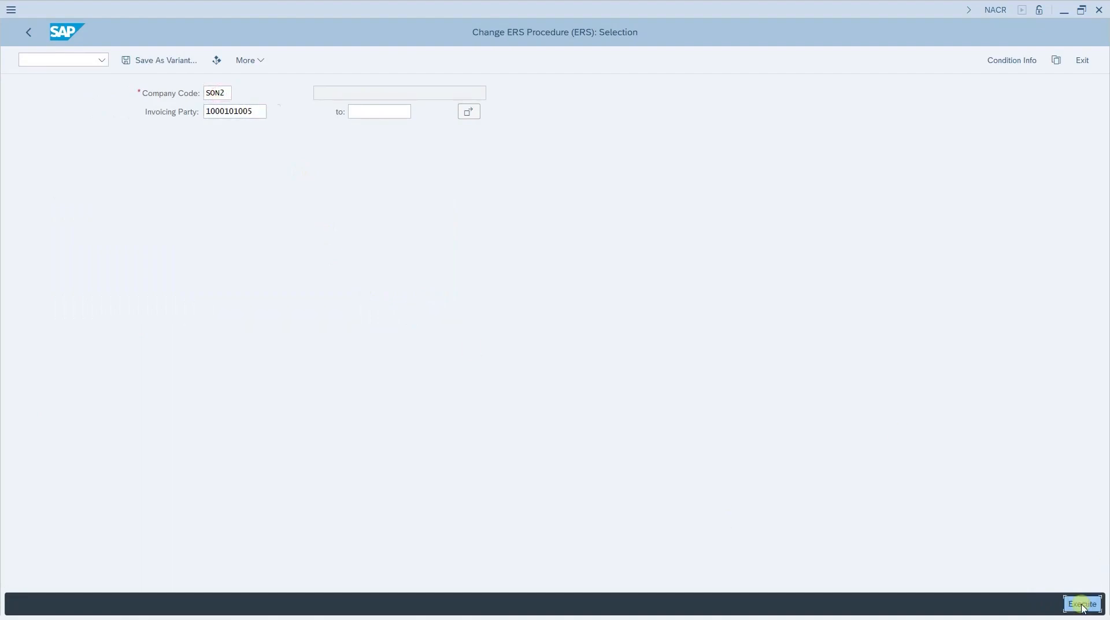
left_click(1081, 603)
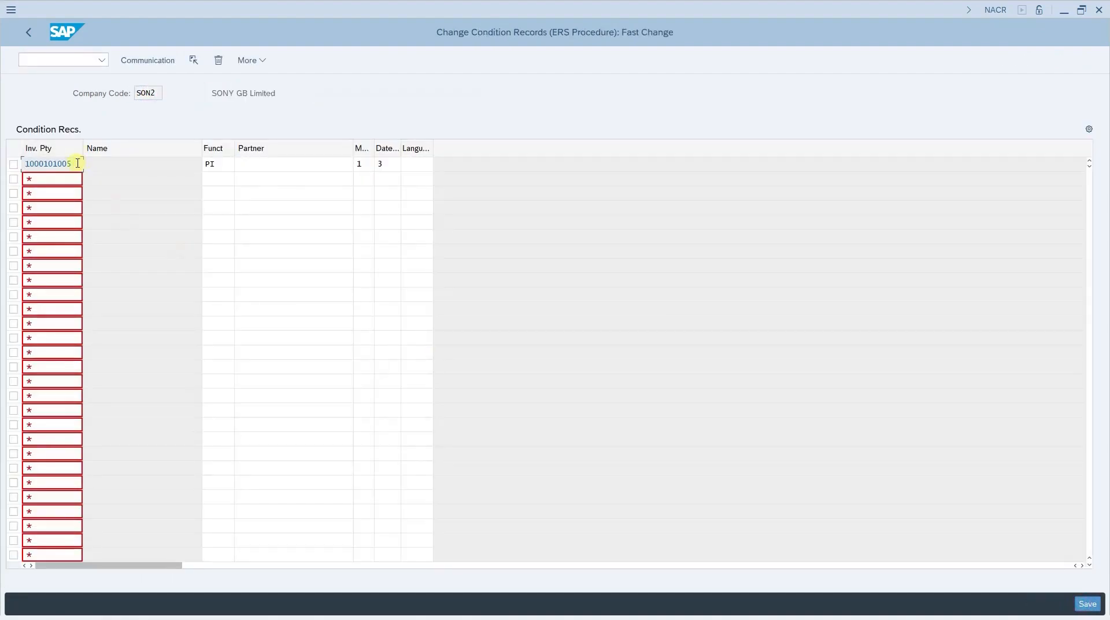
left_click(209, 164)
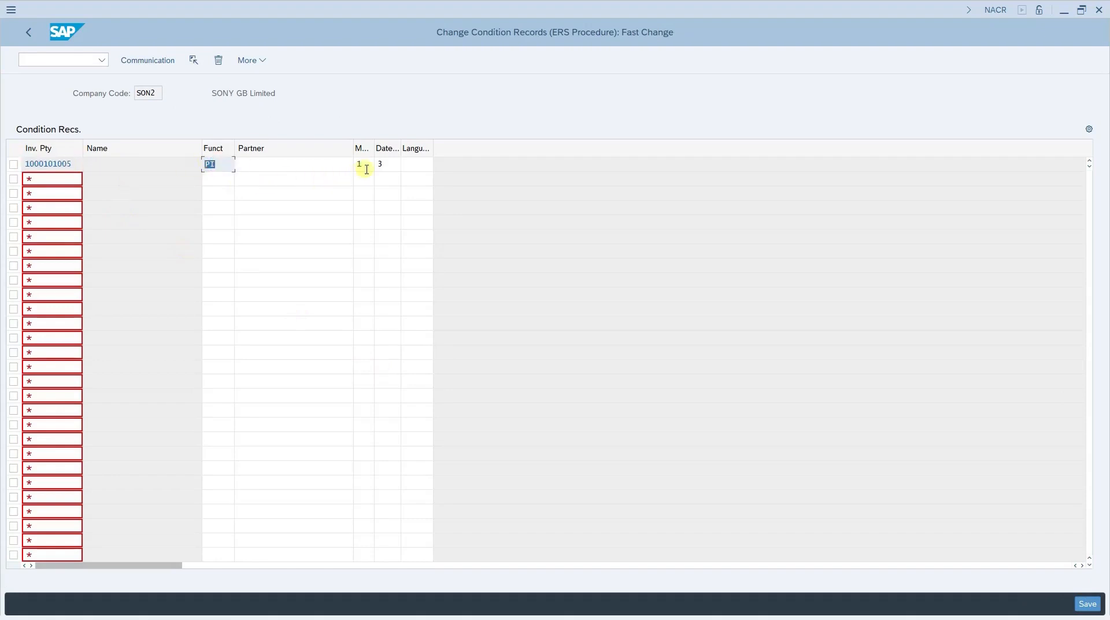
left_click(216, 165)
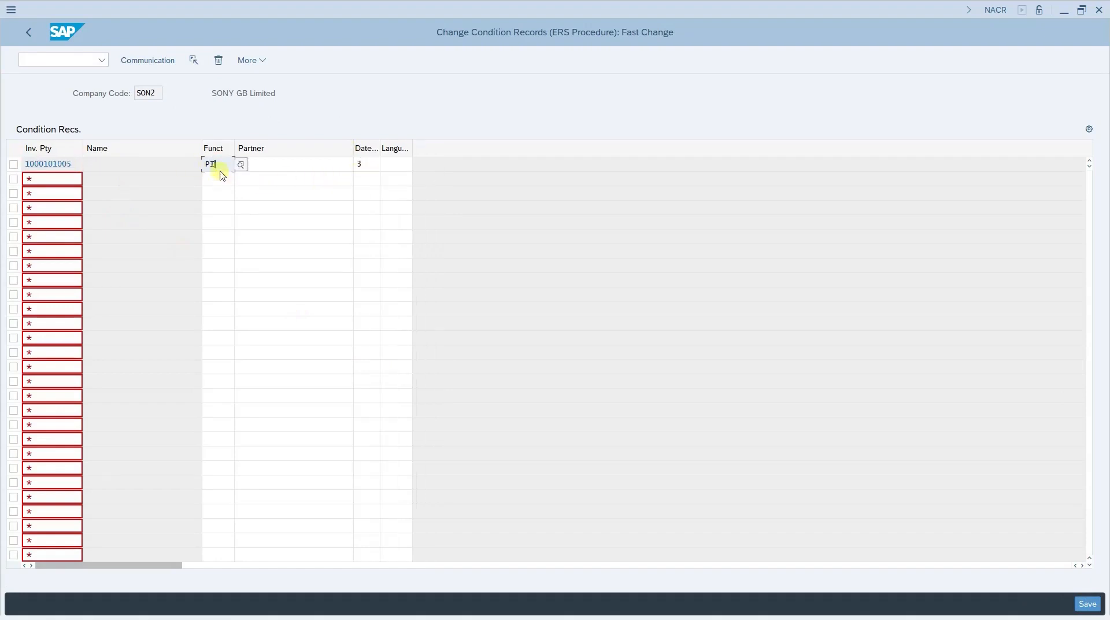
left_click(47, 164)
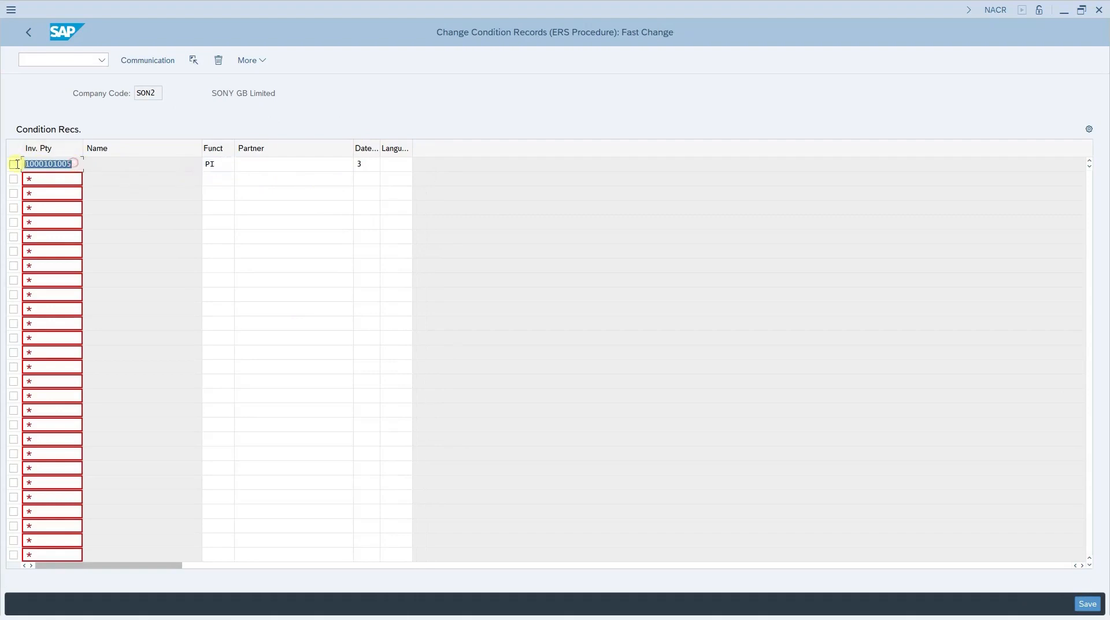
mouse_move(823, 414)
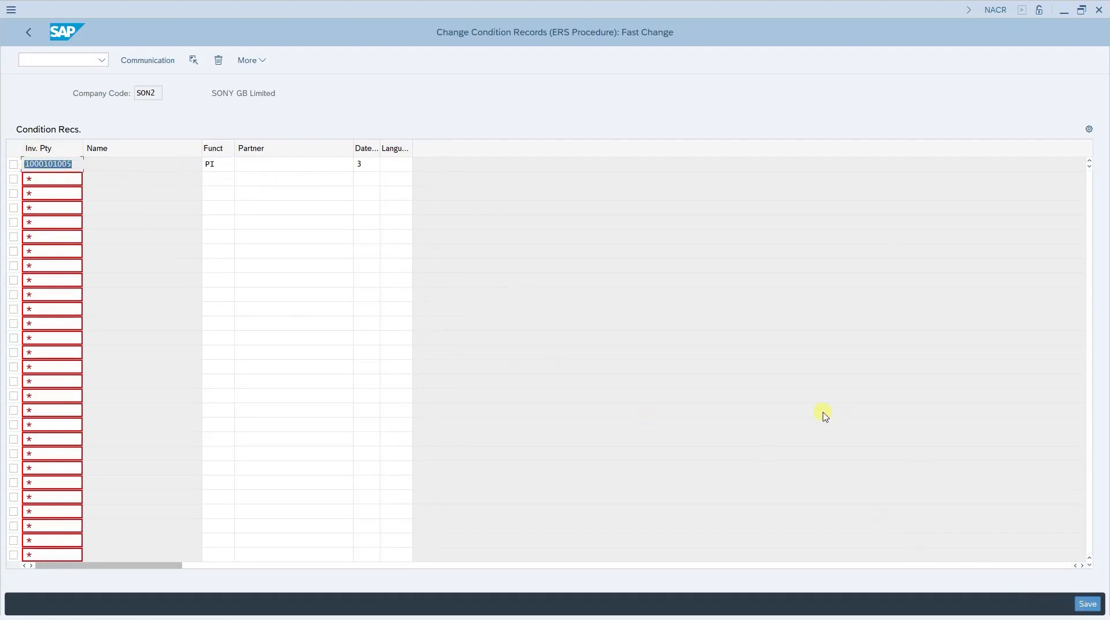
left_click(147, 59)
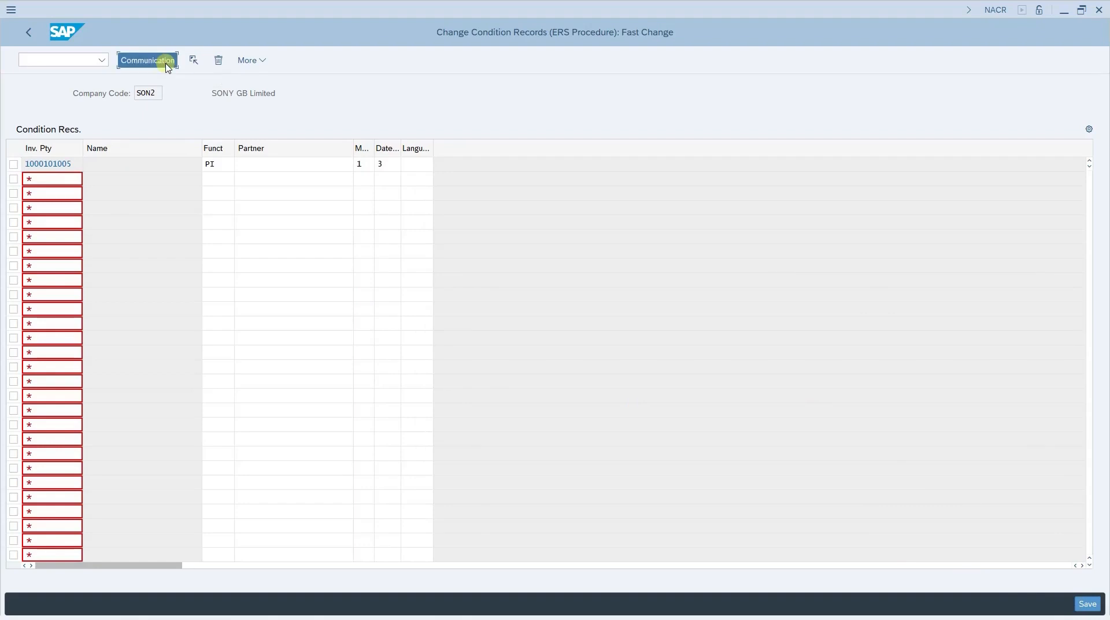
Step: Keep output device LP01 with Print immediately and save the ERS condition record
left_click(147, 59)
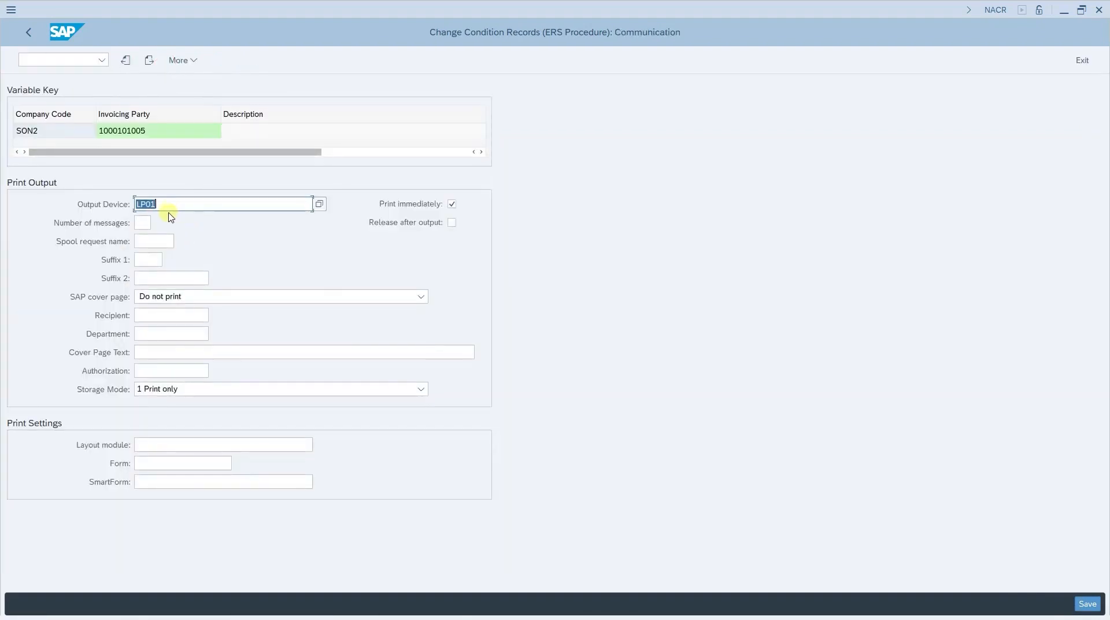
mouse_move(155, 205)
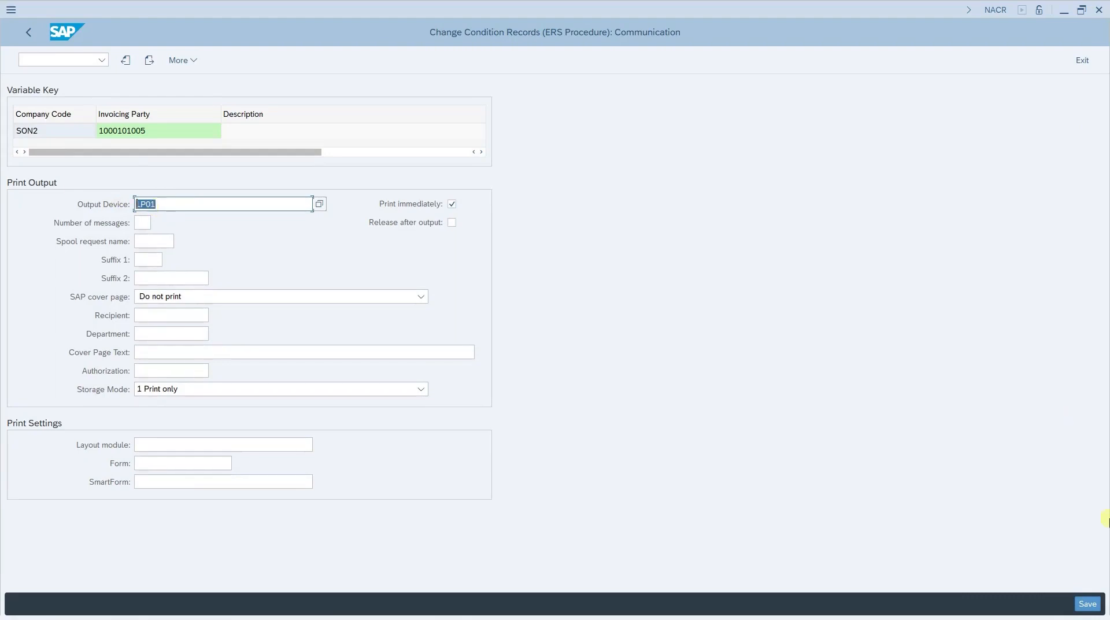
left_click(1087, 603)
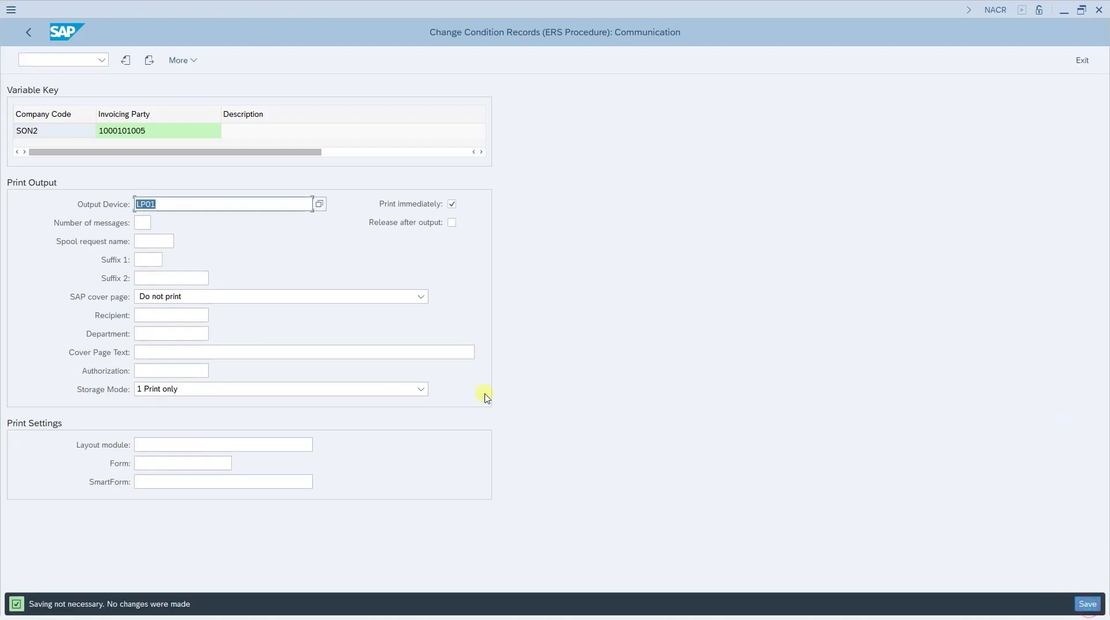
left_click(27, 32)
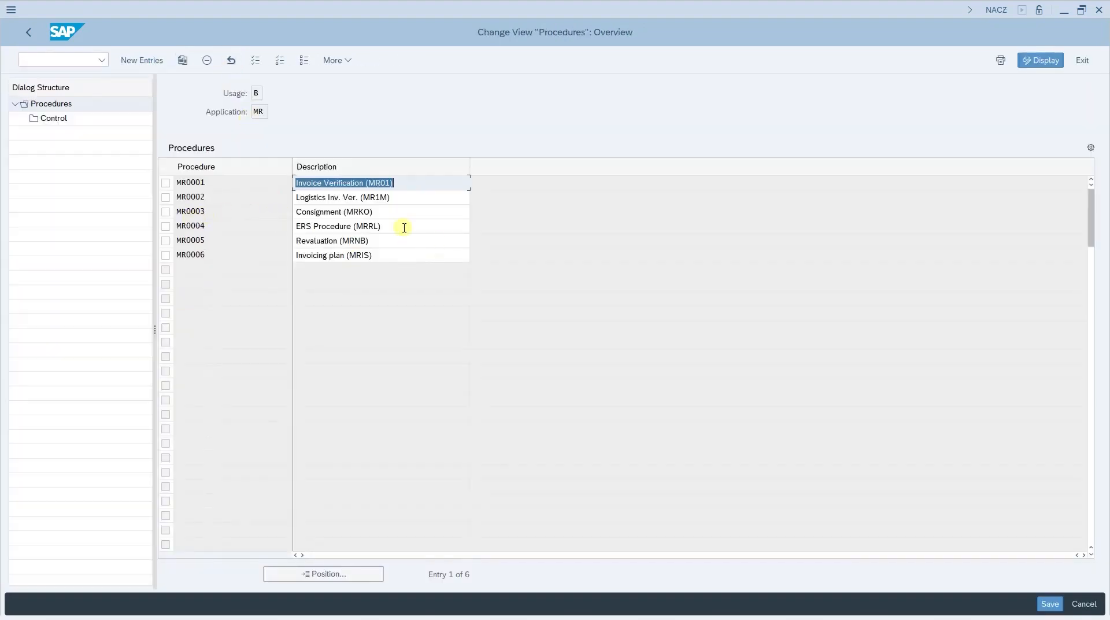
Step: Inspect procedure MR0004 ERS Procedure (MRRL) control steps 10 ERS EDI and 20 ERS
left_click(338, 226)
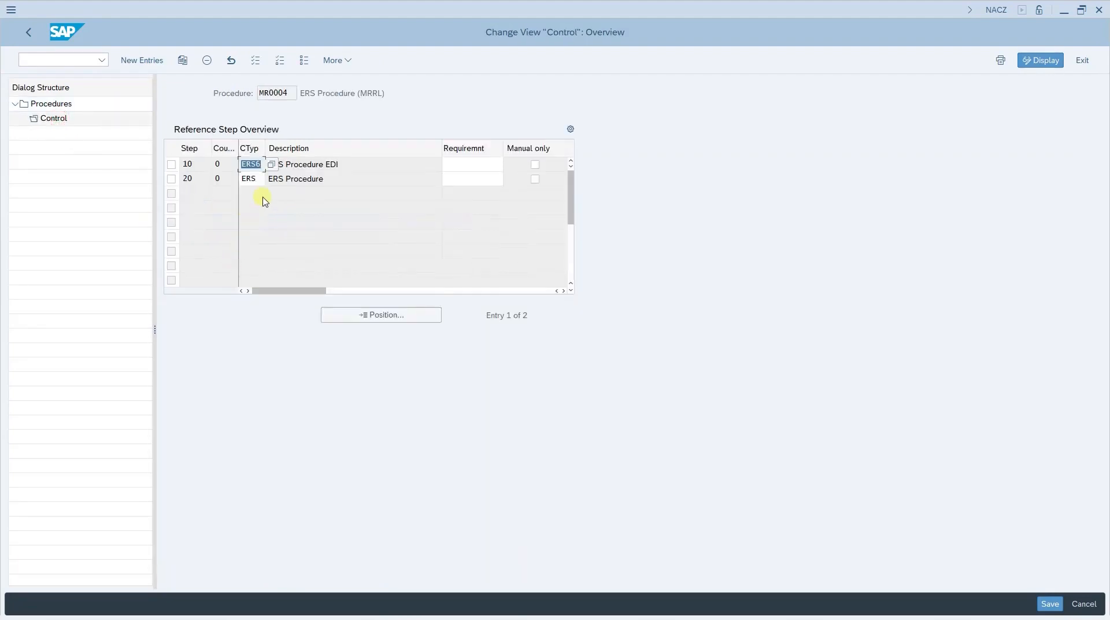
mouse_move(1024, 537)
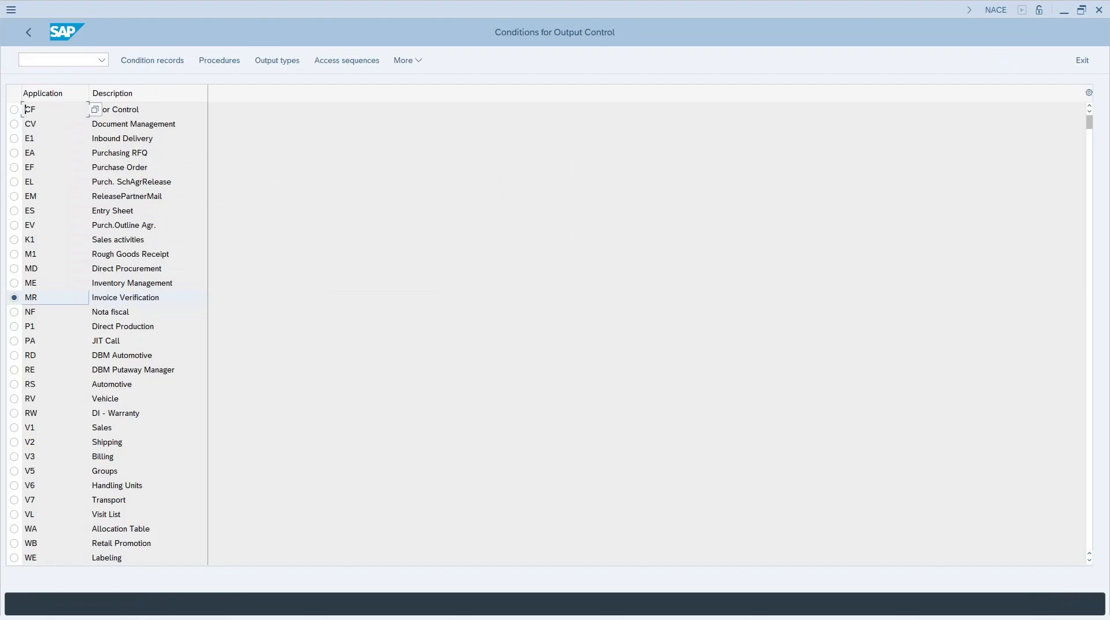
Step: Create purchase order 1521 from SON2_TEMPLATE_PO with the item flagged for ERS, and save it
left_click(28, 32)
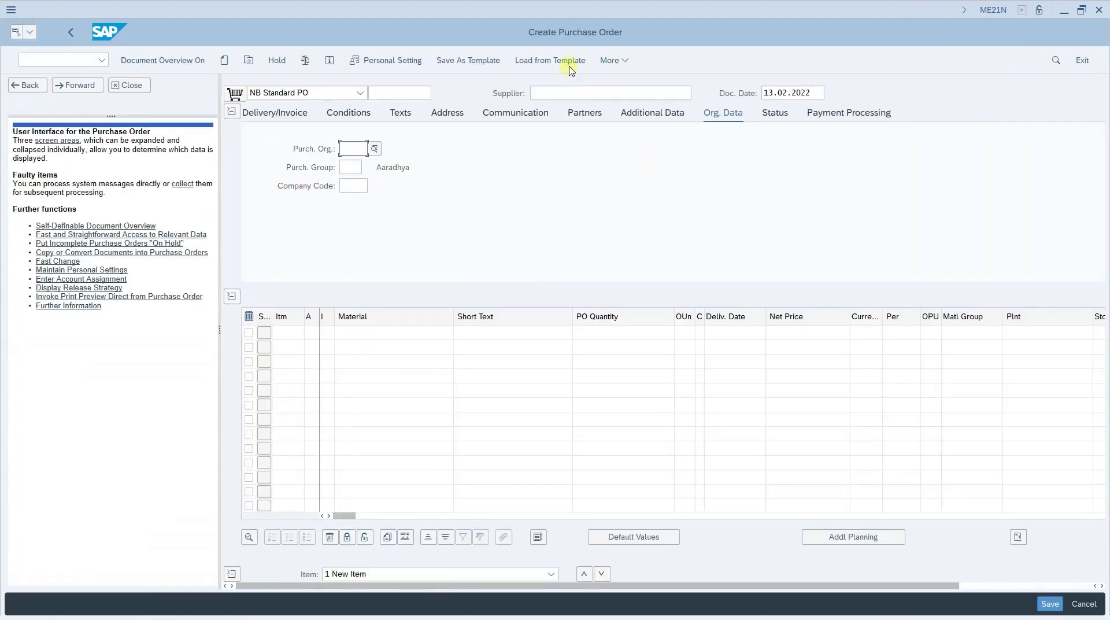
left_click(549, 60)
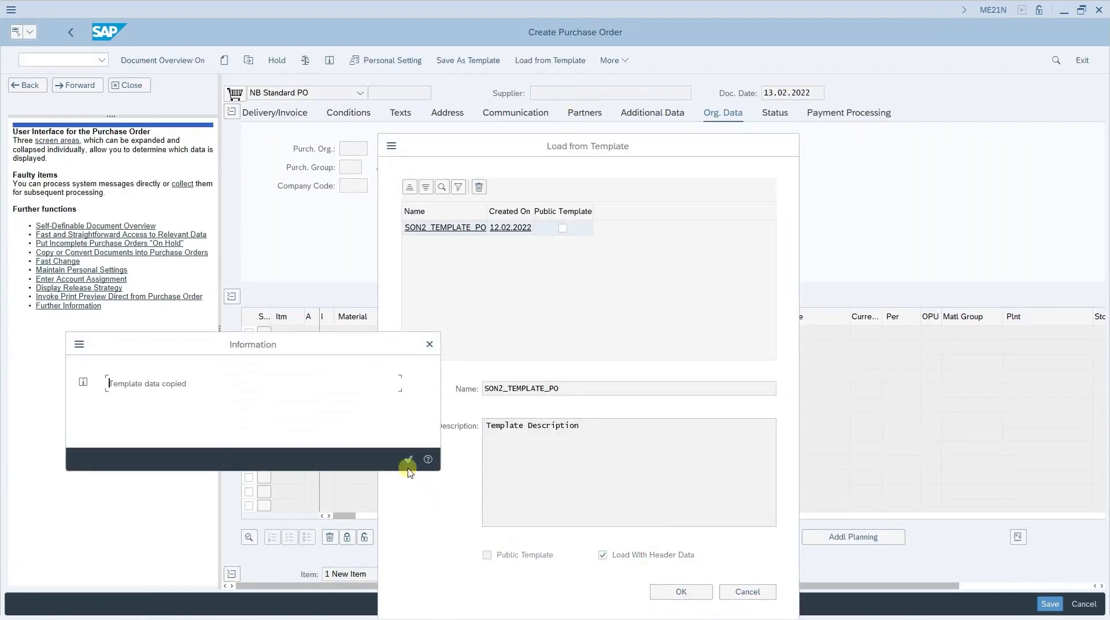
left_click(408, 460)
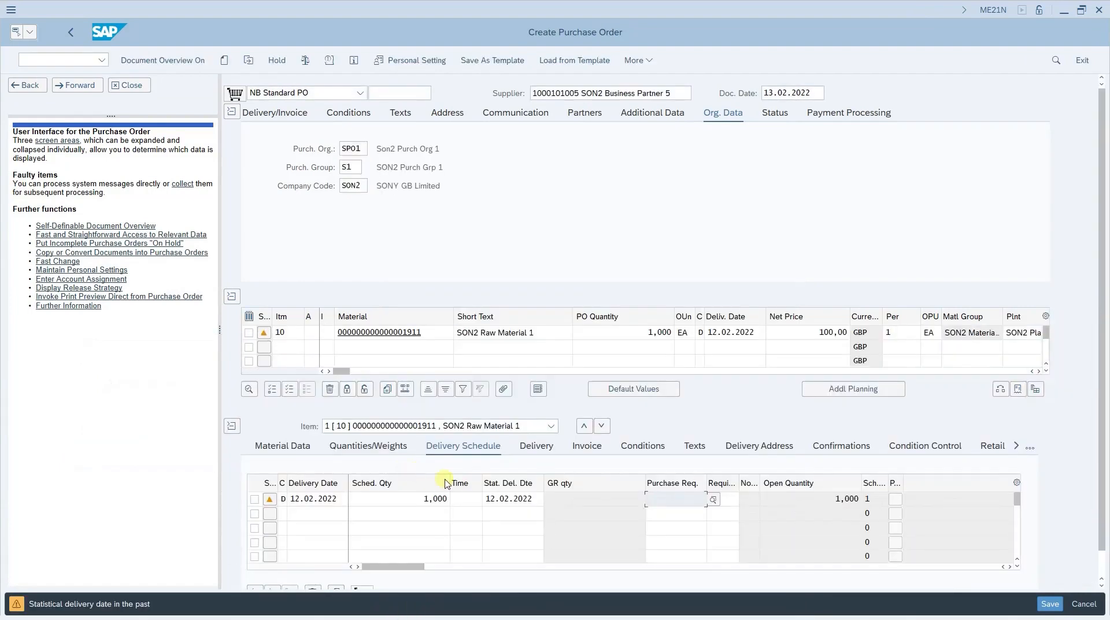
left_click(586, 445)
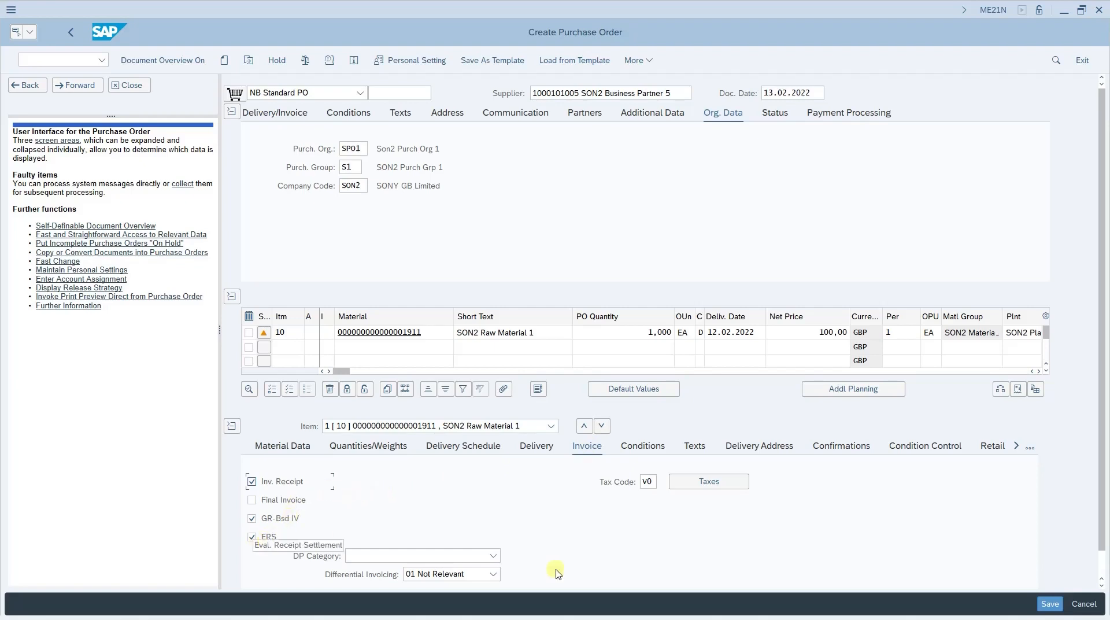
mouse_move(644, 496)
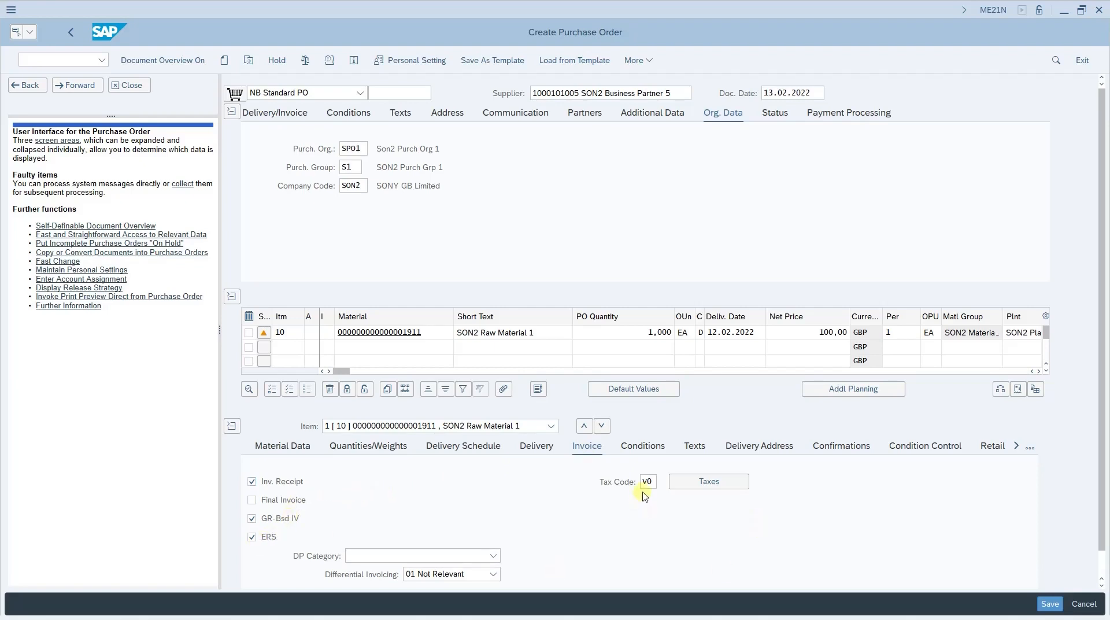
left_click(1049, 602)
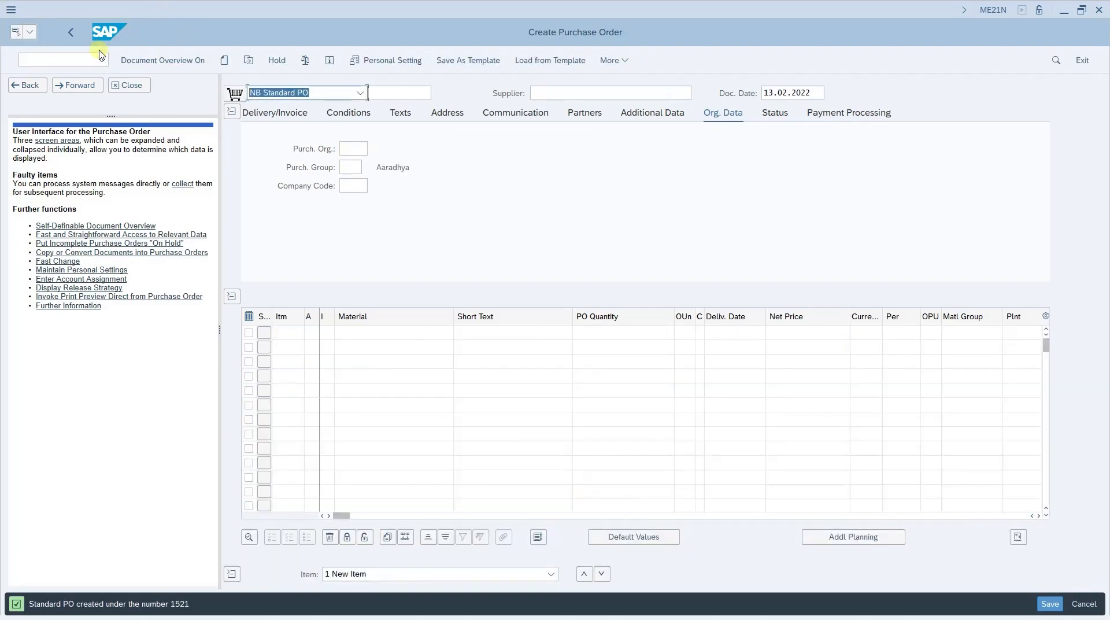
type("/nmigo")
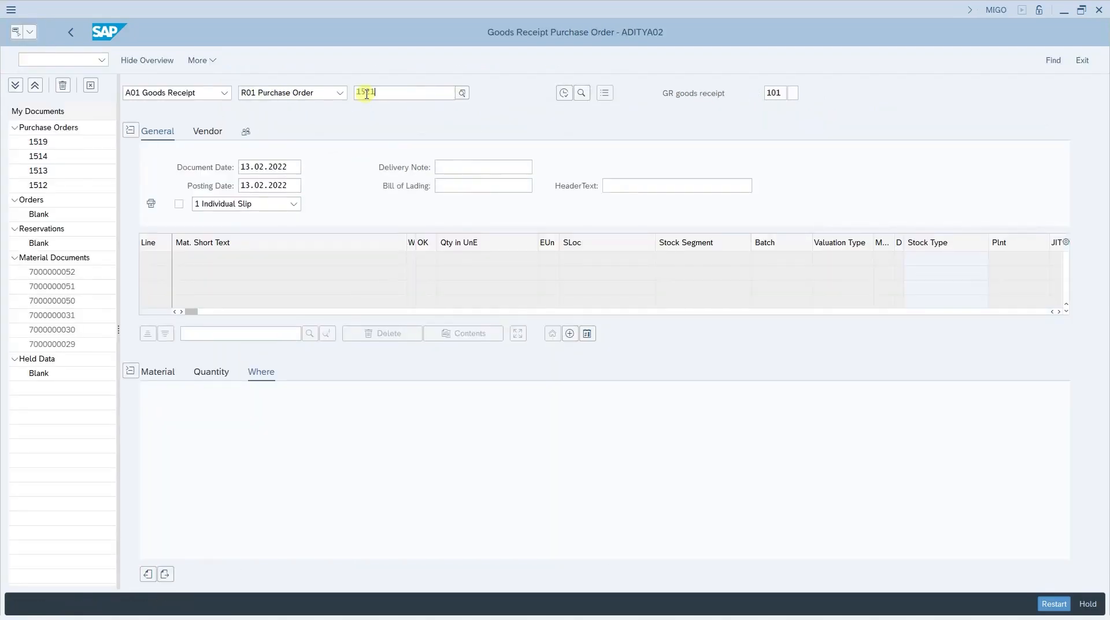
key("Return")
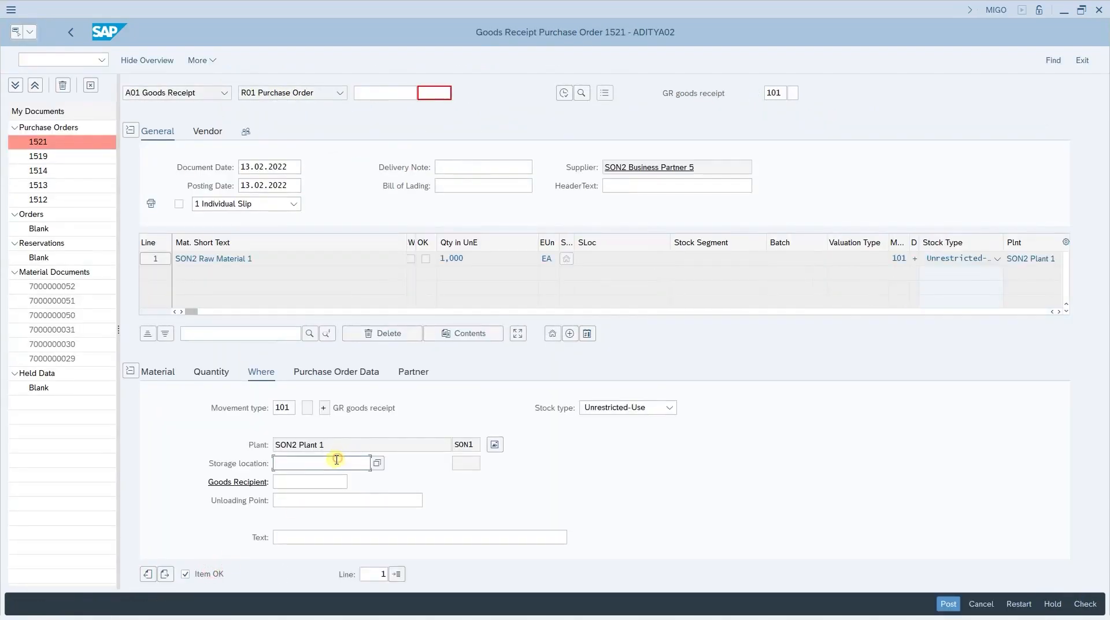
type("SL11")
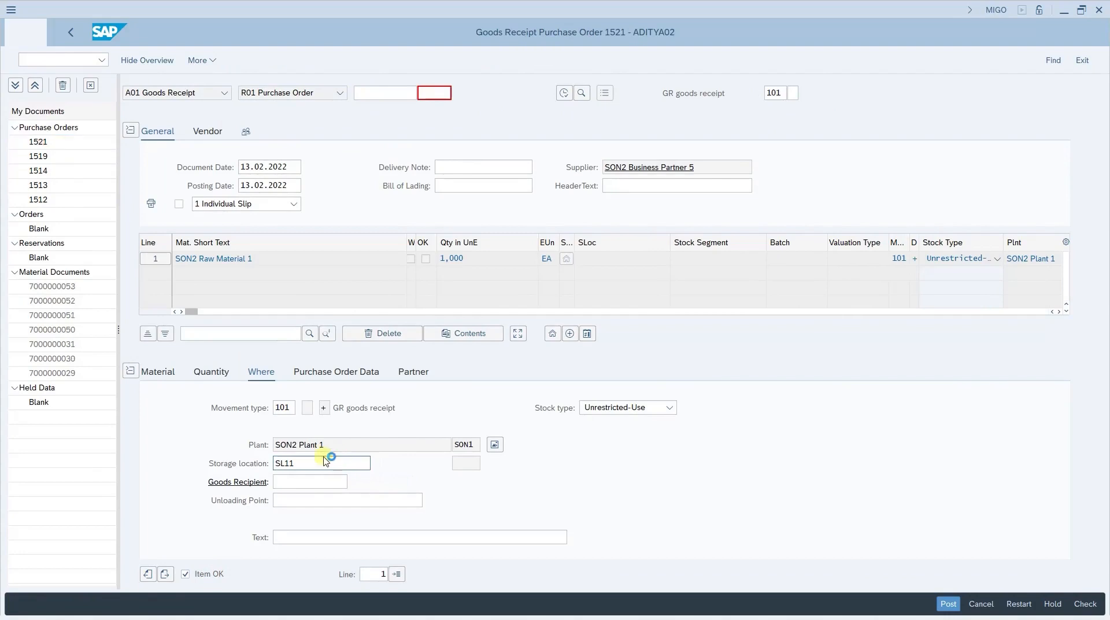
left_click(947, 604)
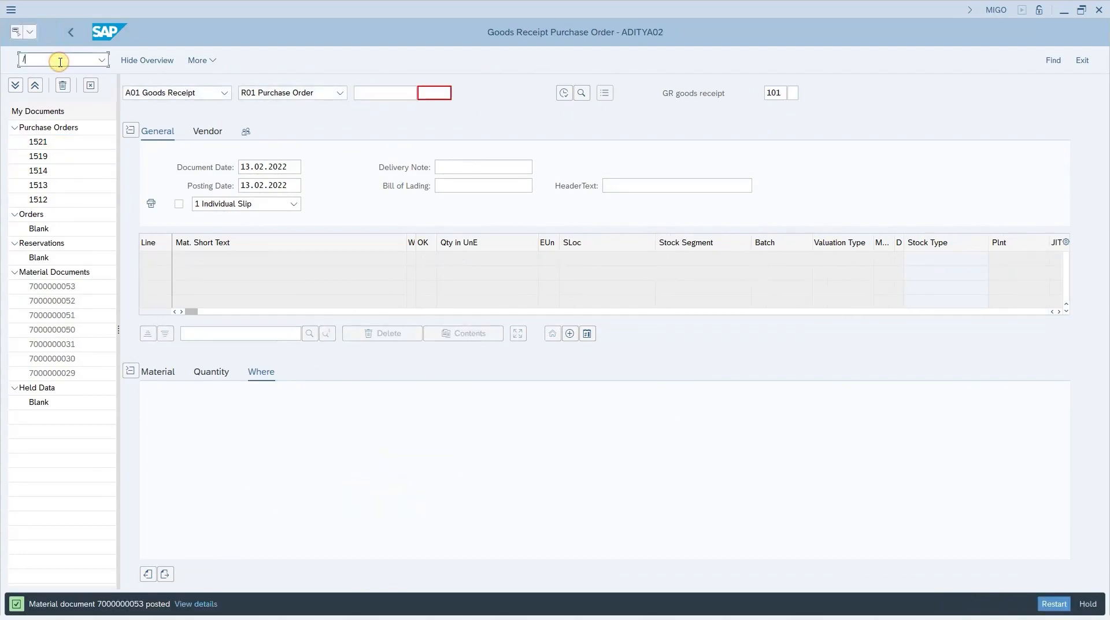
left_click(147, 59)
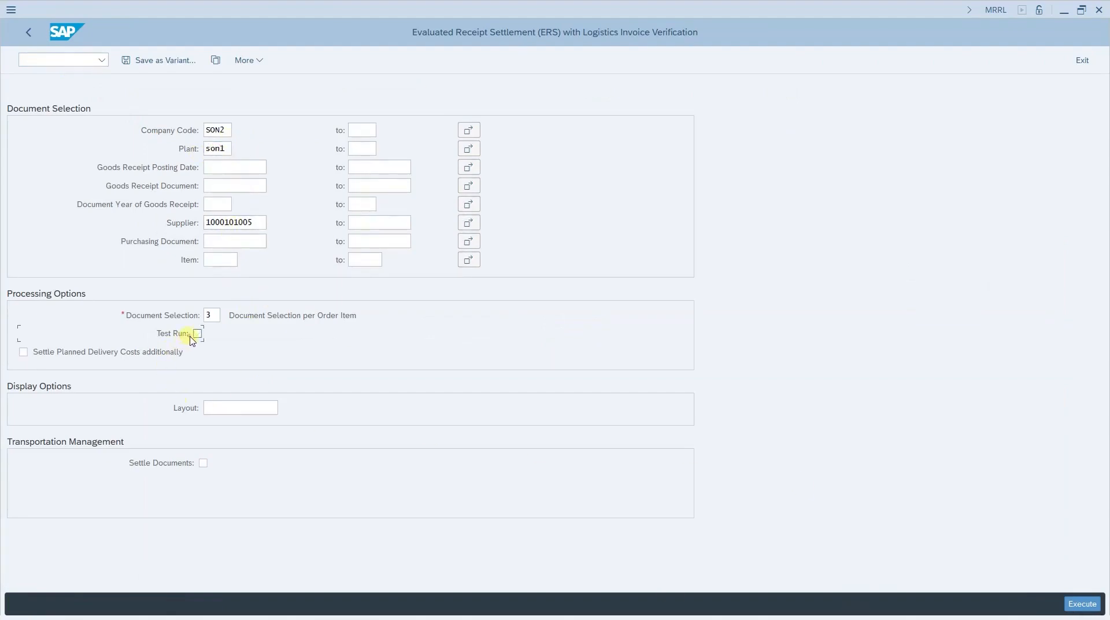
mouse_move(541, 447)
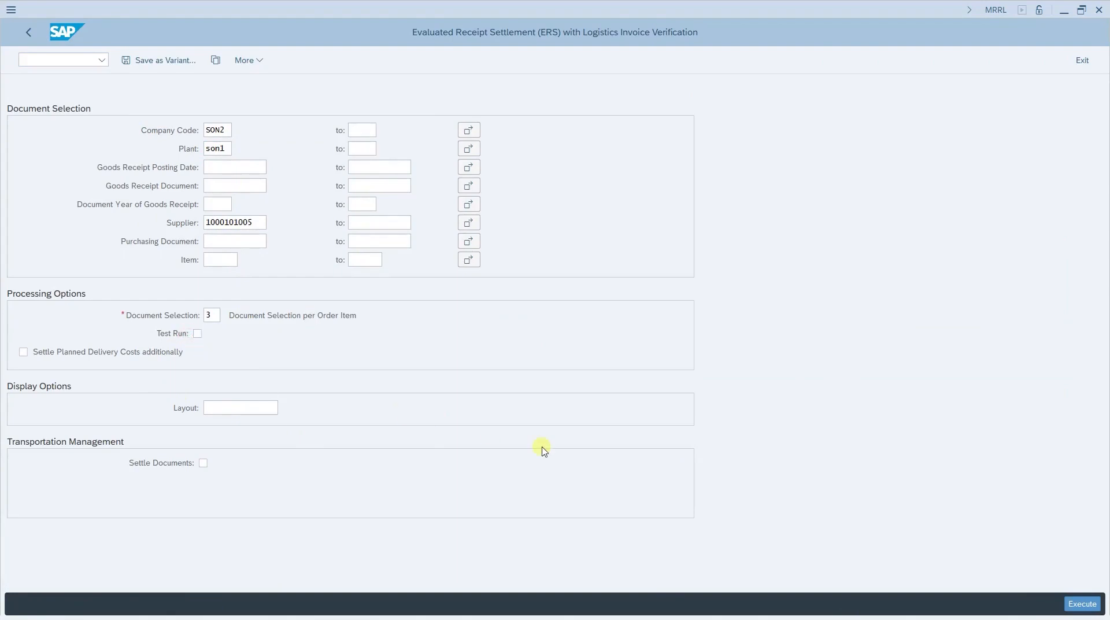
left_click(1081, 604)
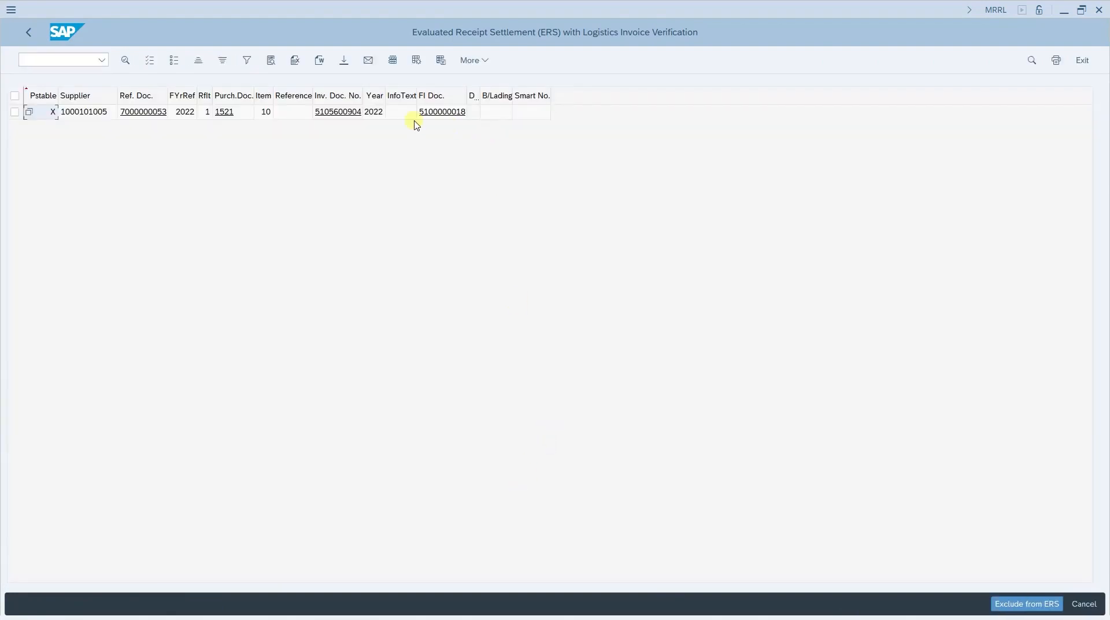
mouse_move(143, 111)
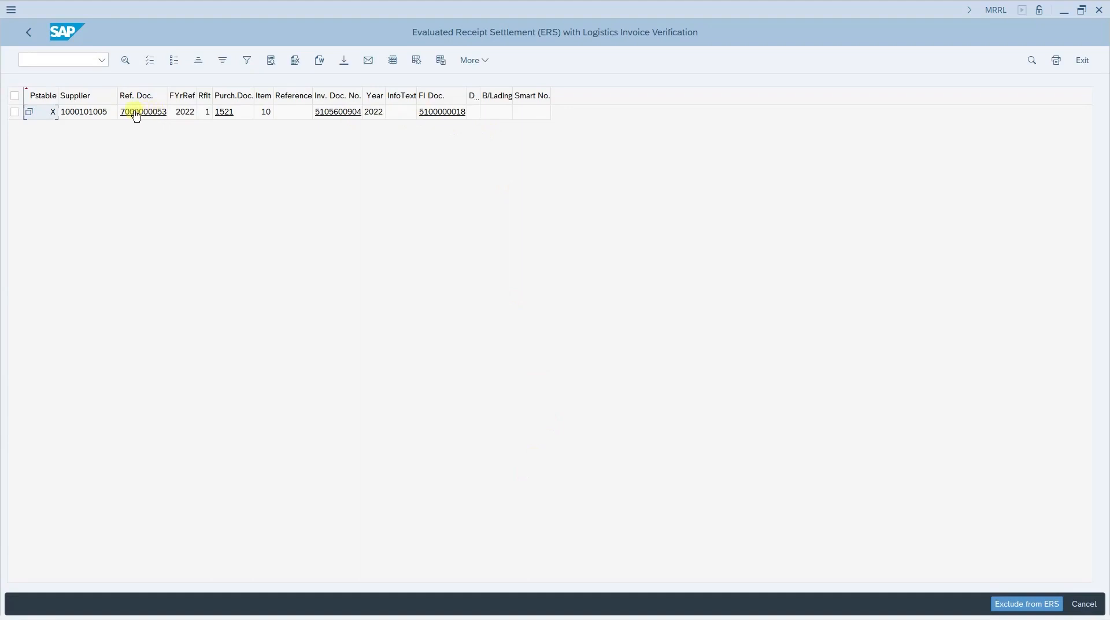
mouse_move(248, 120)
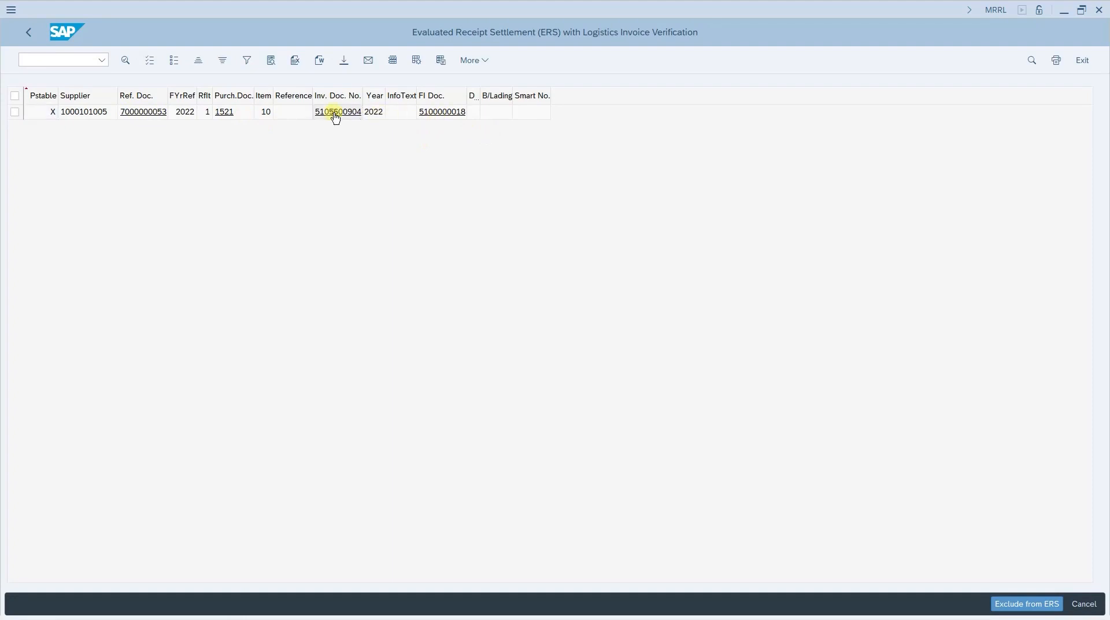
left_click(338, 111)
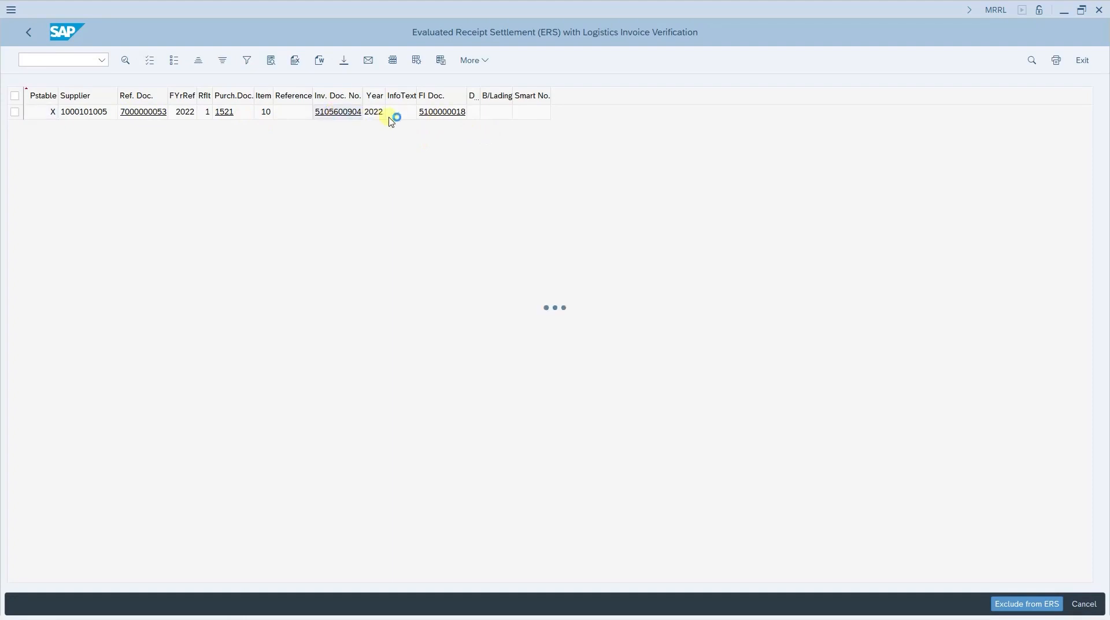
Step: Leave the invoice display and start the Customer Overdue Interest Calculation video
left_click(337, 111)
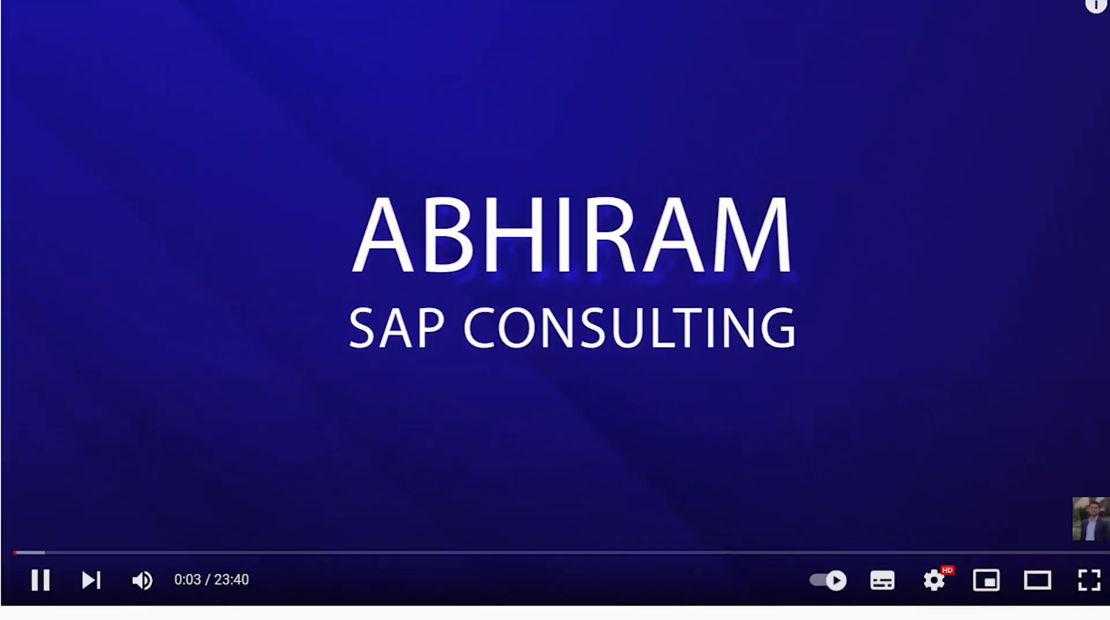
left_click(1083, 580)
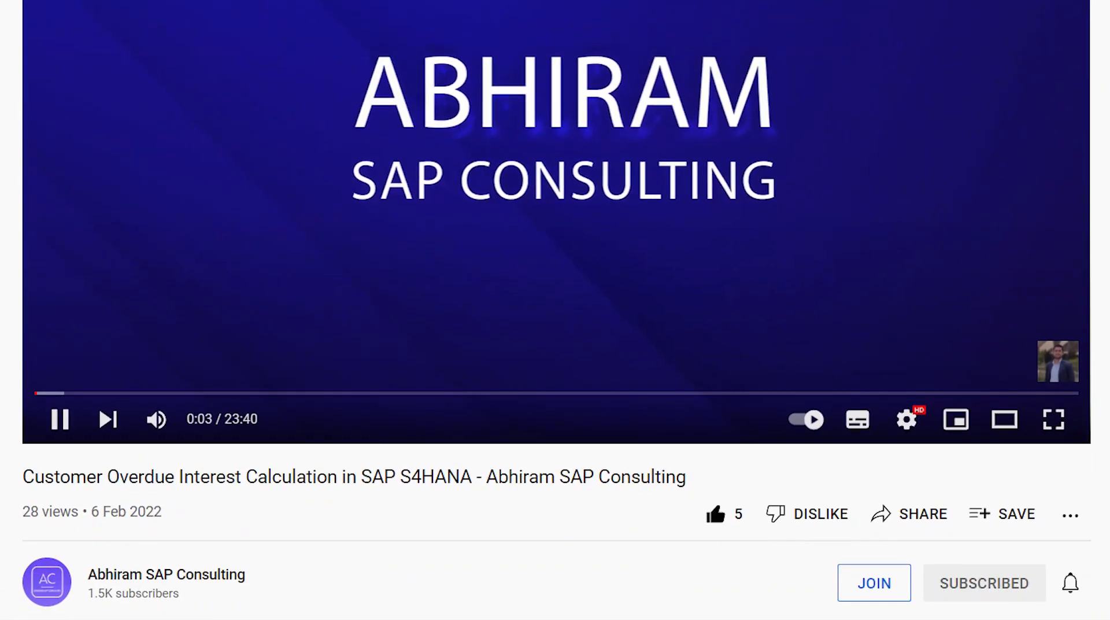